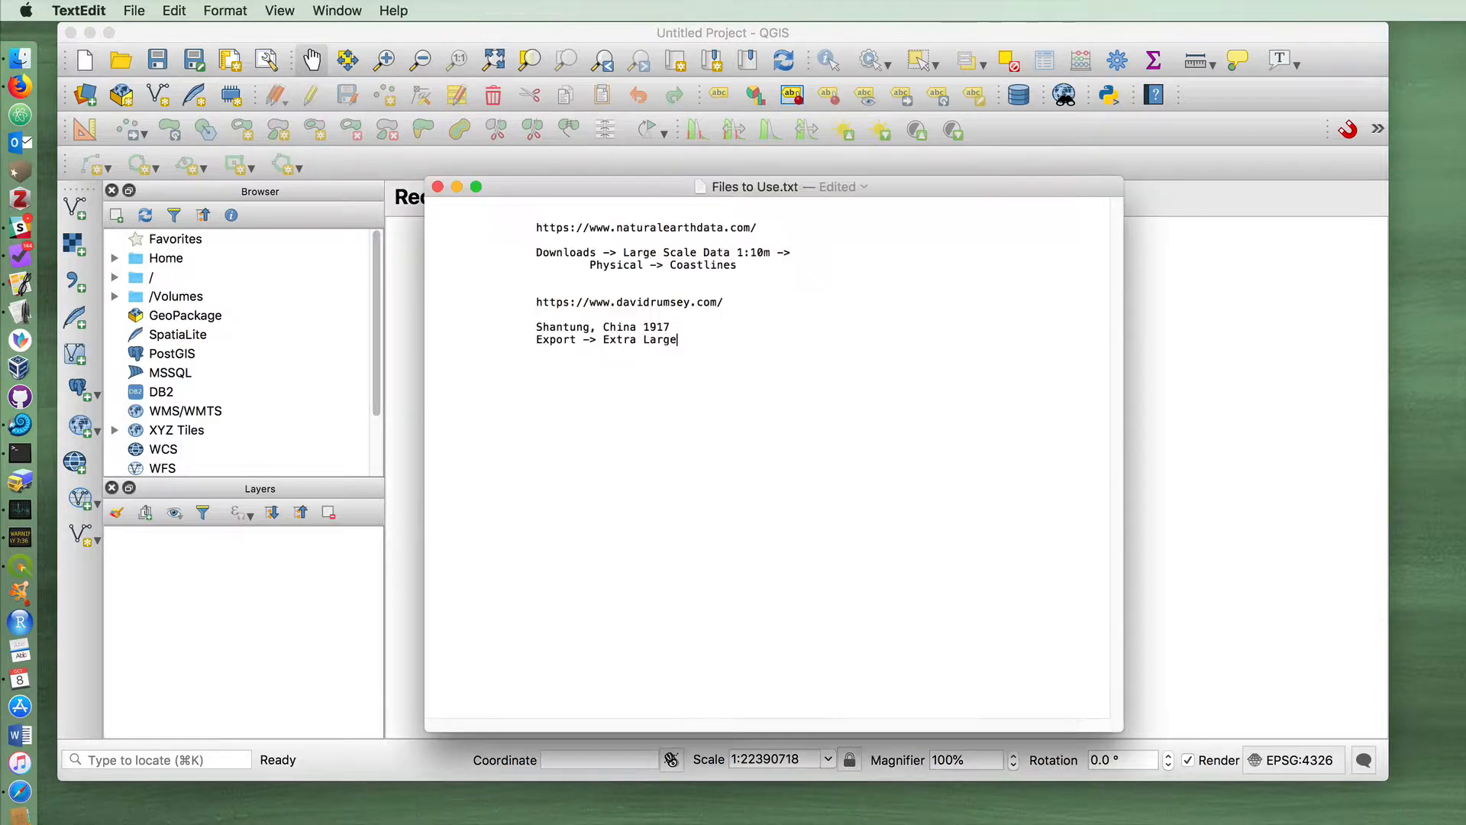
Review the Natural Earth and David Rumsey download notes, then show the QGIS Tutorials folder contents.
{"action": "triple_click", "coordinate": [644, 227]}
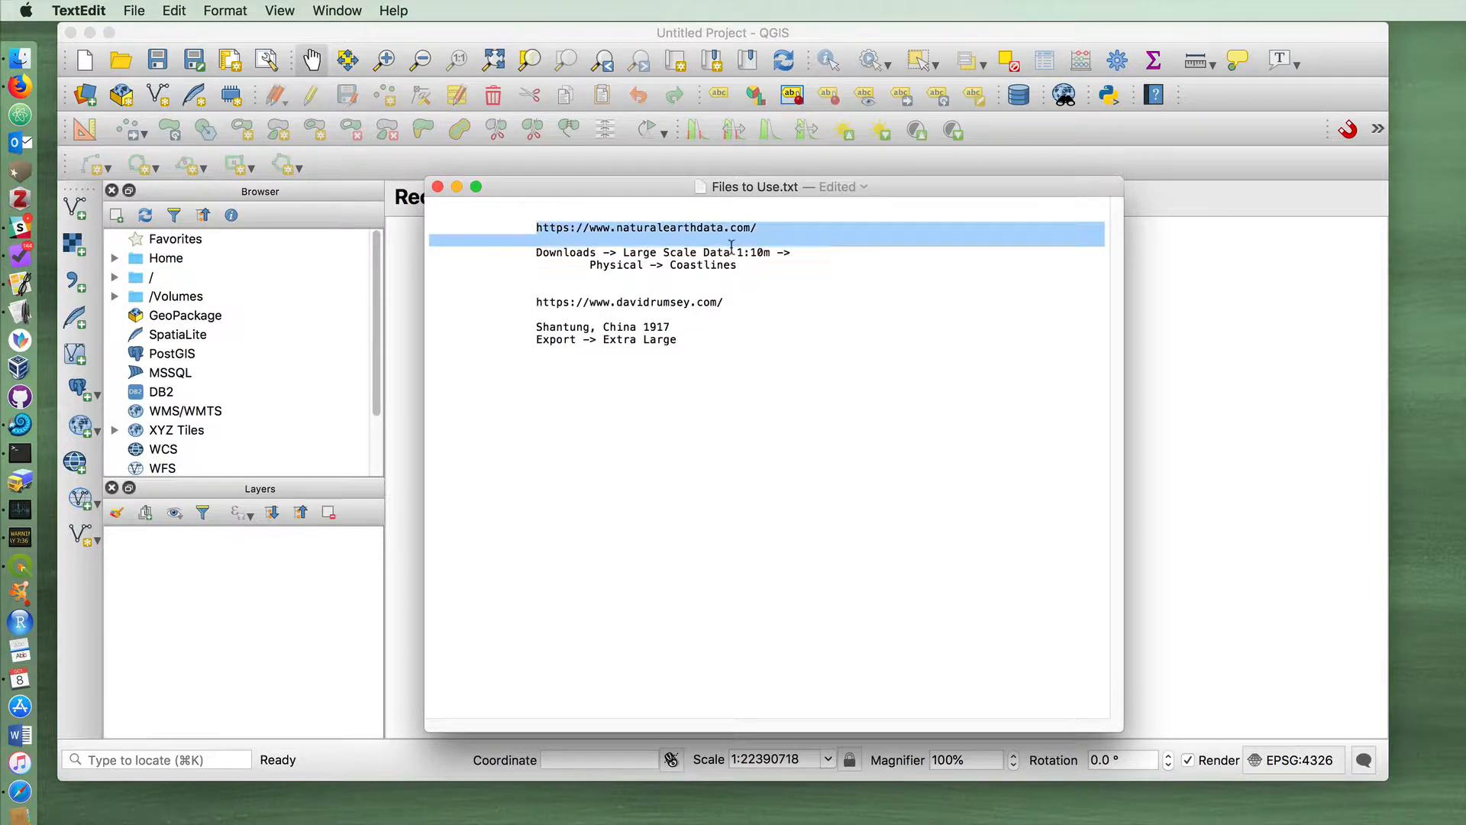
{"action": "left_click", "coordinate": [669, 327]}
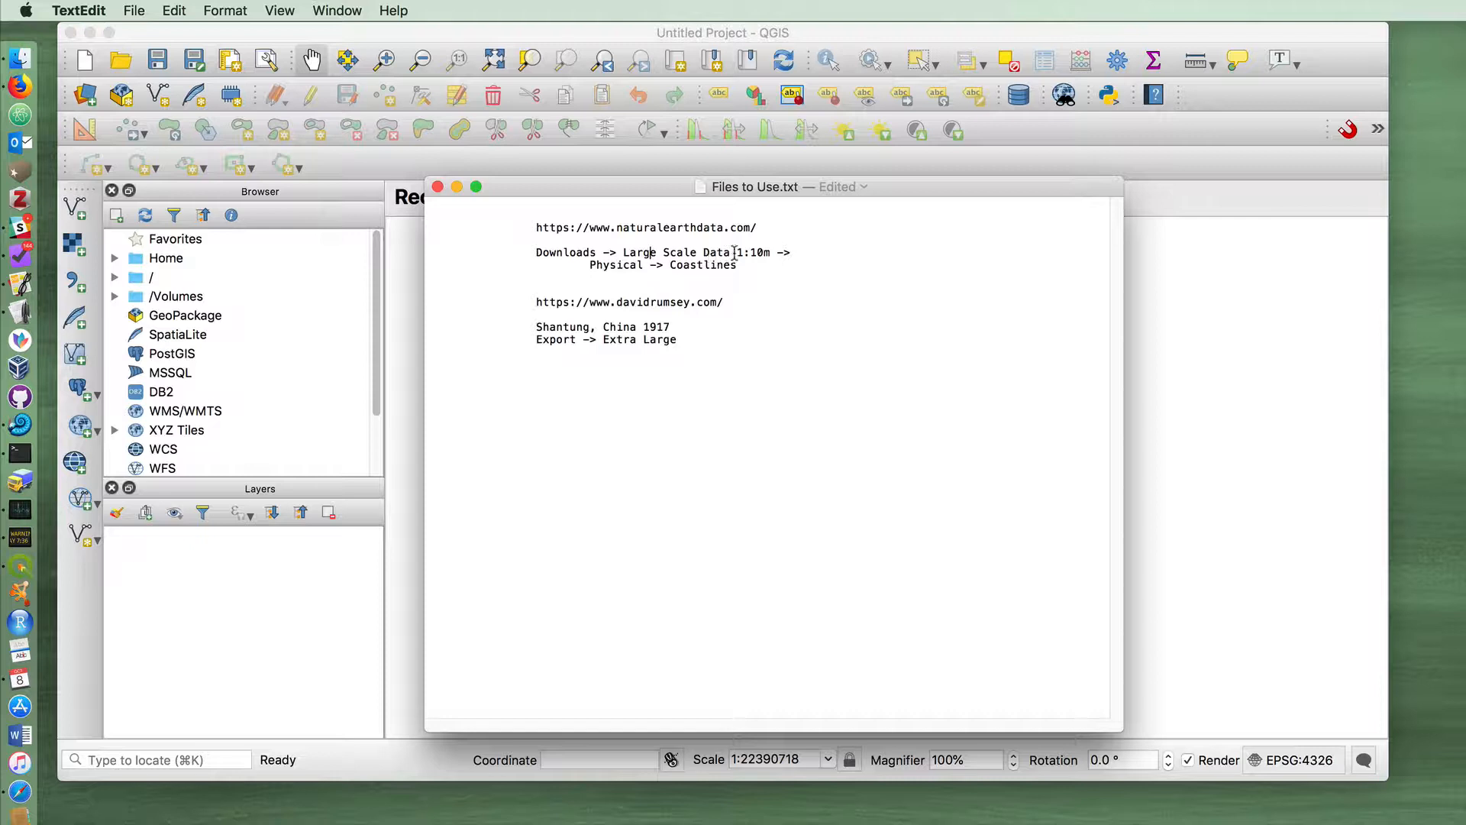
{"action": "double_click", "coordinate": [752, 252]}
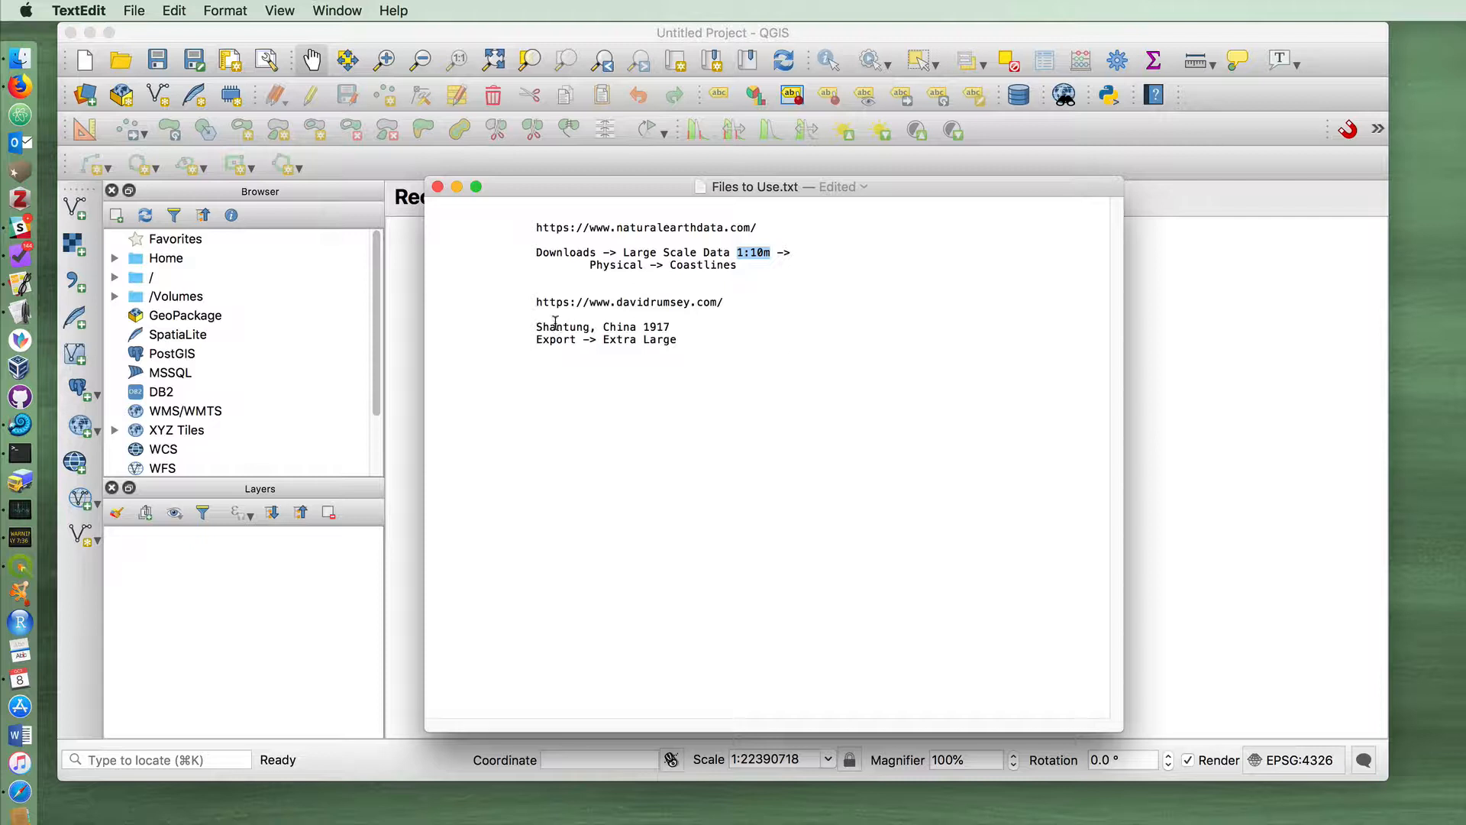
{"action": "triple_click", "coordinate": [627, 301]}
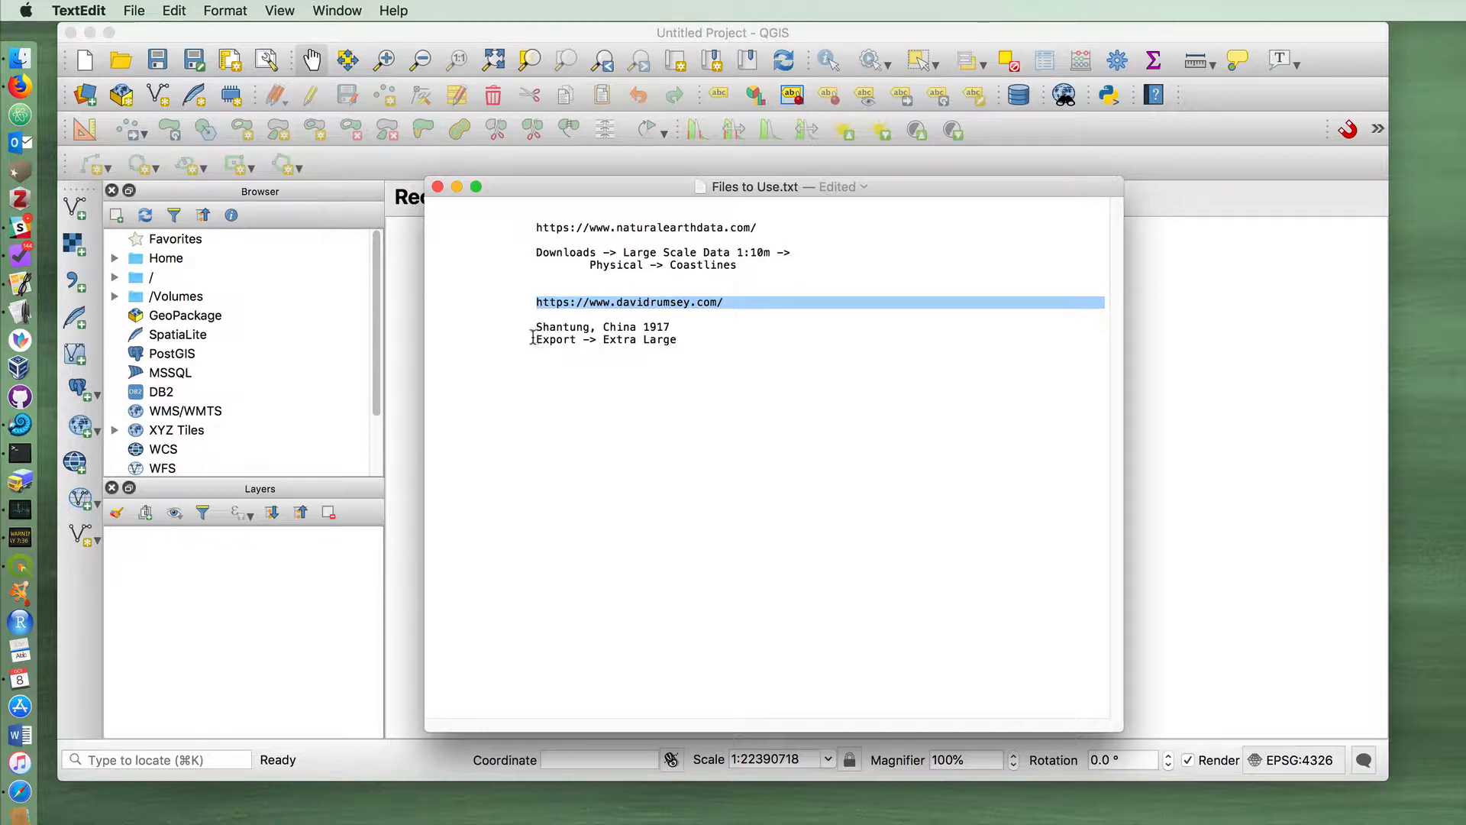
{"action": "triple_click", "coordinate": [639, 339]}
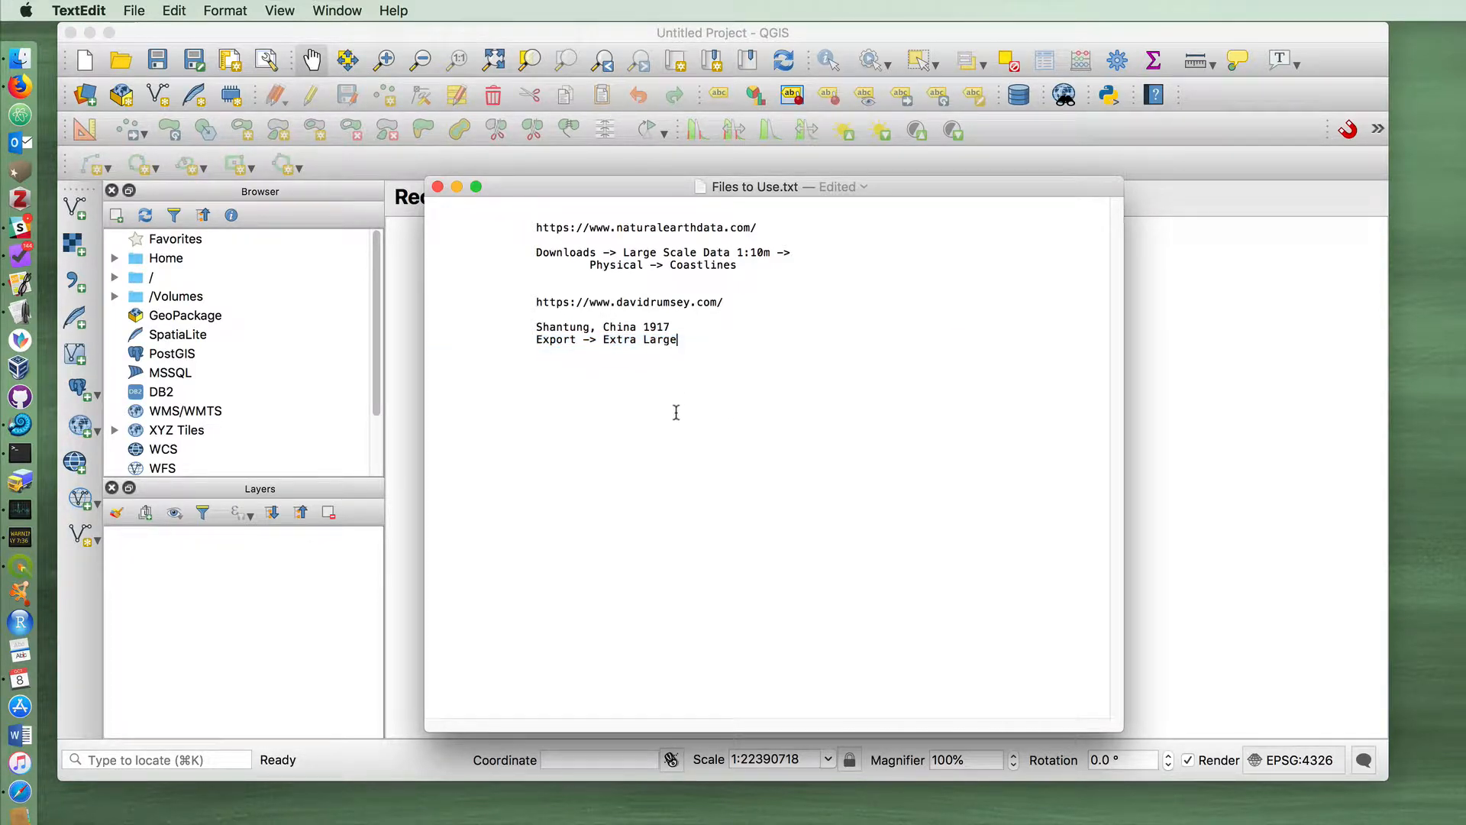
{"action": "mouse_move", "coordinate": [17, 60]}
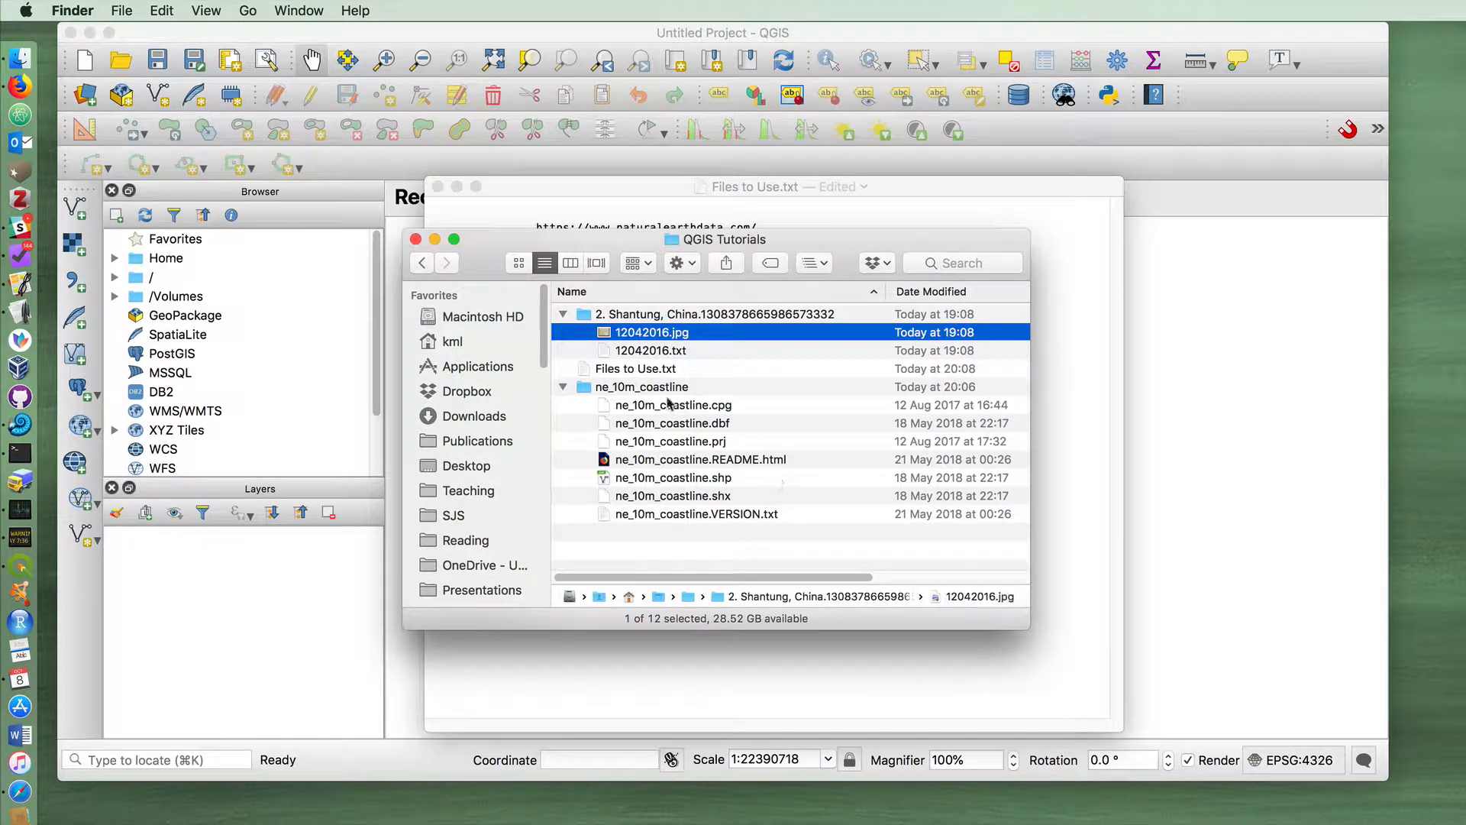
{"action": "left_click", "coordinate": [672, 477]}
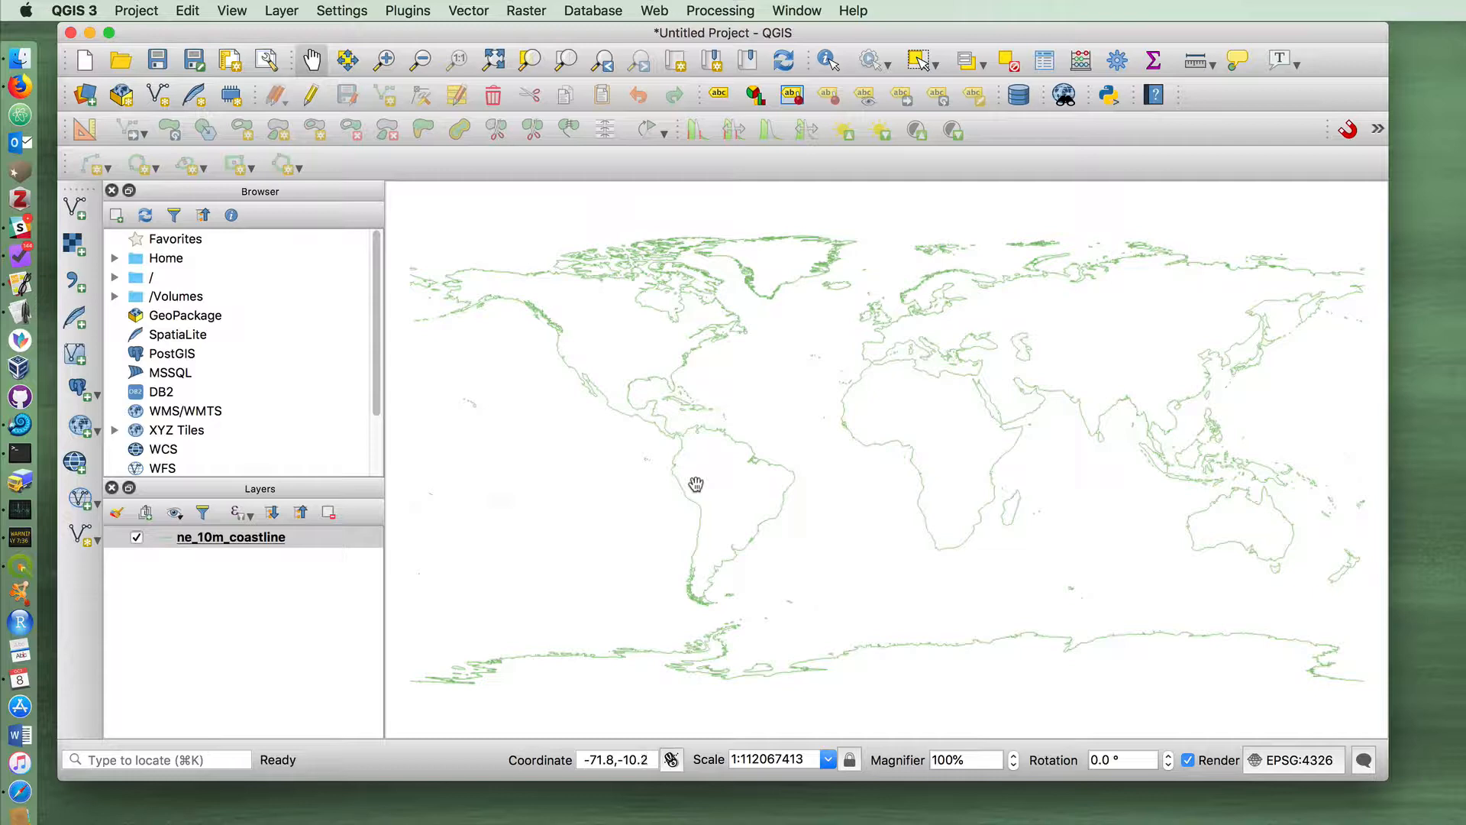
{"action": "mouse_move", "coordinate": [697, 484]}
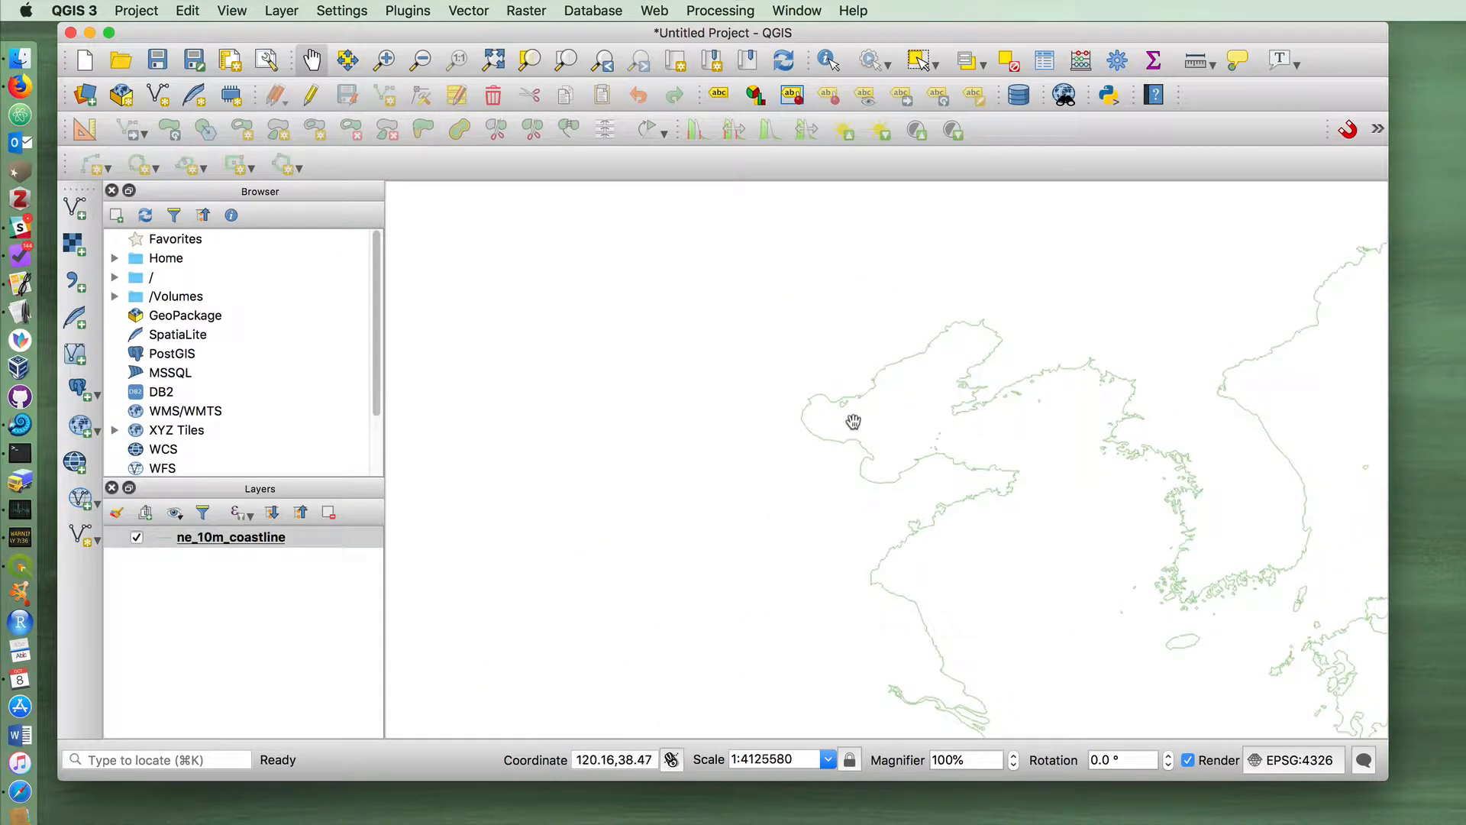
Frame the coastline layer around the Shantung peninsula and Korean coast.
{"action": "left_click_drag", "start_coordinate": [852, 421], "coordinate": [946, 523]}
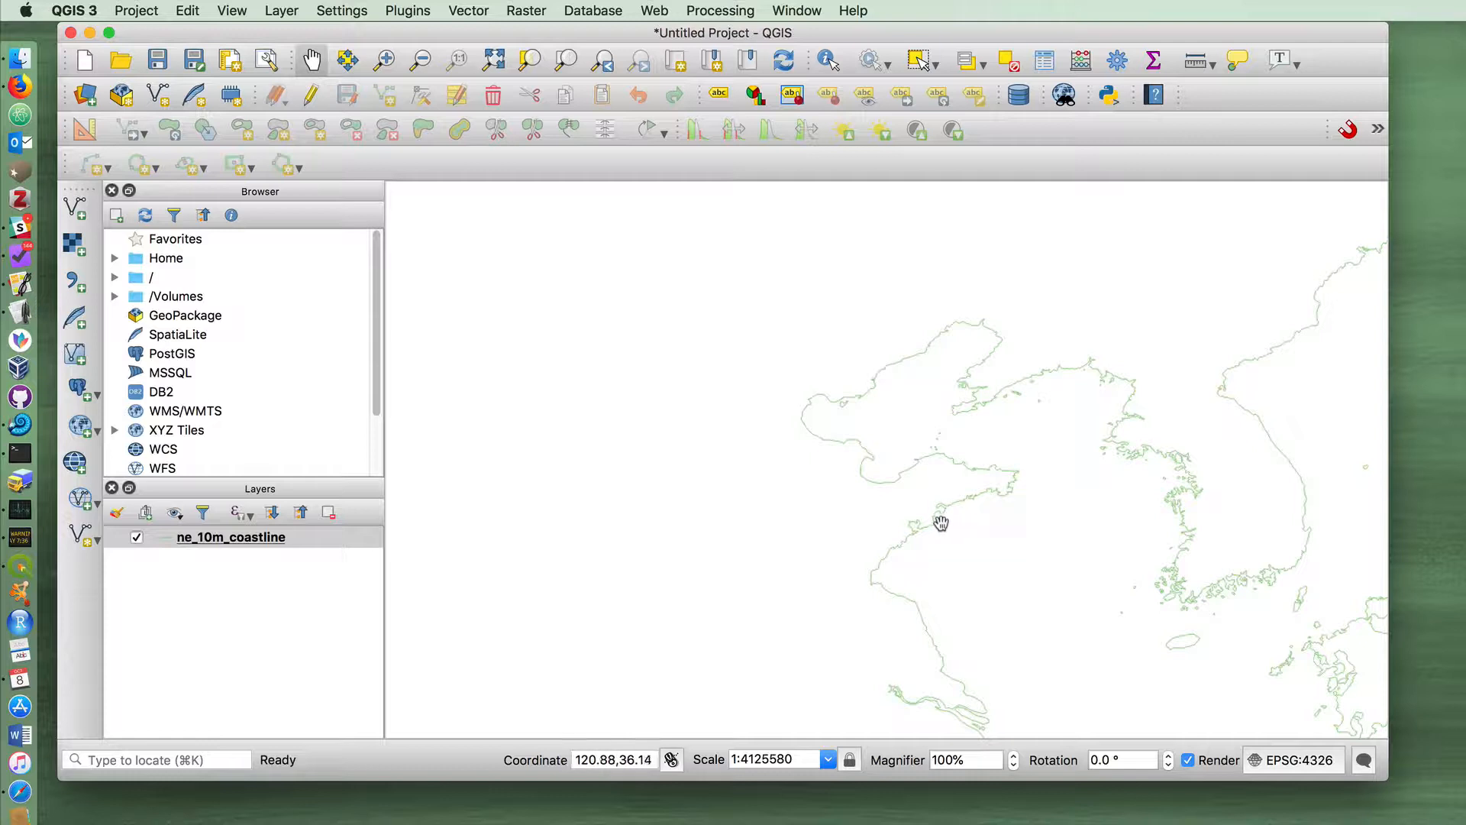
Browse the Plugins, Raster and Database menus, then launch Manage and Install Plugins.
{"action": "left_click", "coordinate": [408, 11]}
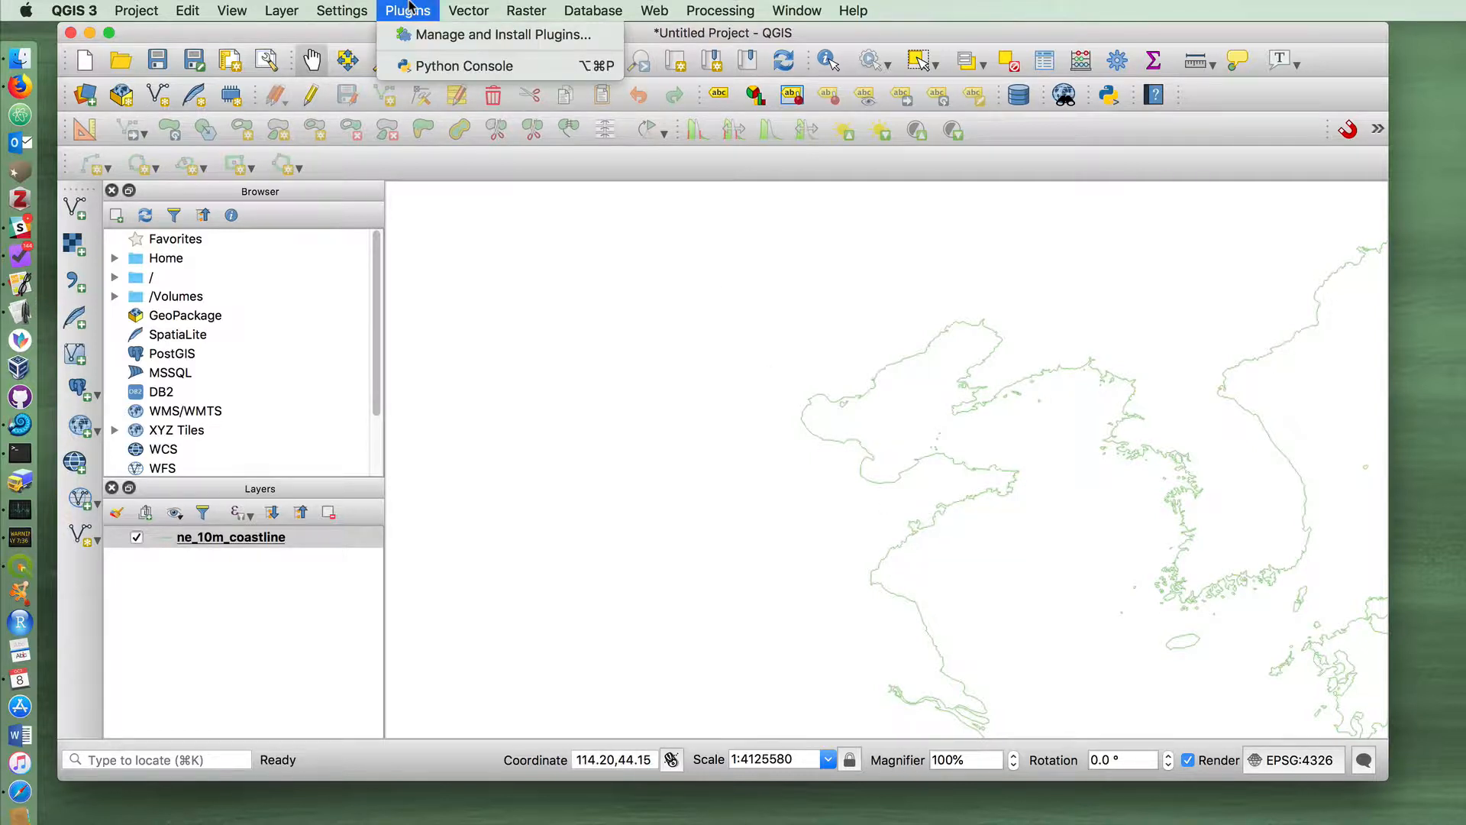
{"action": "left_click", "coordinate": [525, 10]}
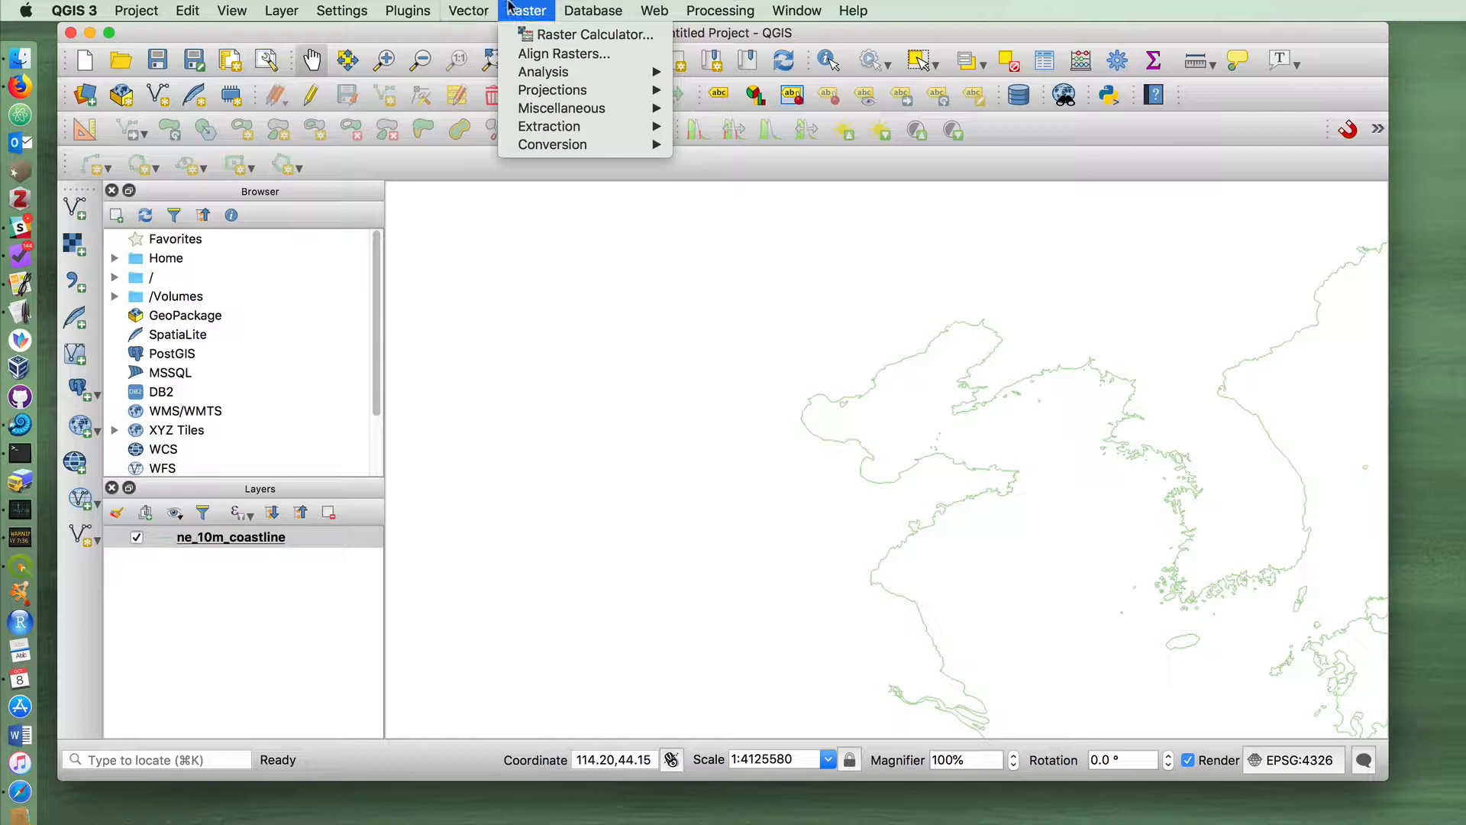
{"action": "left_click", "coordinate": [593, 11]}
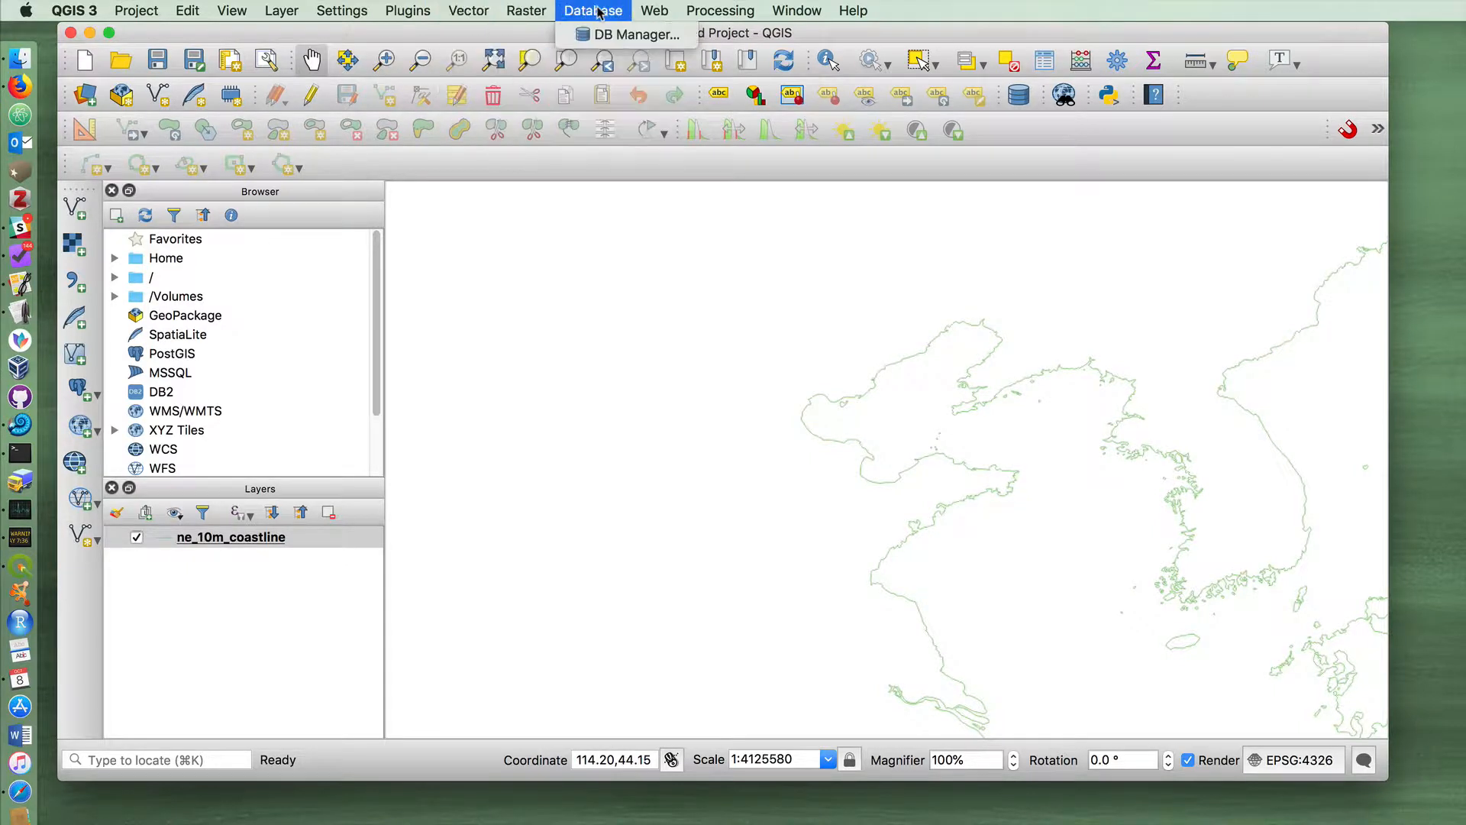
{"action": "left_click", "coordinate": [525, 11]}
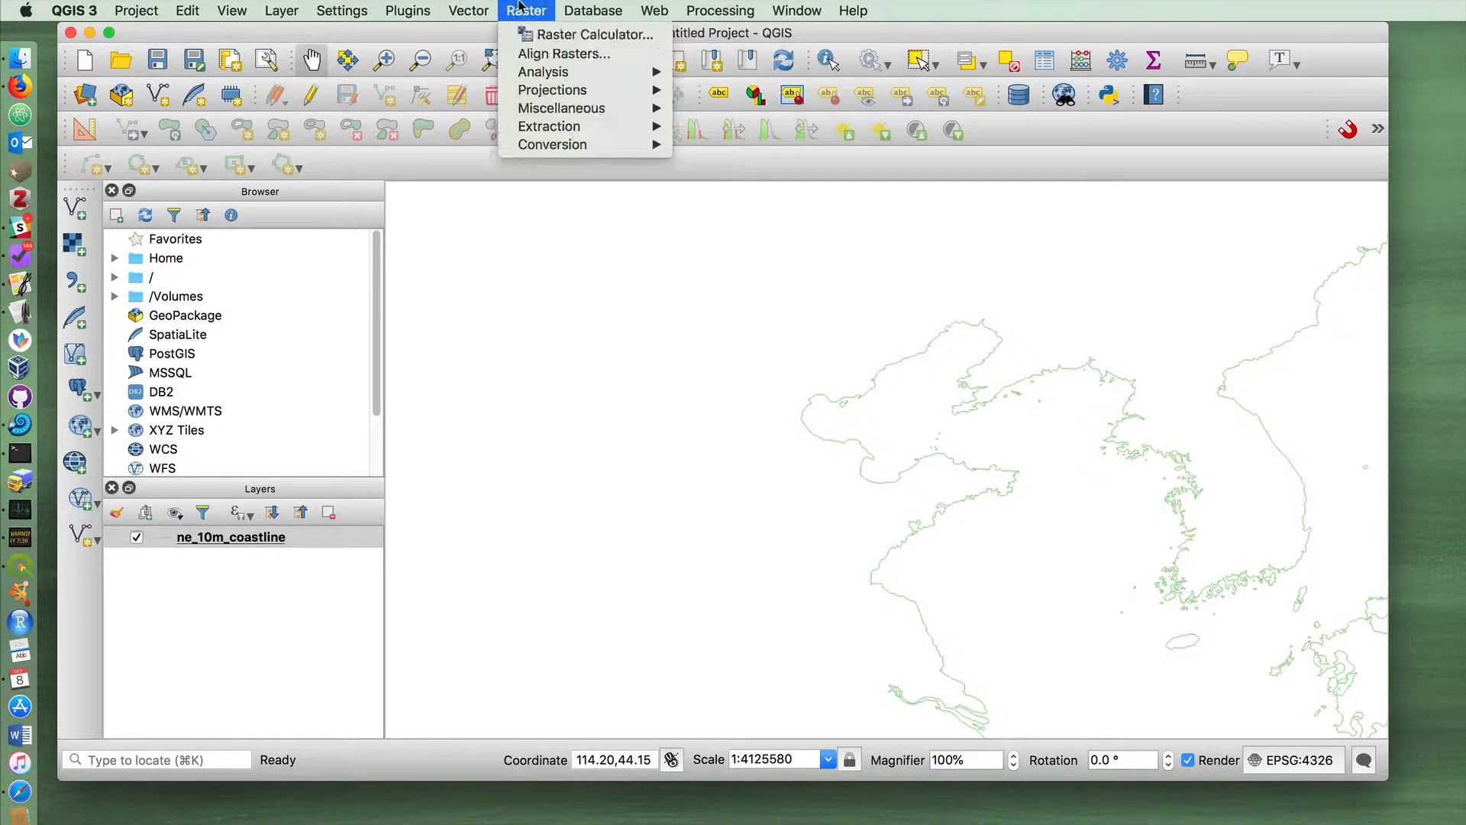
{"action": "left_click", "coordinate": [407, 11]}
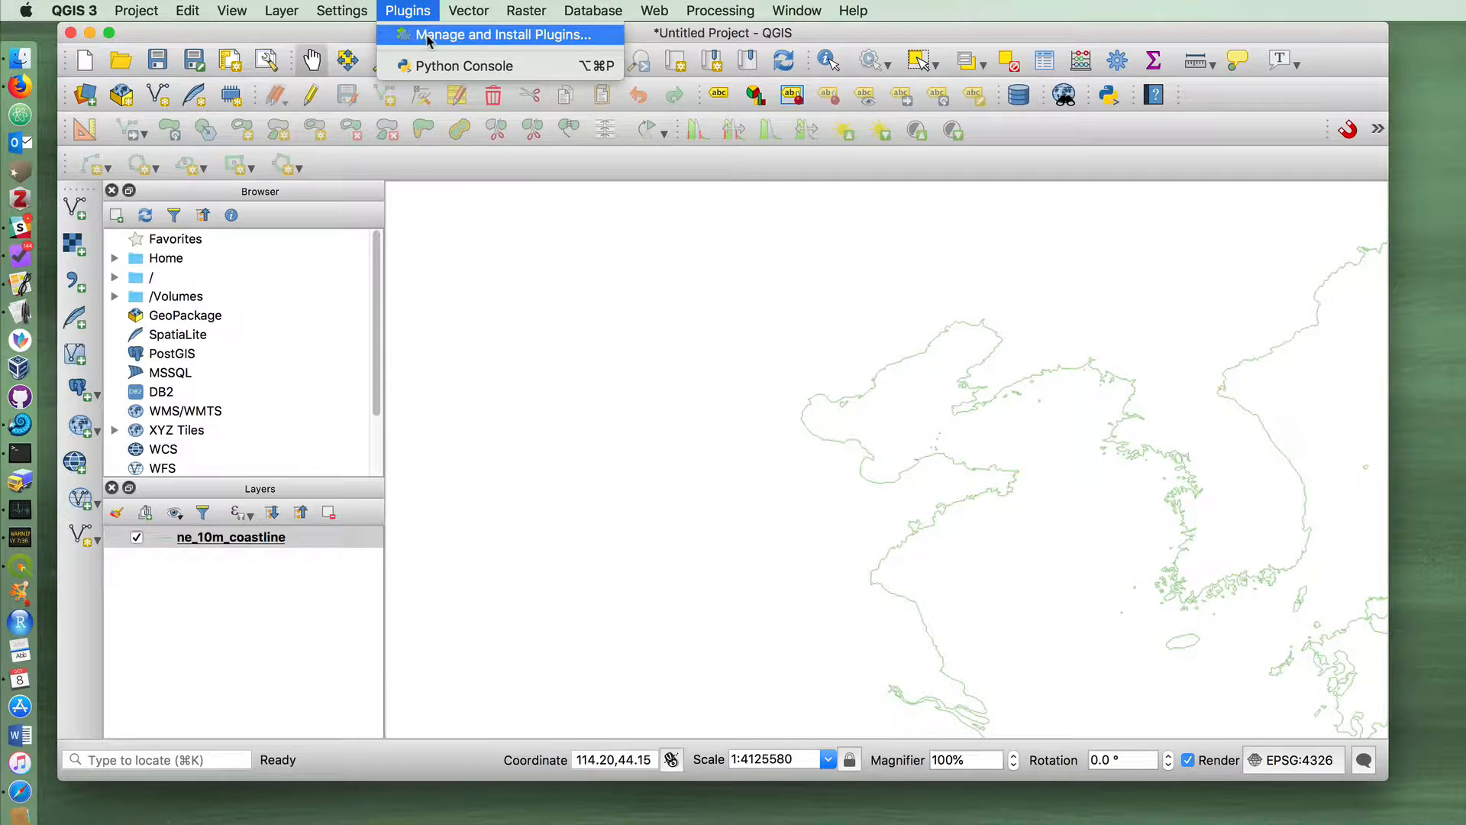
{"action": "left_click", "coordinate": [503, 35]}
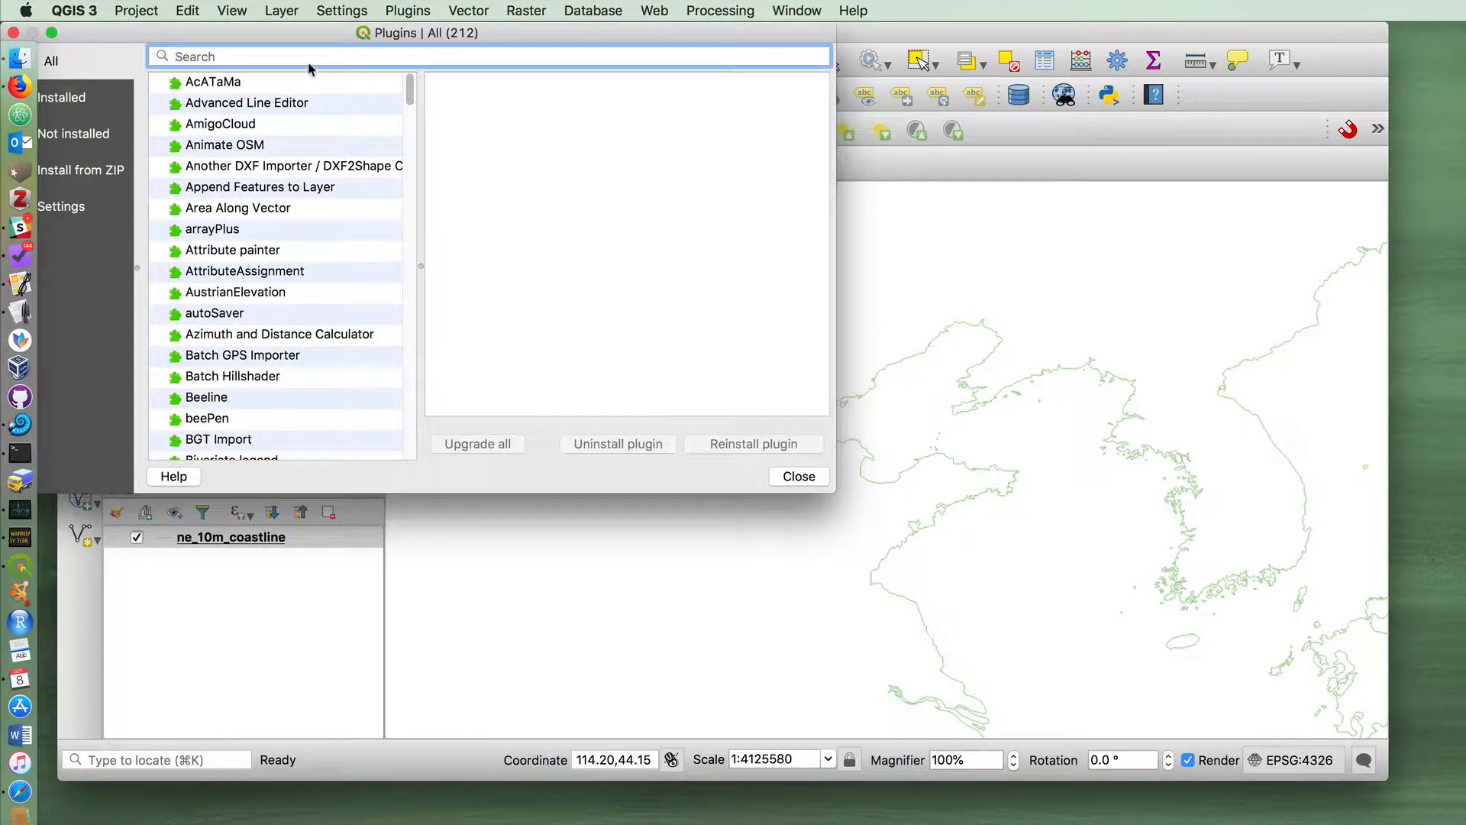
Search 'georef', enable the Georeferencer GDAL plugin and close the plugin manager.
{"action": "left_click_drag", "start_coordinate": [416, 32], "coordinate": [542, 79]}
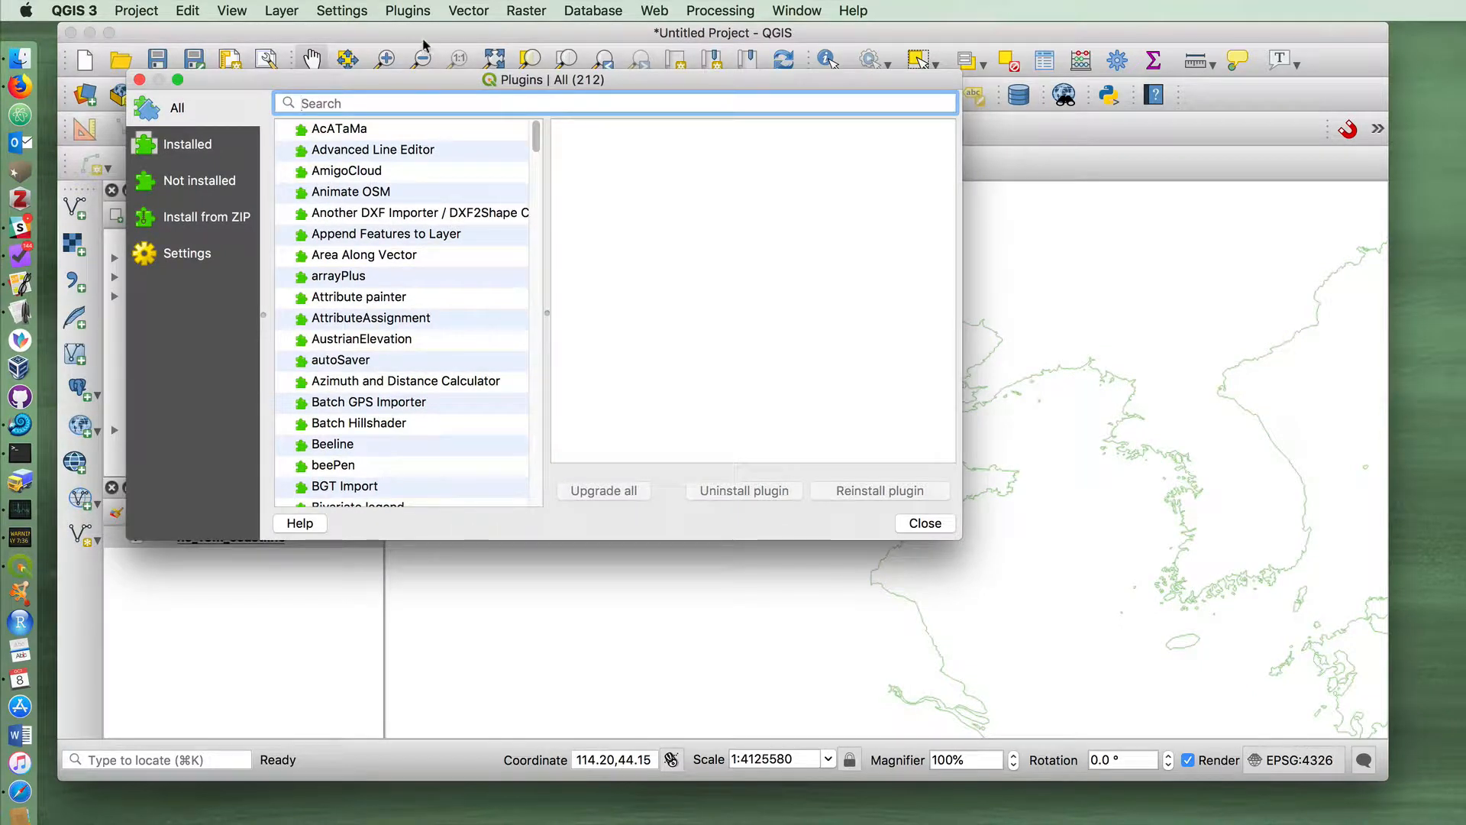
{"action": "type", "text": "georef"}
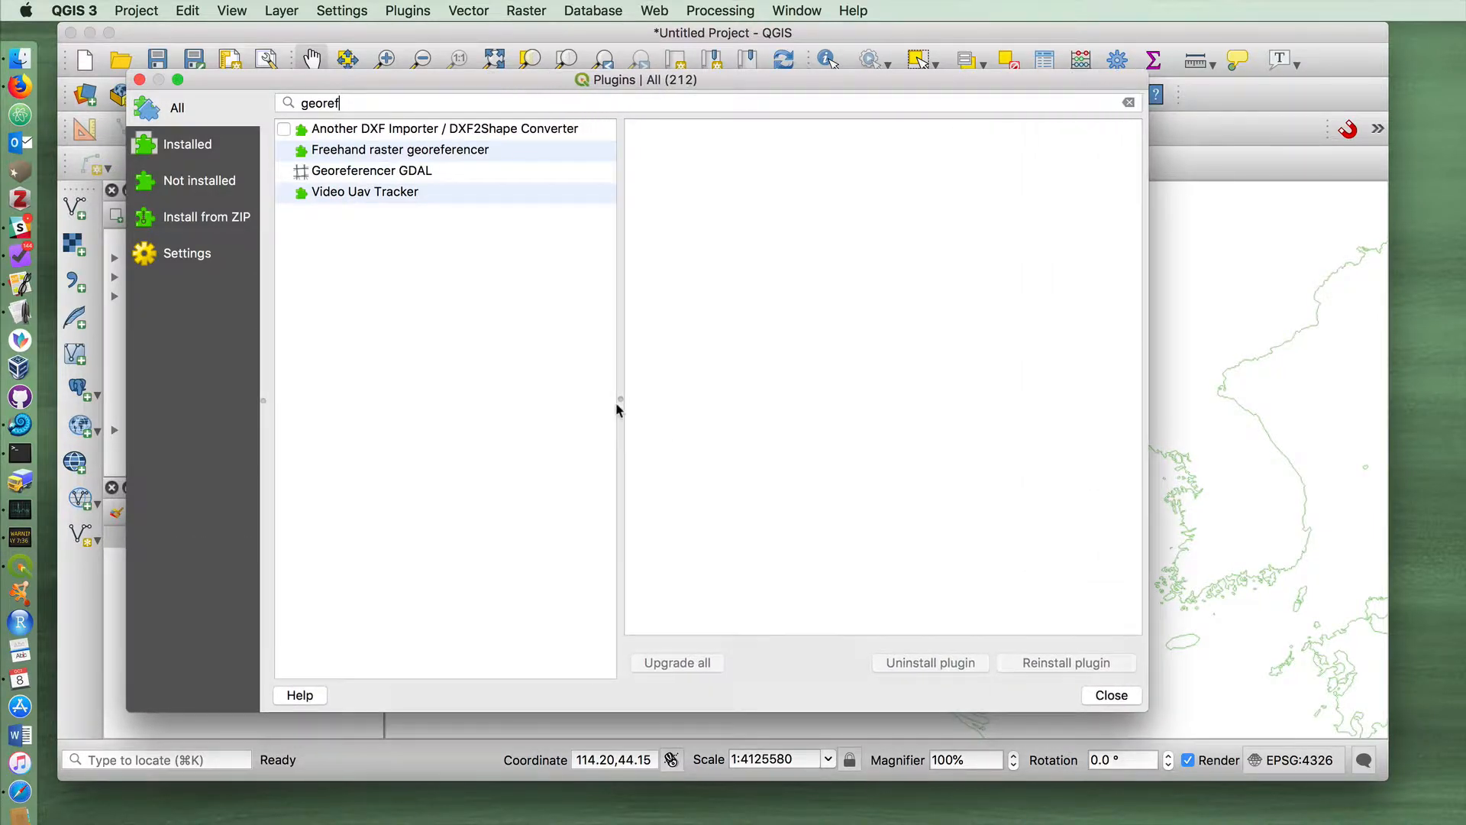
{"action": "mouse_move", "coordinate": [486, 346]}
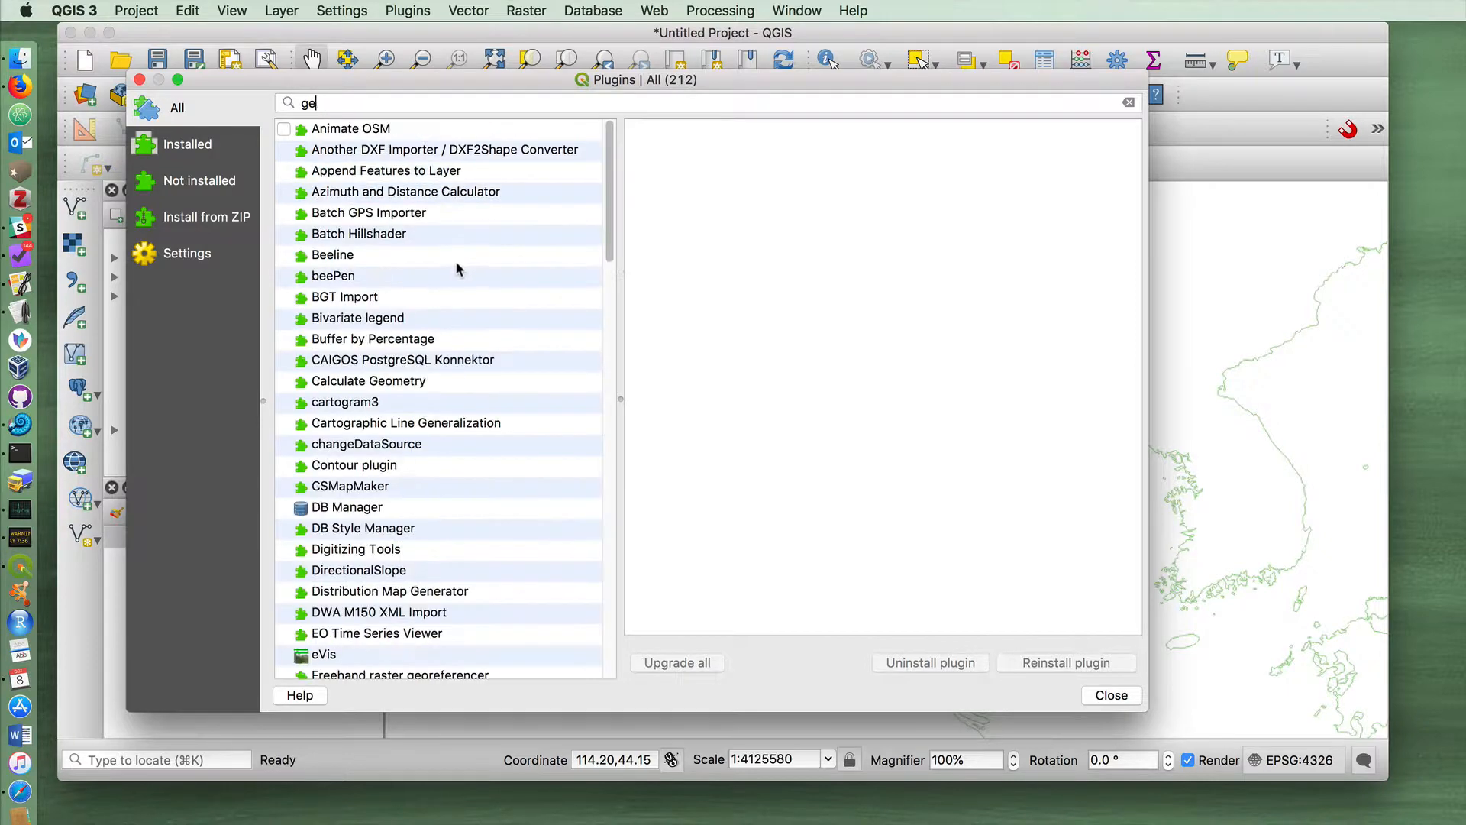
{"action": "left_click", "coordinate": [1130, 102]}
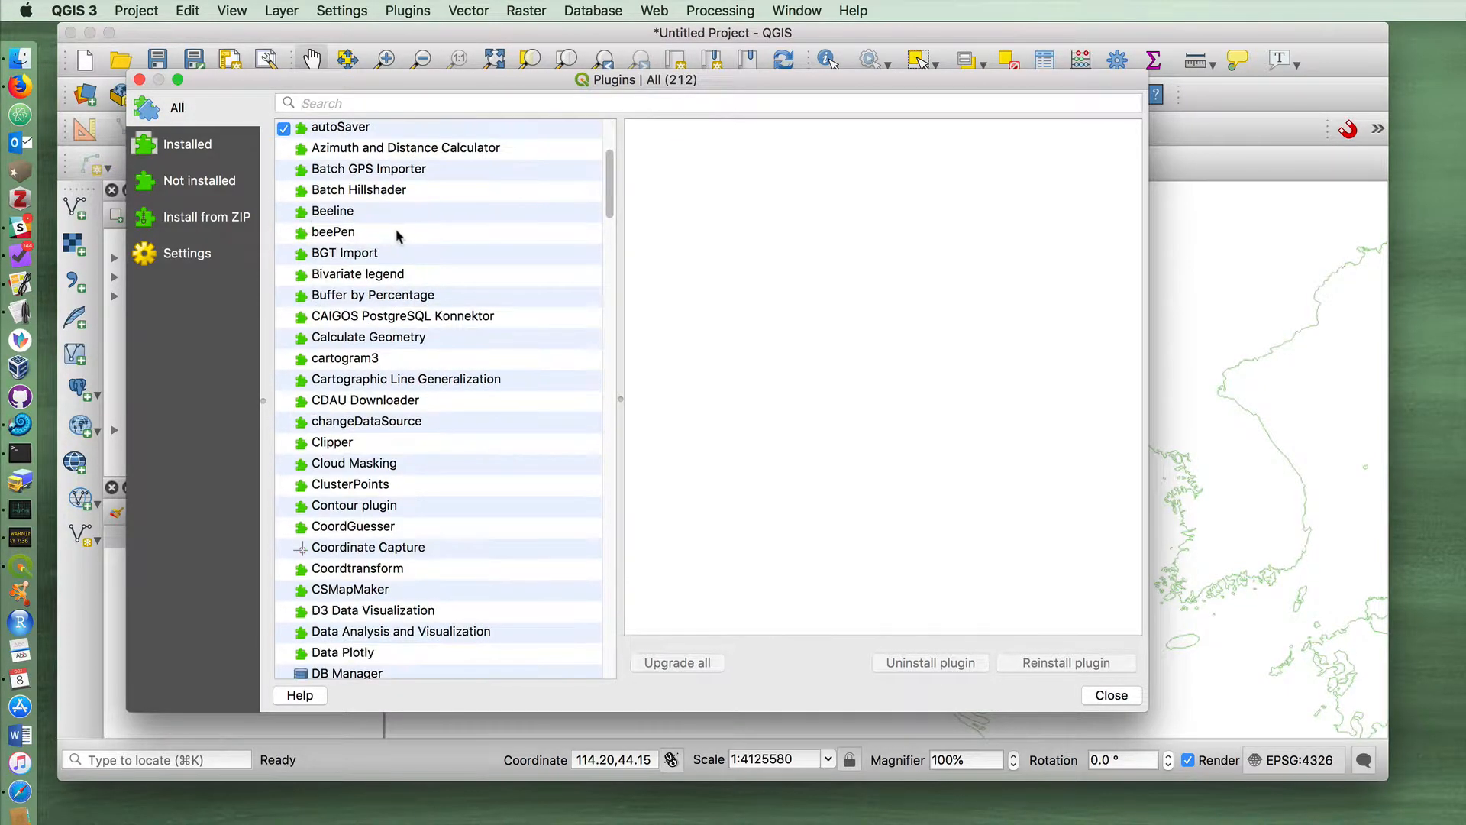
{"action": "scroll", "scroll_direction": "down", "scroll_amount": 3}
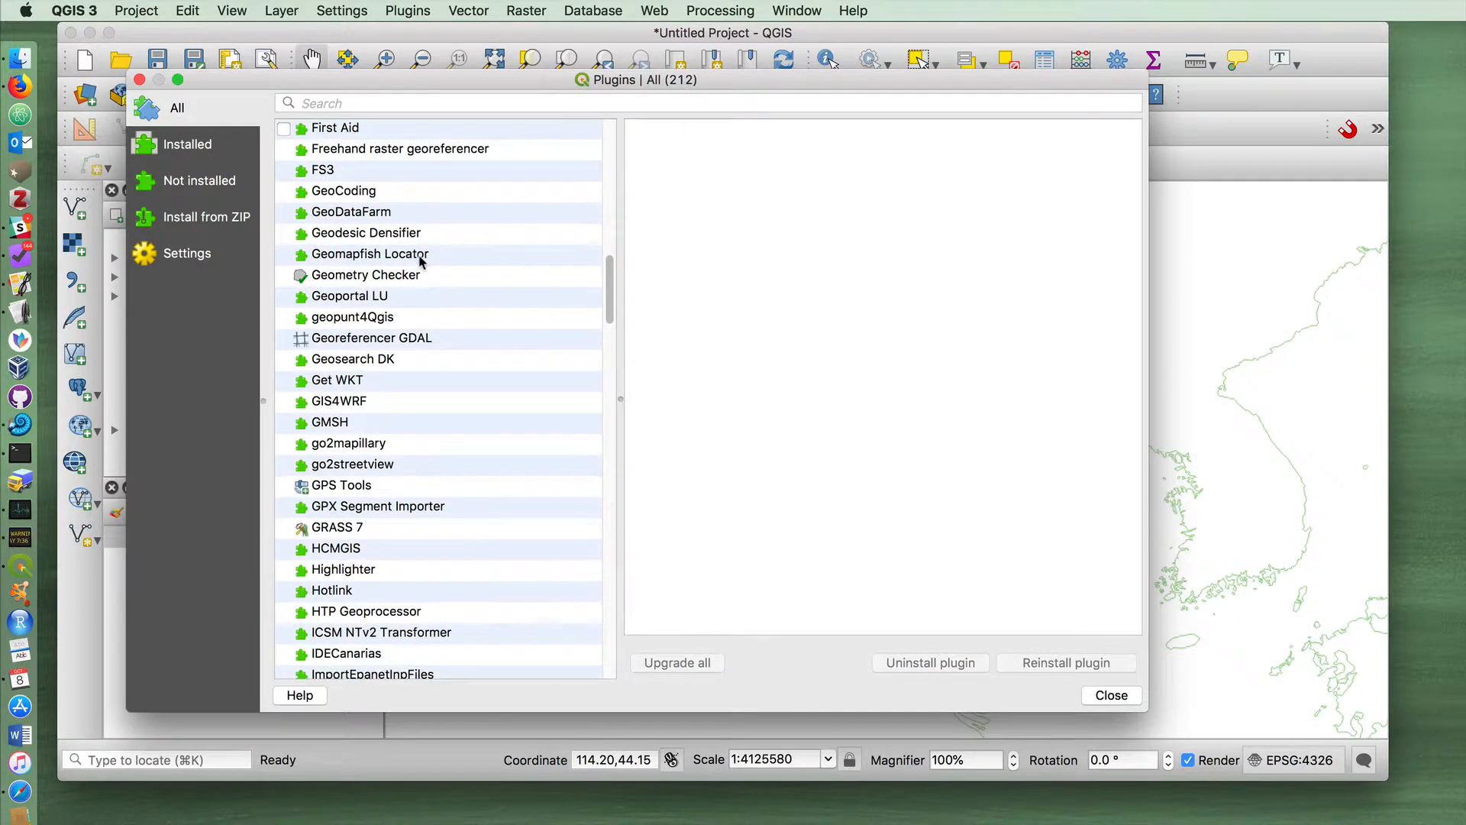
{"action": "scroll", "scroll_direction": "down", "scroll_amount": 3}
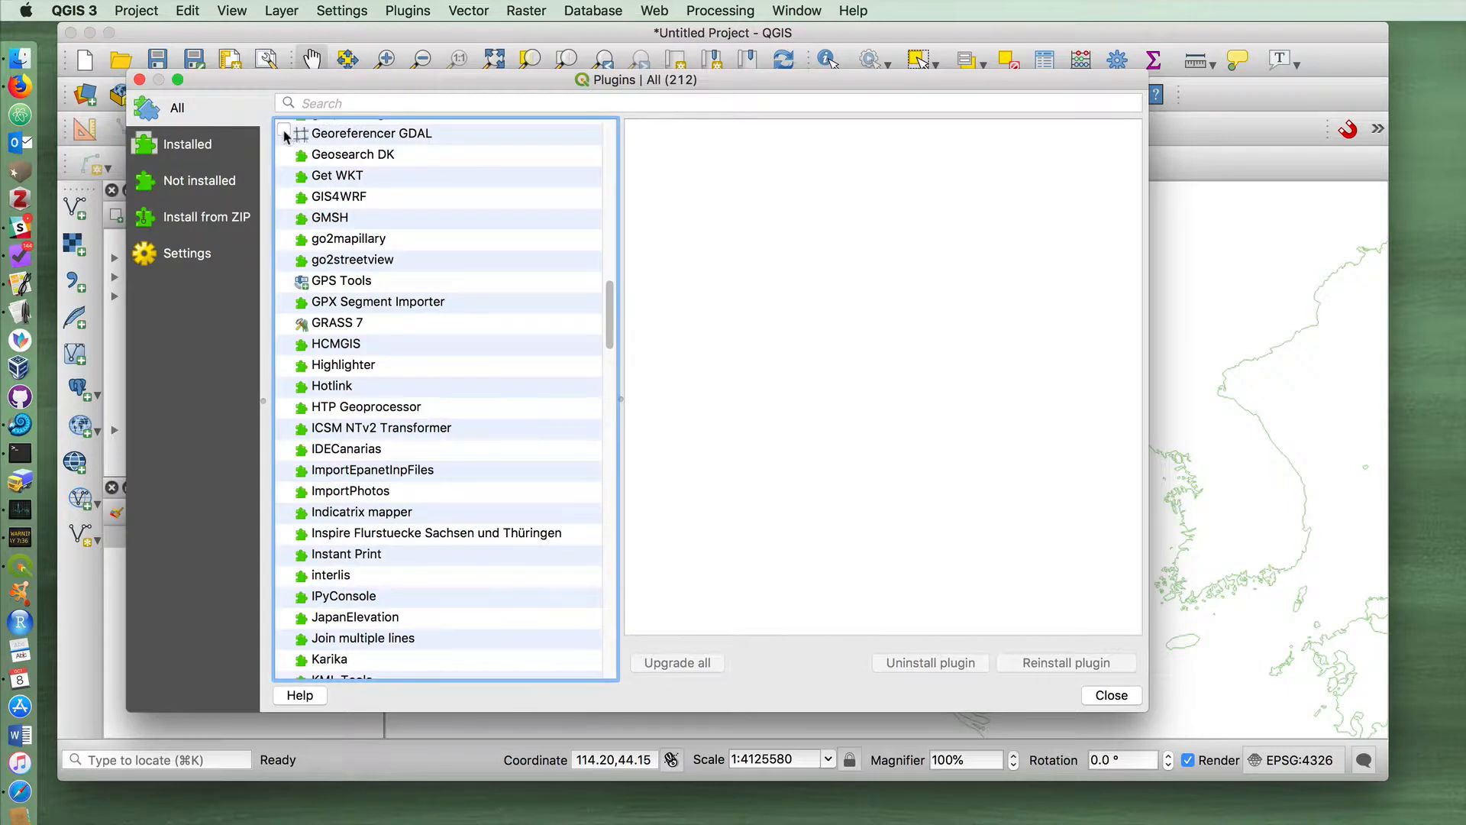
{"action": "left_click", "coordinate": [371, 133]}
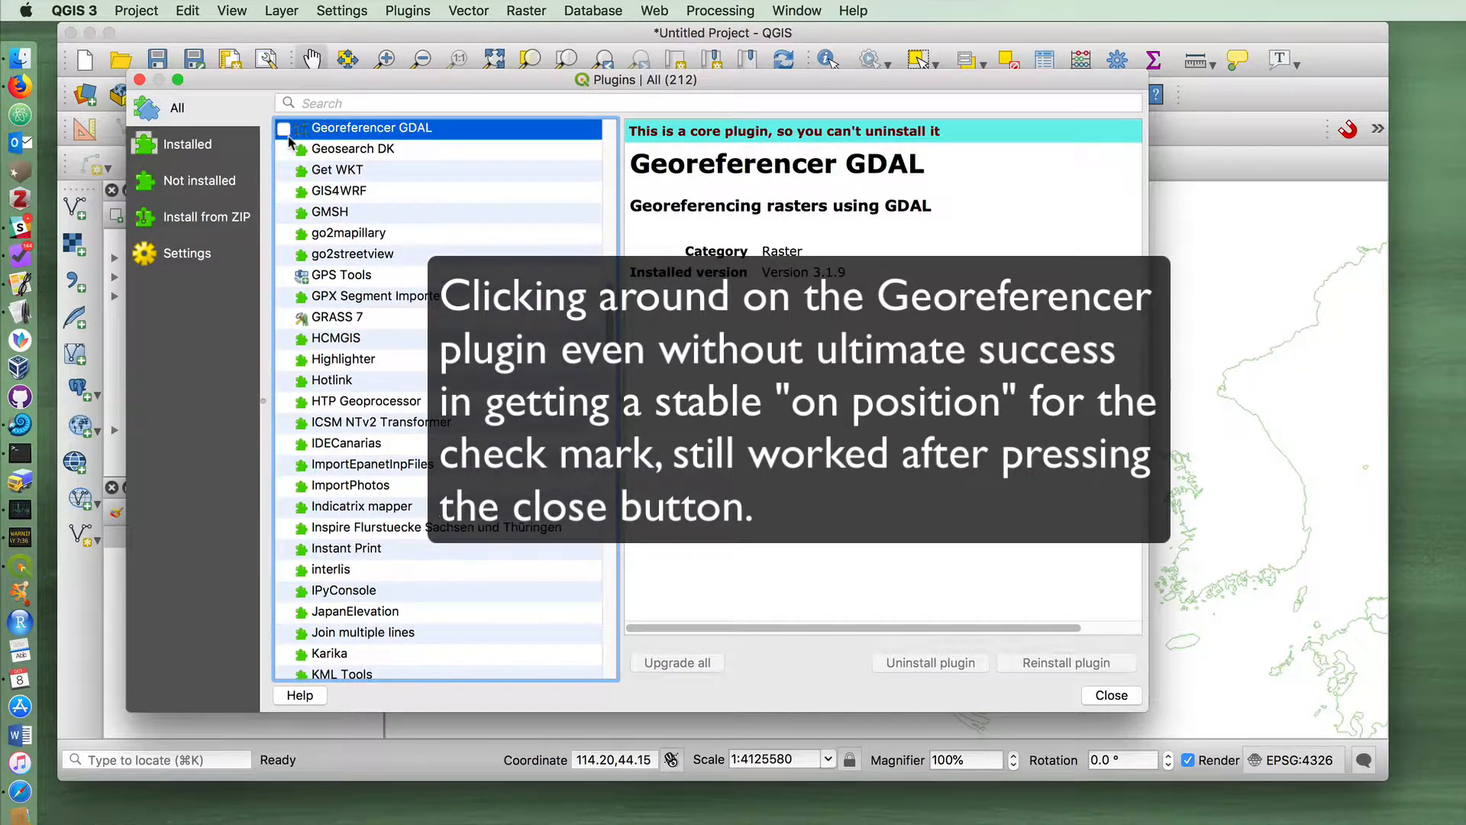
{"action": "left_click", "coordinate": [1111, 695]}
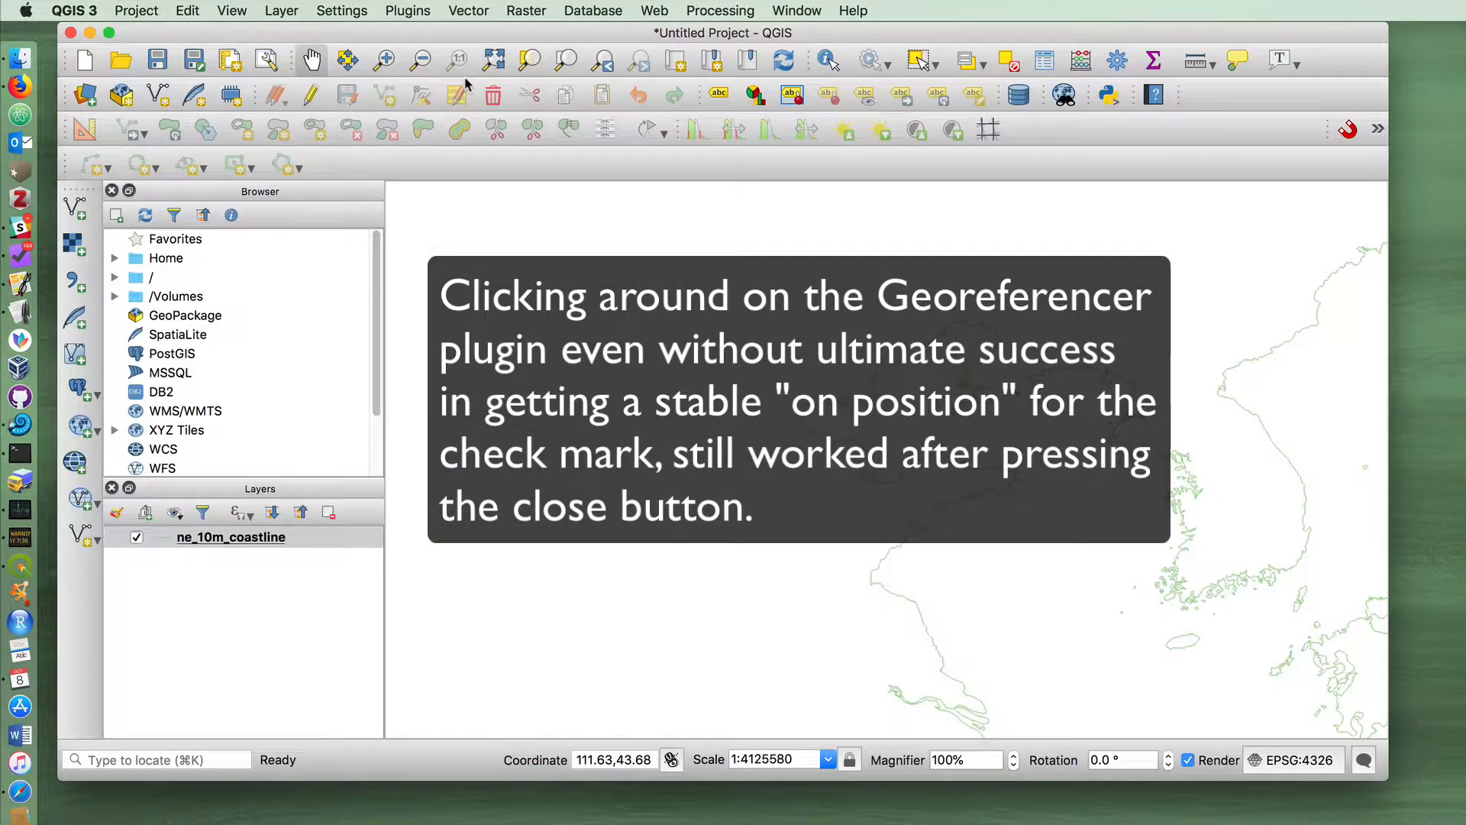
Launch the Georeferencer from the Raster menu.
{"action": "left_click", "coordinate": [342, 11]}
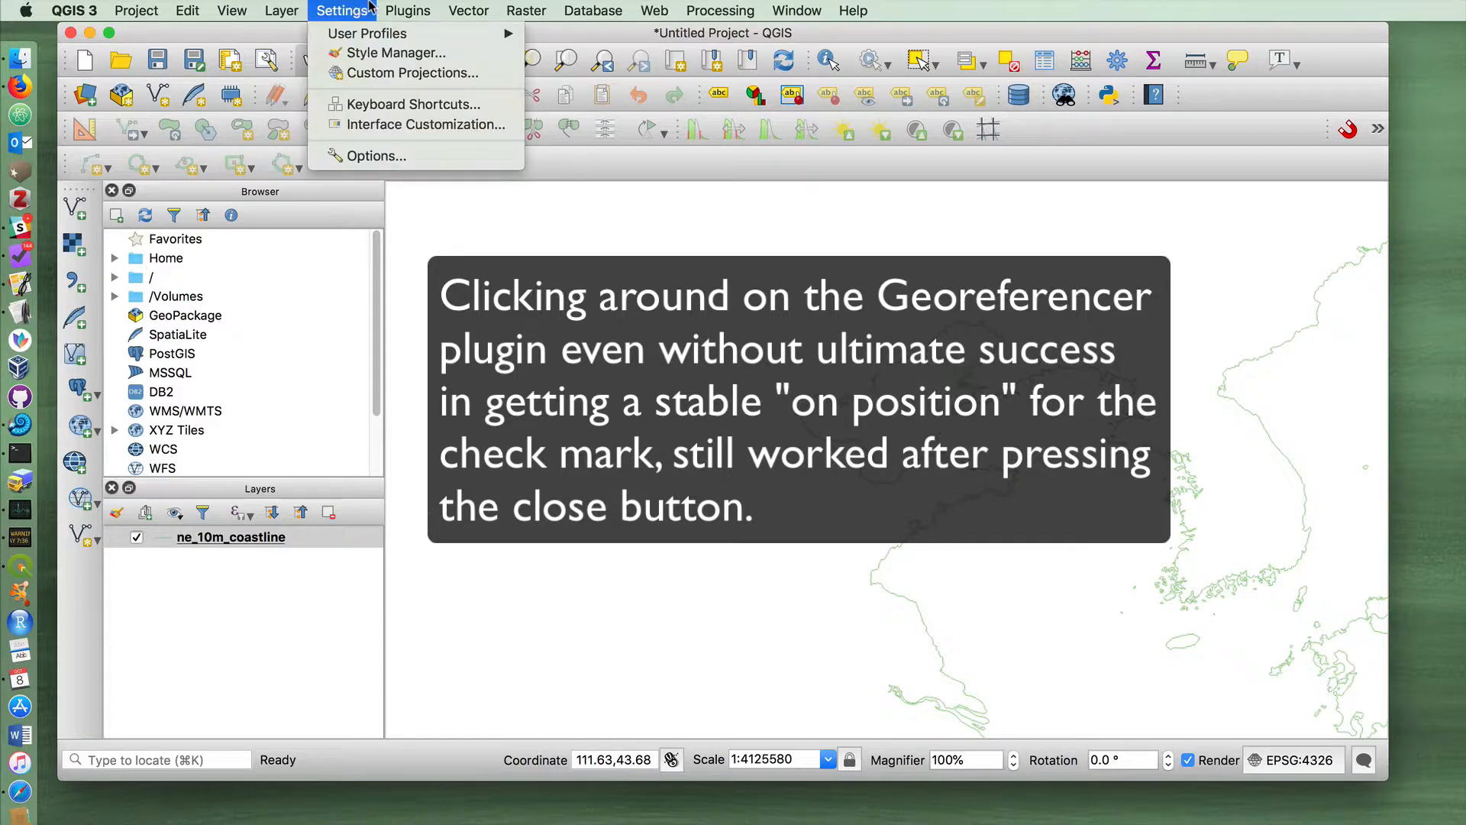
{"action": "left_click", "coordinate": [525, 10]}
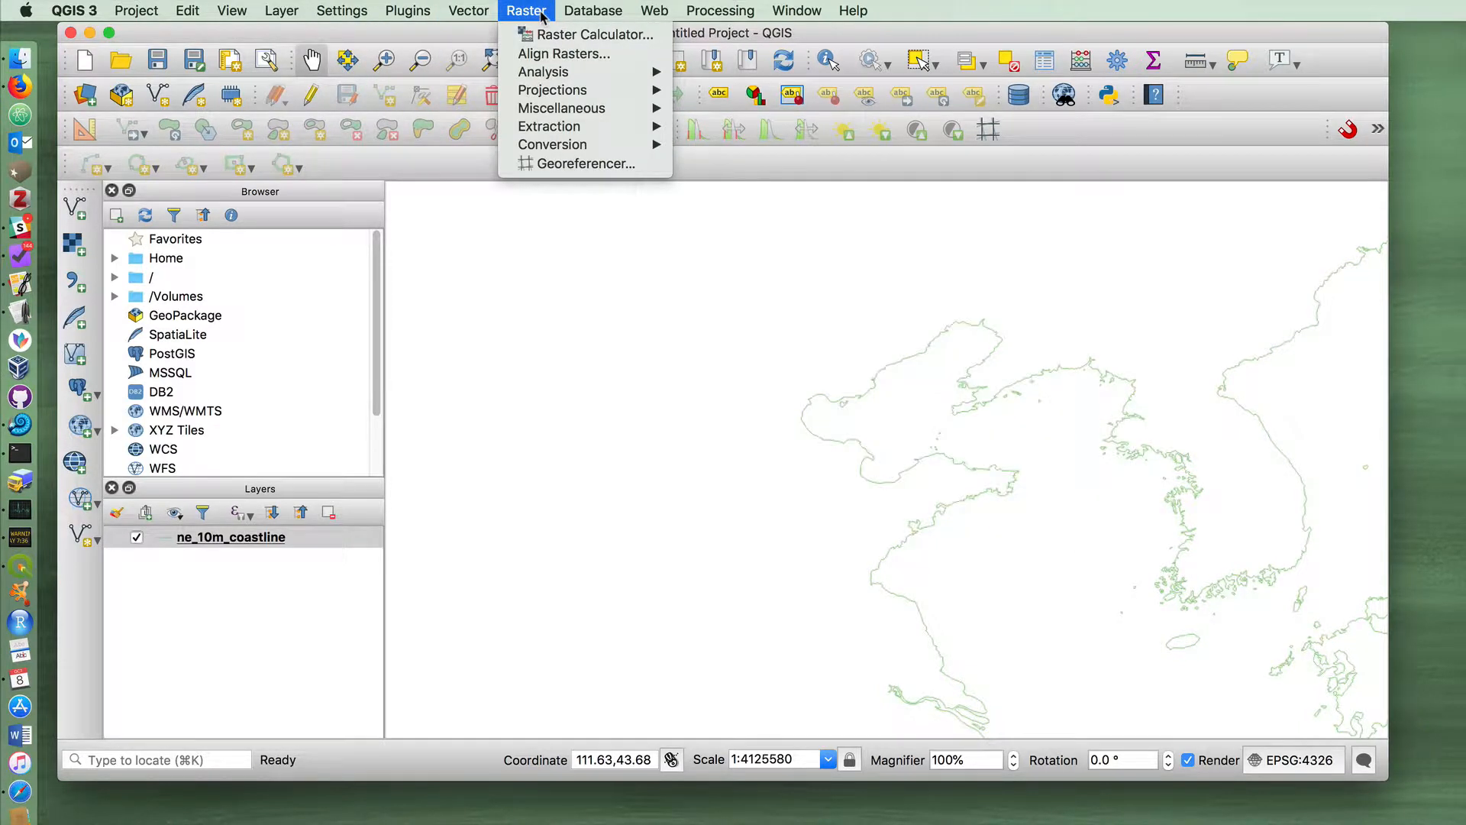
{"action": "mouse_move", "coordinate": [584, 163]}
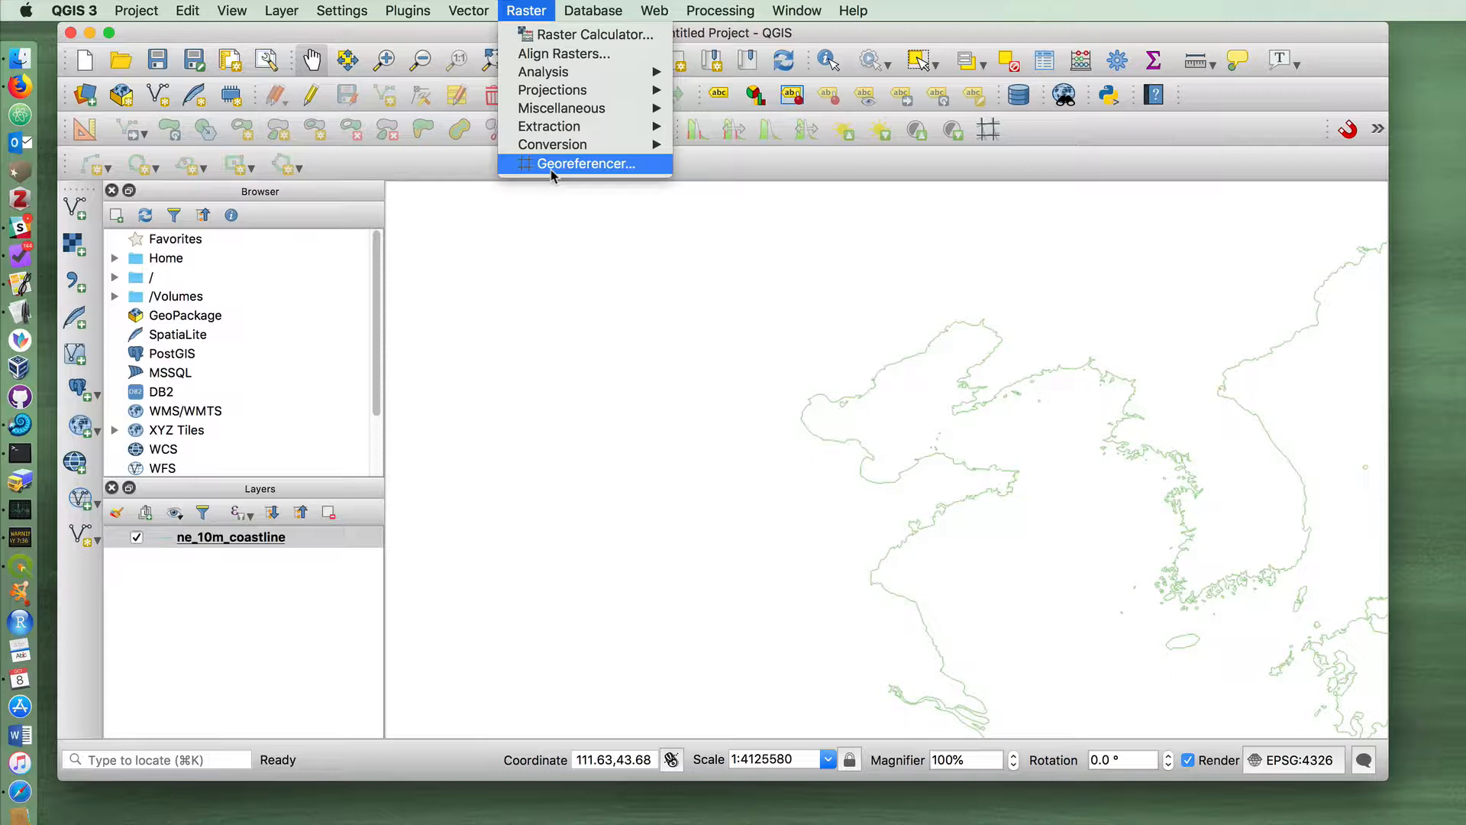
{"action": "left_click", "coordinate": [584, 163]}
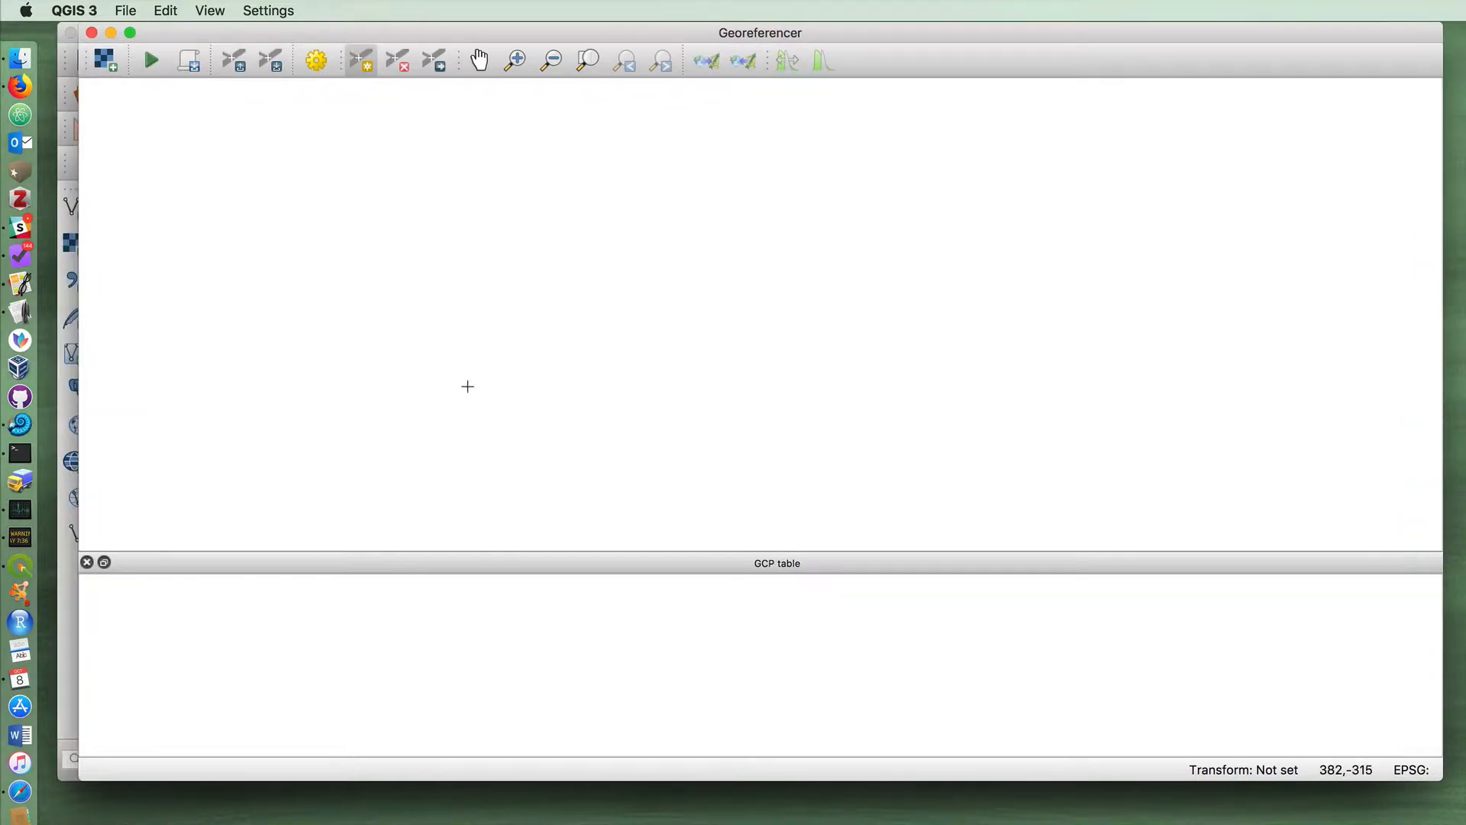
{"action": "mouse_move", "coordinate": [510, 391]}
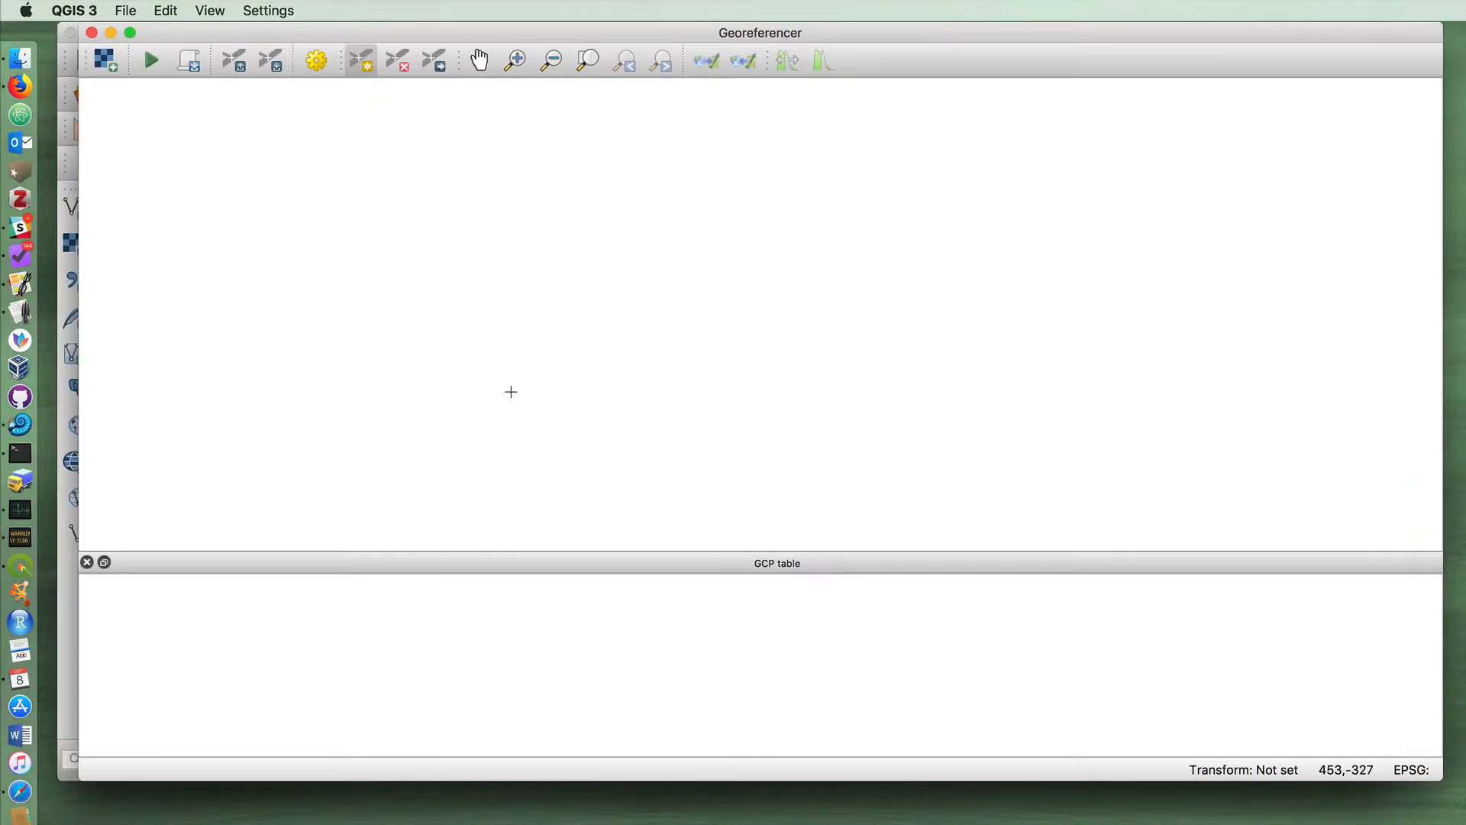
{"action": "mouse_move", "coordinate": [318, 121]}
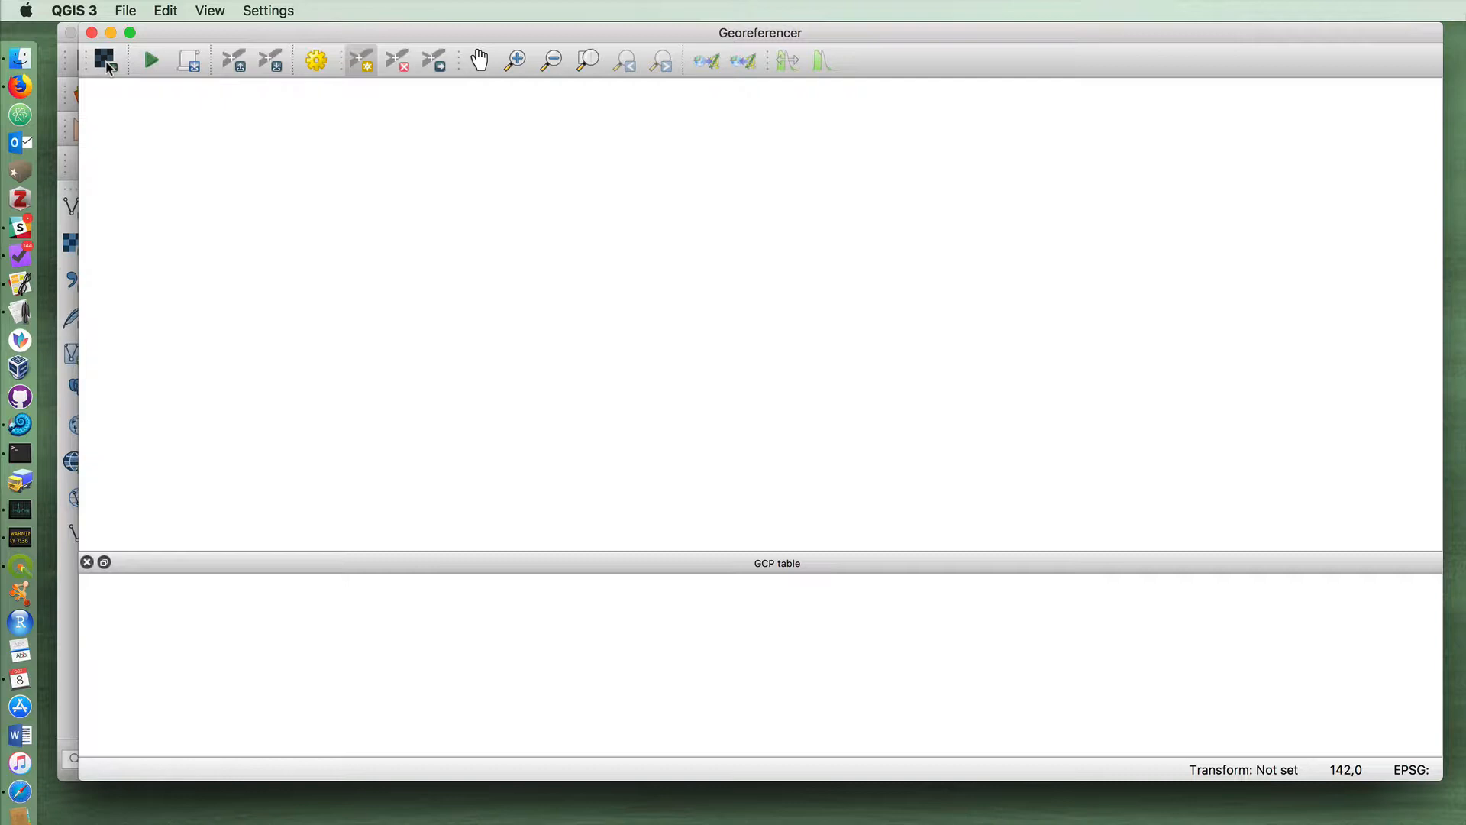
Start choosing a raster image to georeference via Open Raster.
{"action": "left_click", "coordinate": [102, 60]}
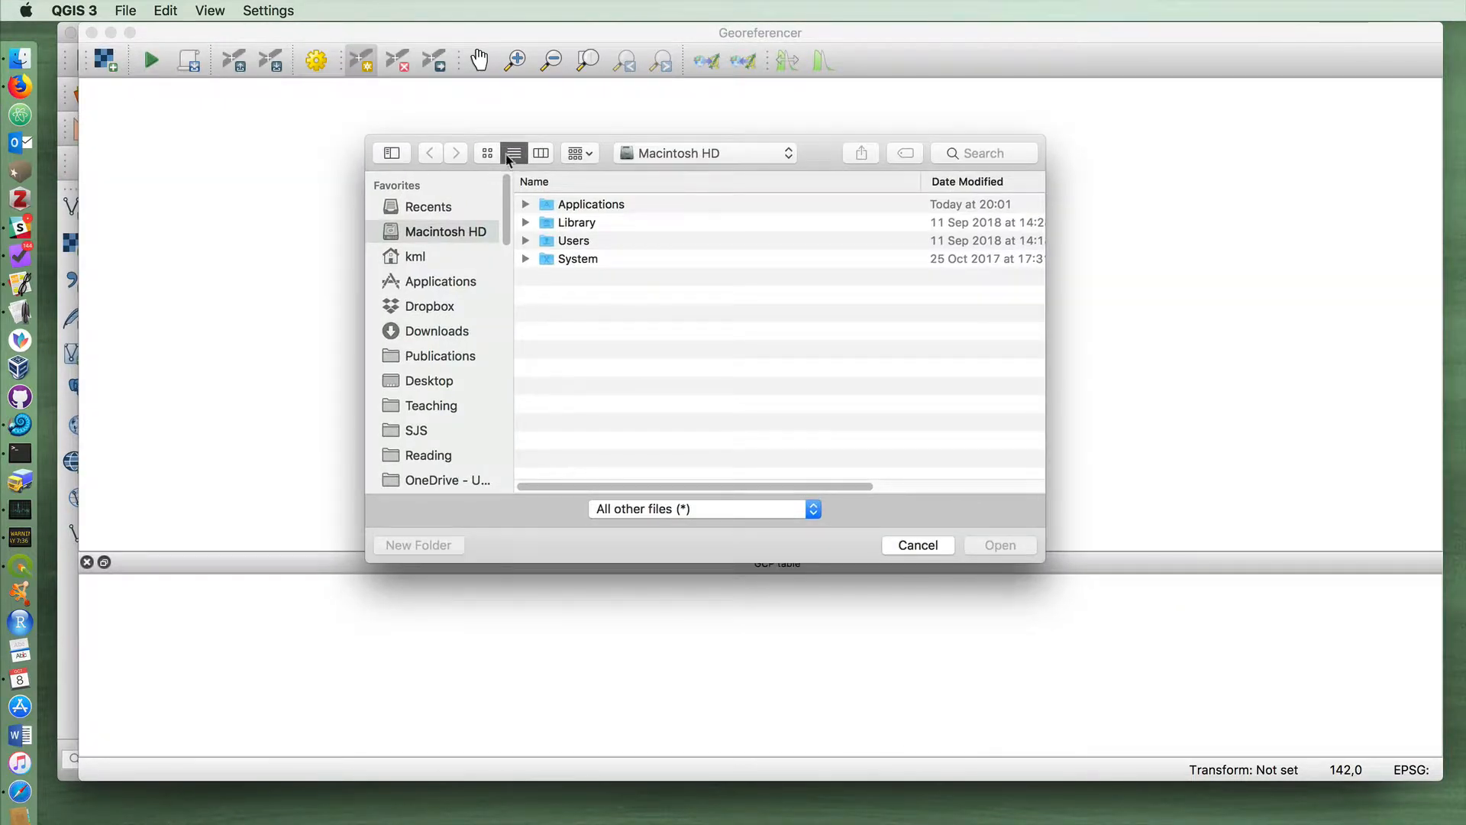
{"action": "mouse_move", "coordinate": [431, 348]}
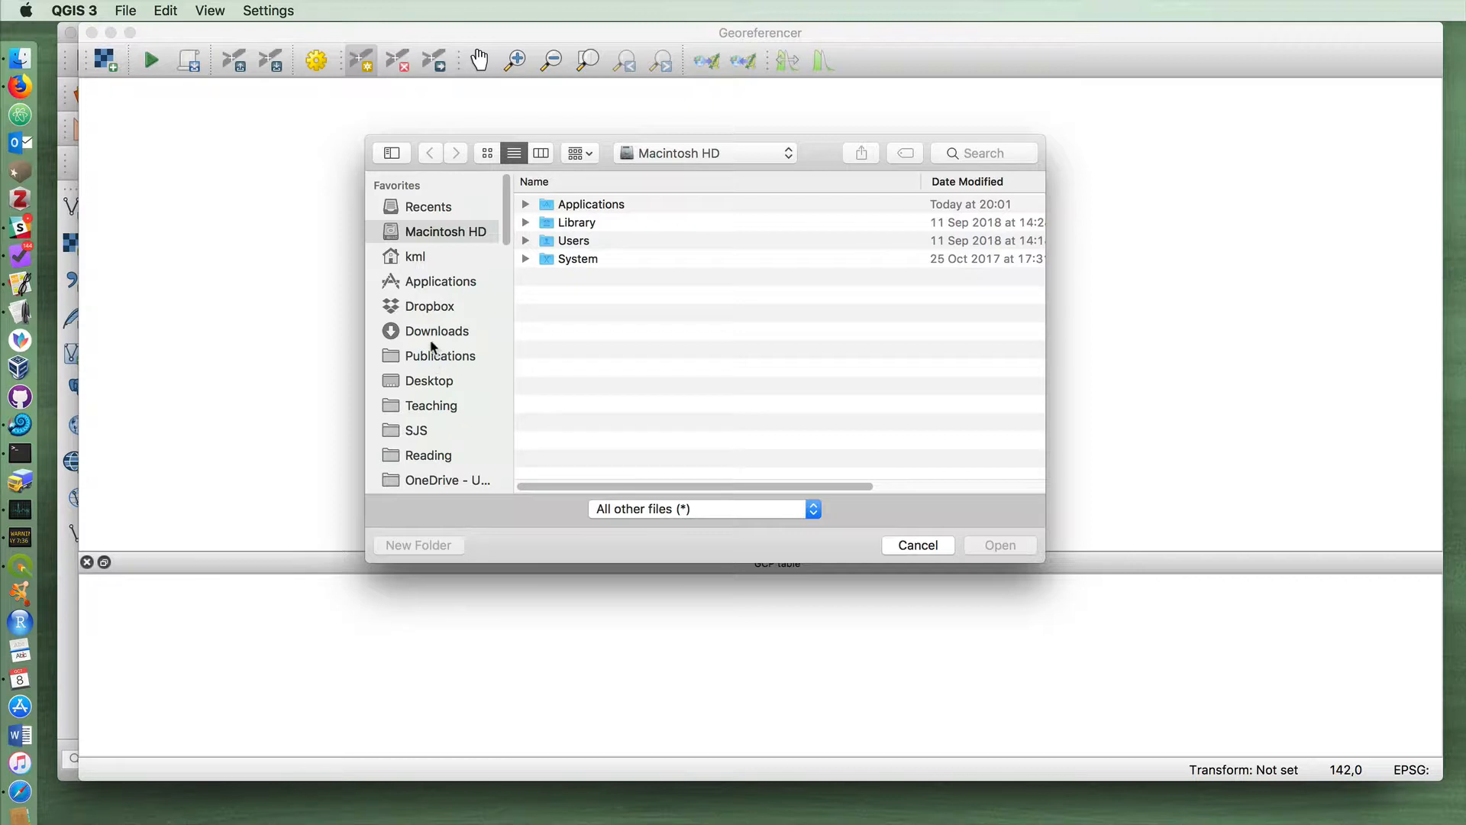
Load 12042016.jpg from Desktop > QGIS Tutorials into the Georeferencer.
{"action": "left_click", "coordinate": [428, 380]}
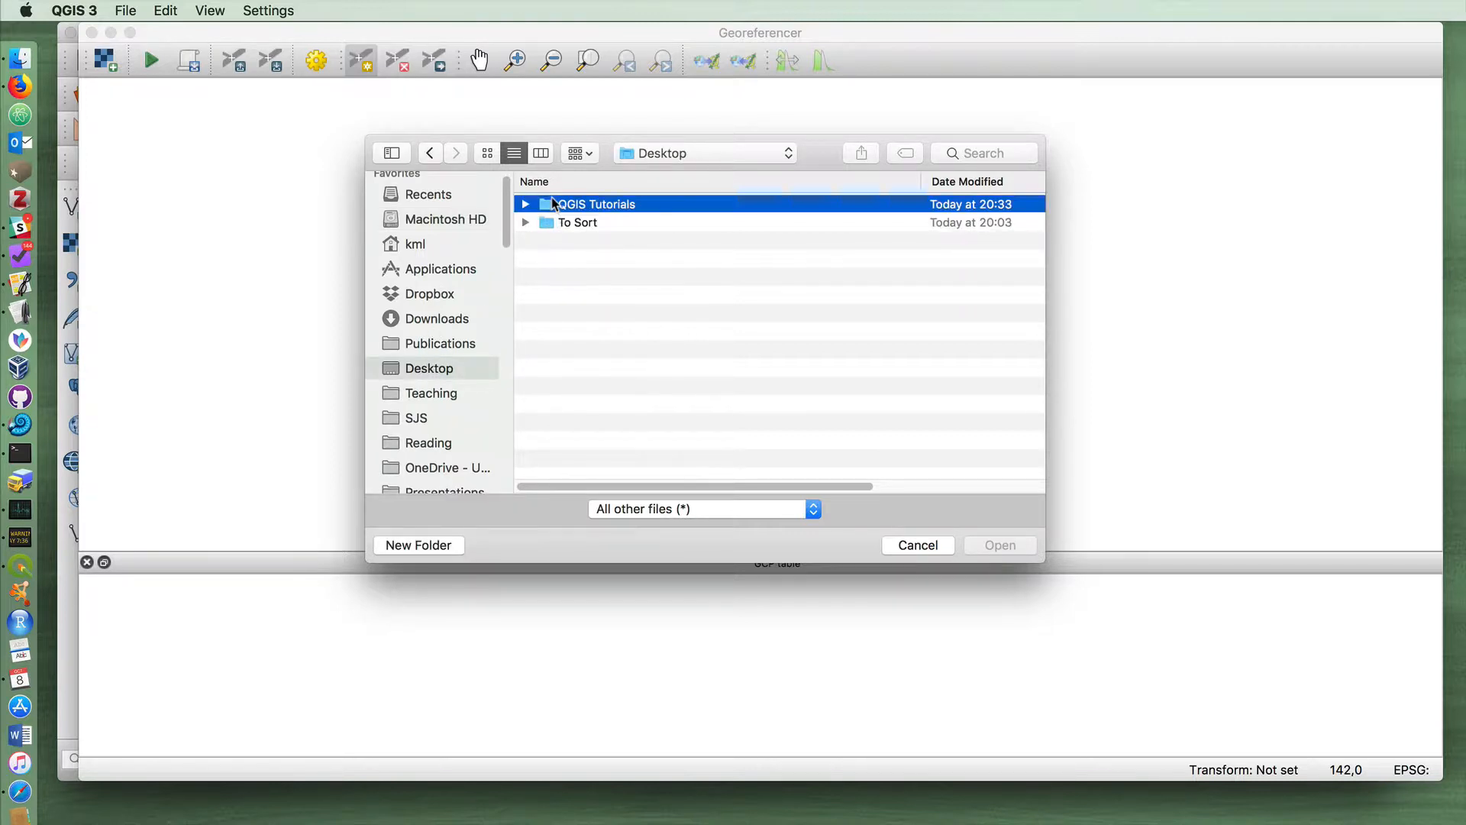
{"action": "double_click", "coordinate": [592, 203]}
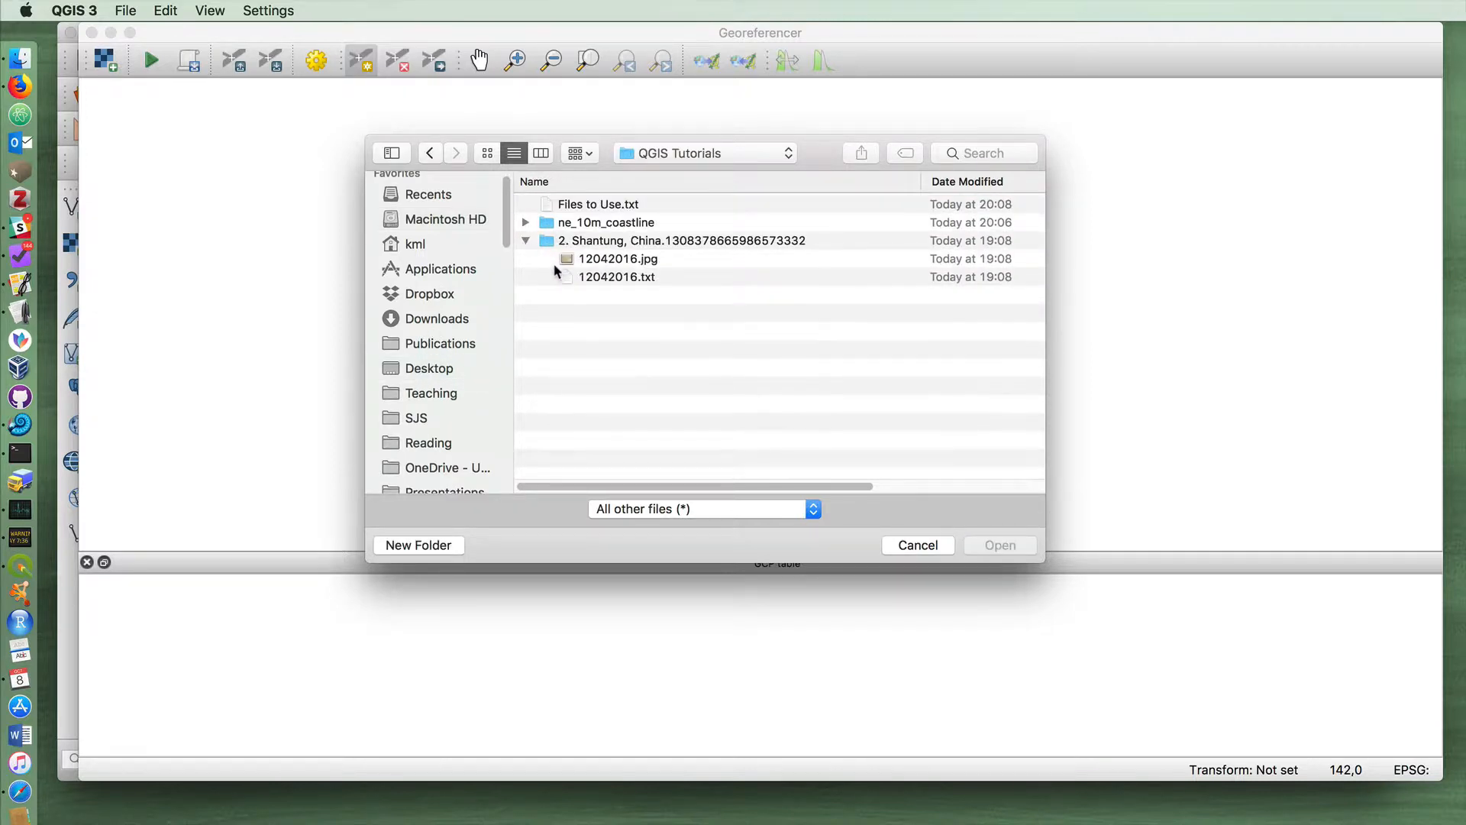
{"action": "left_click", "coordinate": [617, 260]}
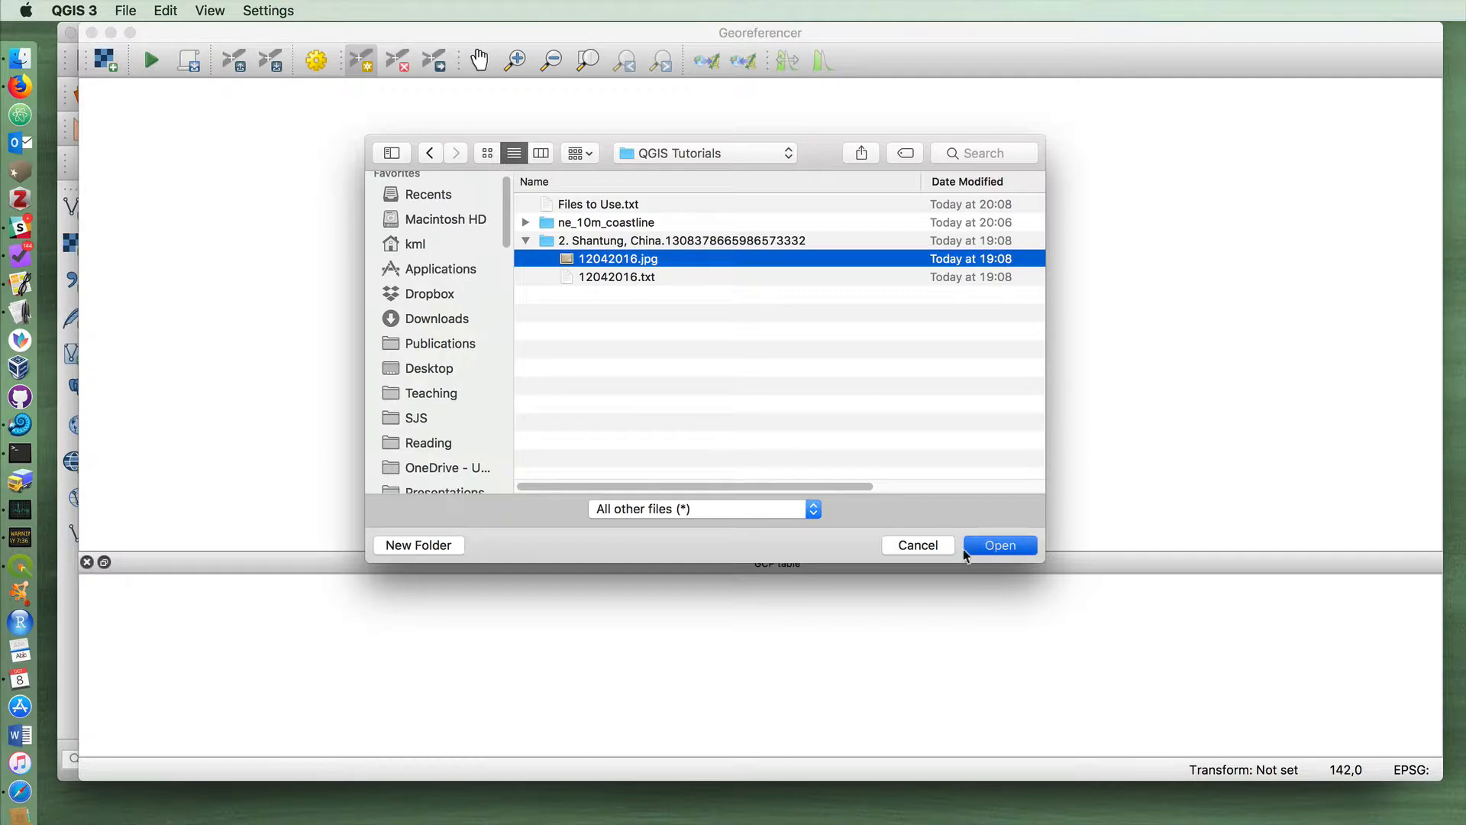
{"action": "left_click", "coordinate": [999, 545]}
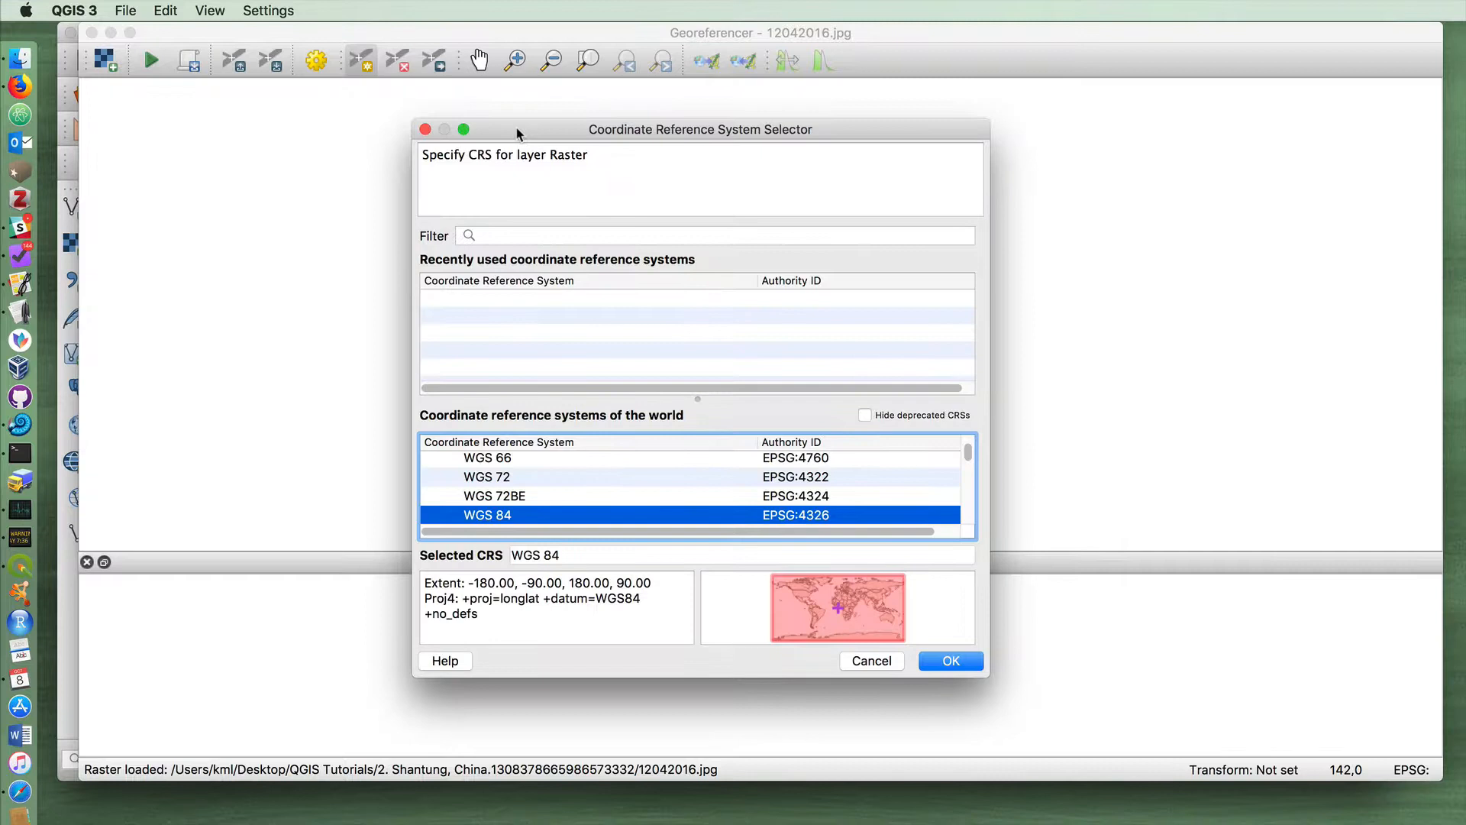
{"action": "mouse_move", "coordinate": [495, 489]}
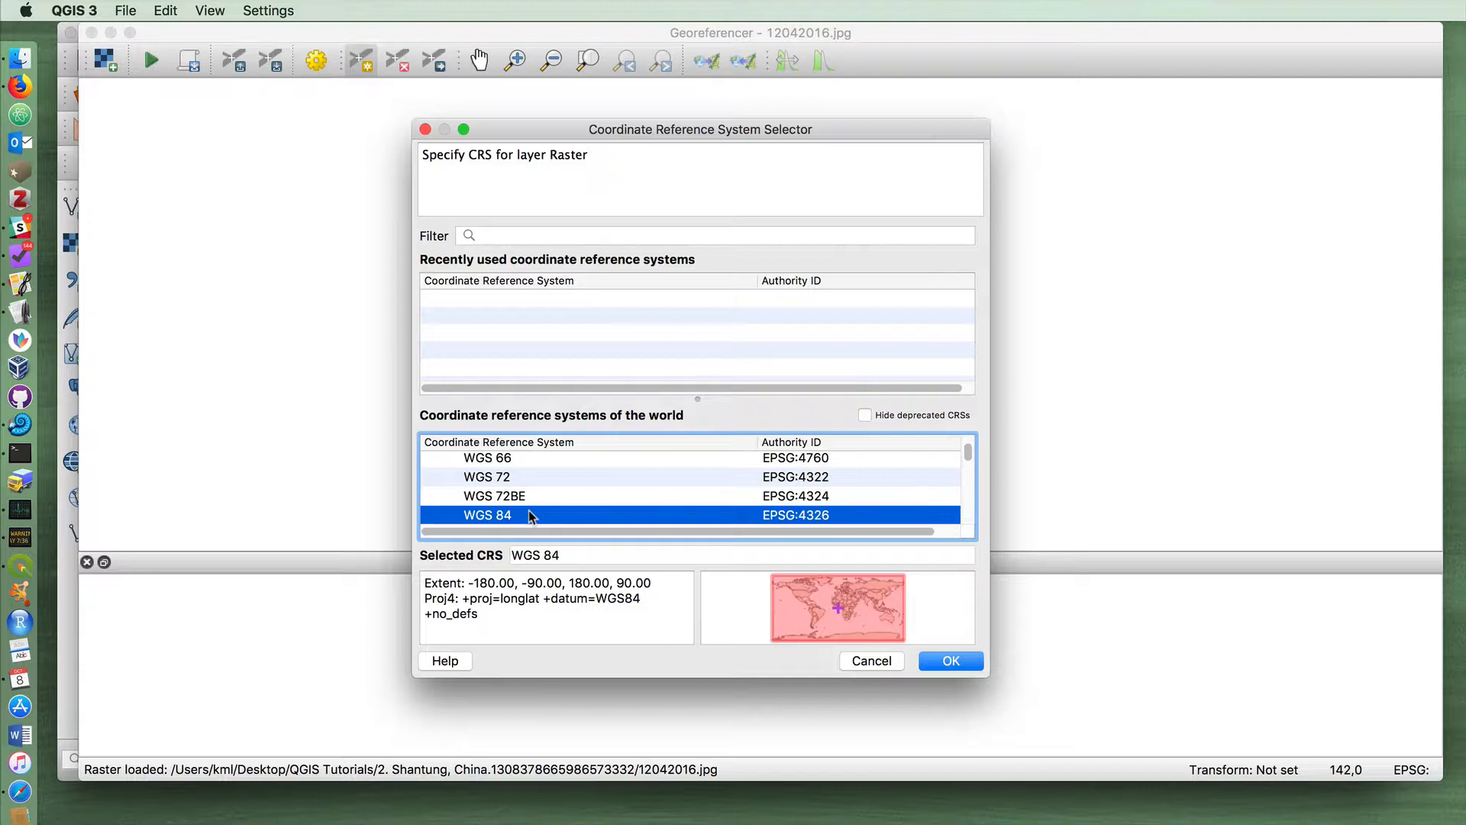
{"action": "mouse_move", "coordinate": [842, 599]}
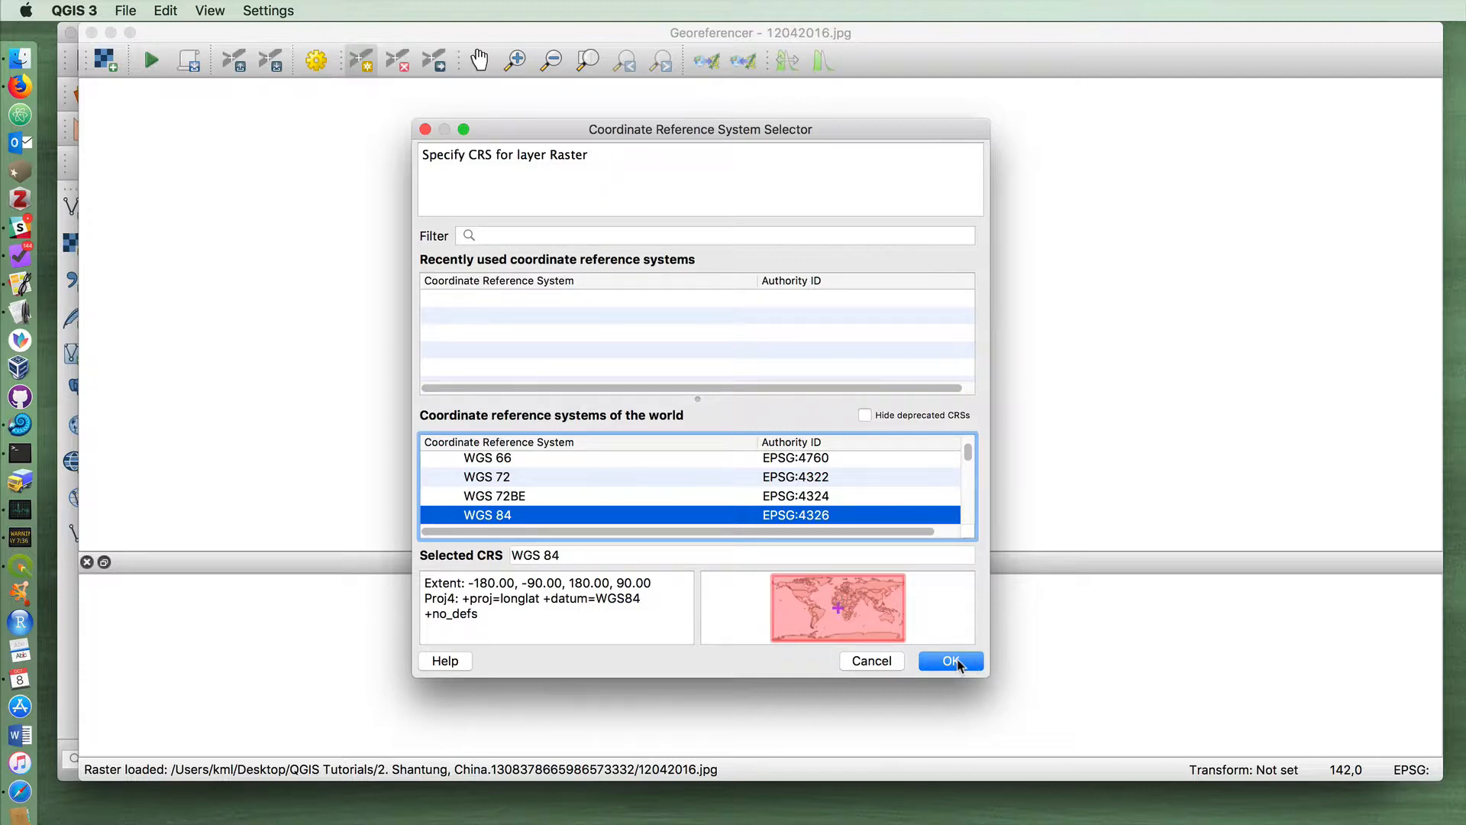
Accept WGS 84 (EPSG:4326) as the scanned map's coordinate system.
{"action": "left_click", "coordinate": [950, 662]}
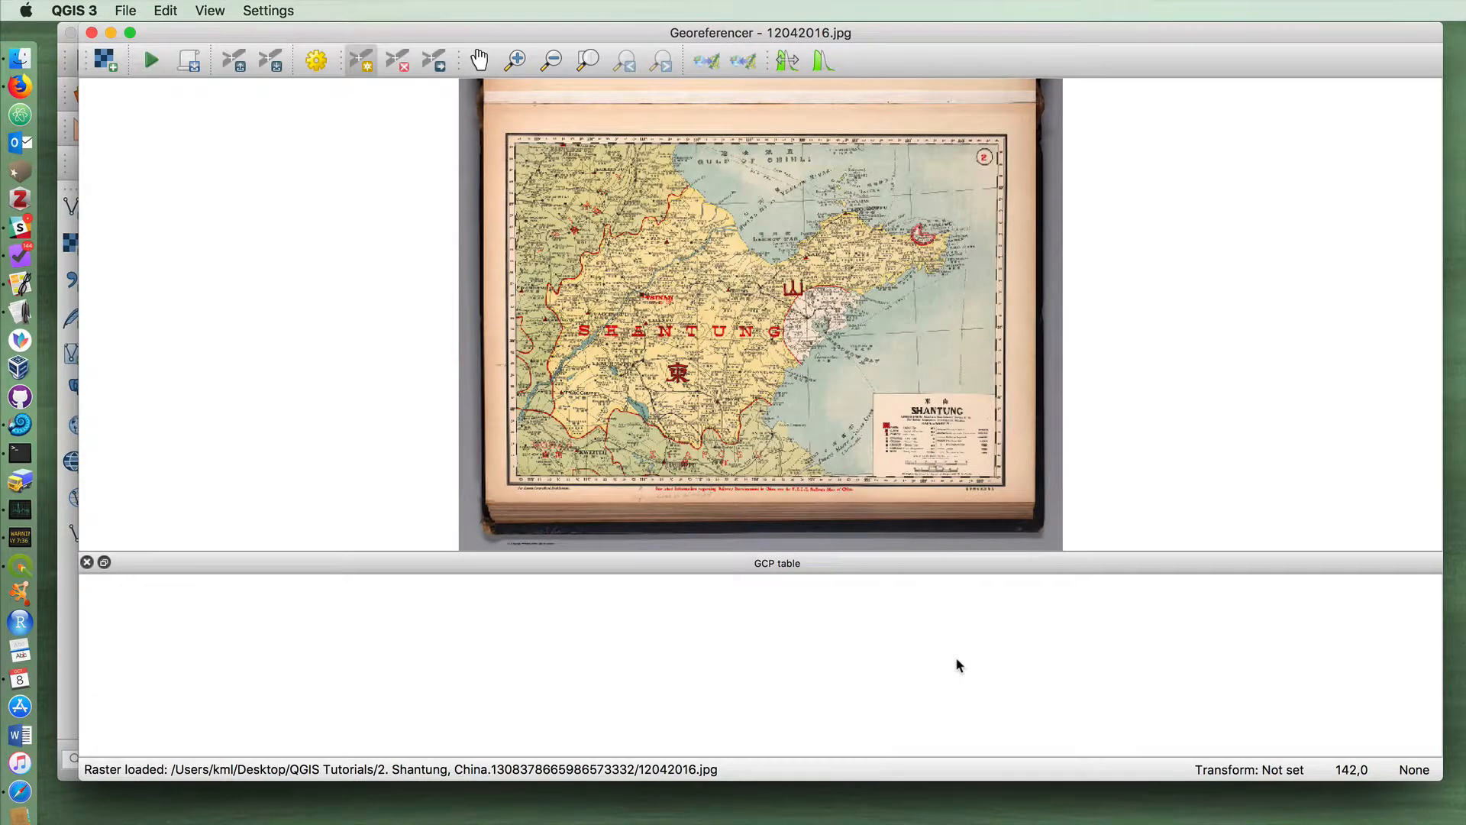
{"action": "mouse_move", "coordinate": [719, 208]}
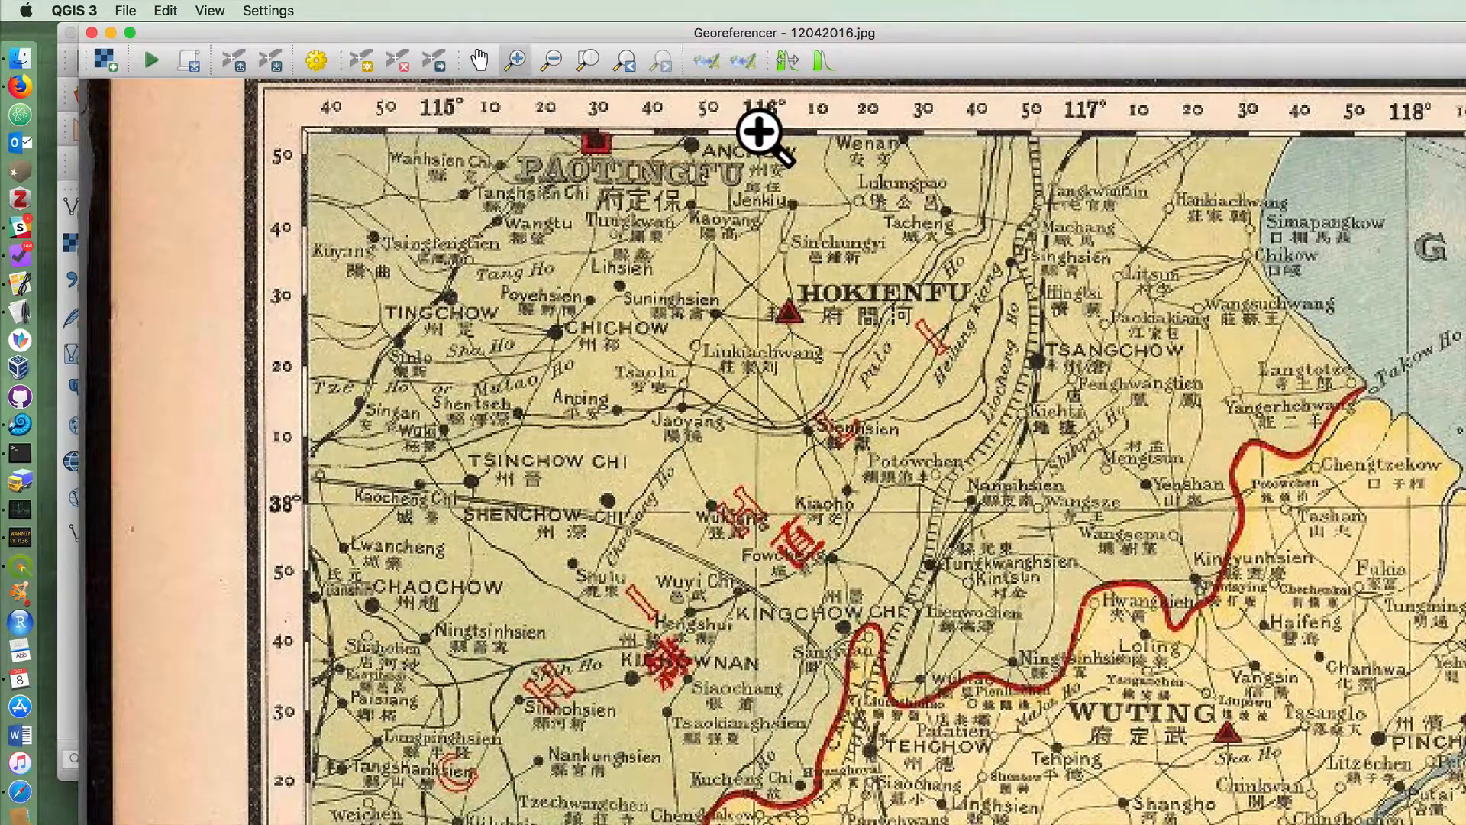
{"action": "mouse_move", "coordinate": [776, 206]}
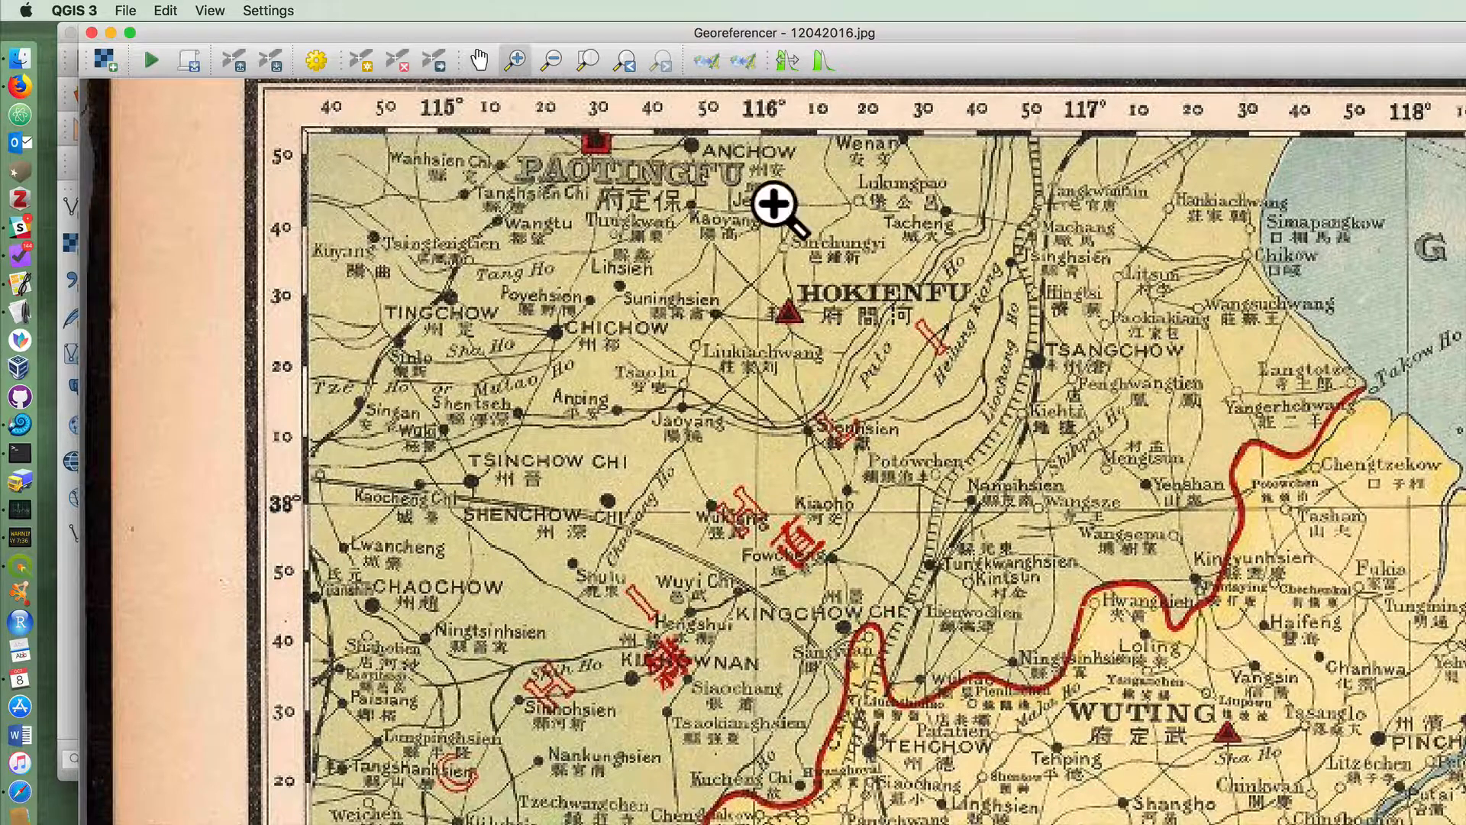
{"action": "mouse_move", "coordinate": [286, 537]}
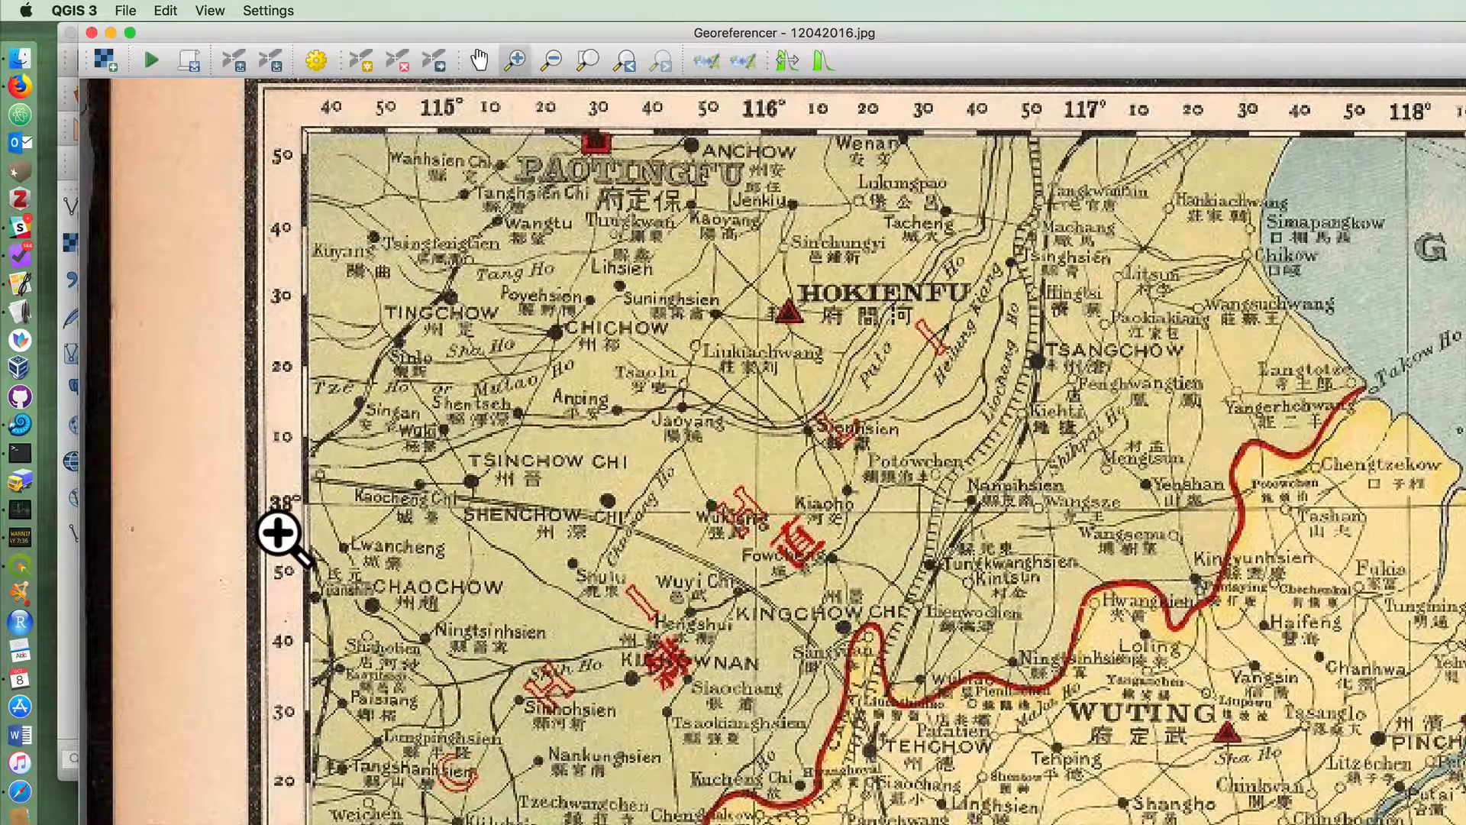
{"action": "mouse_move", "coordinate": [299, 529]}
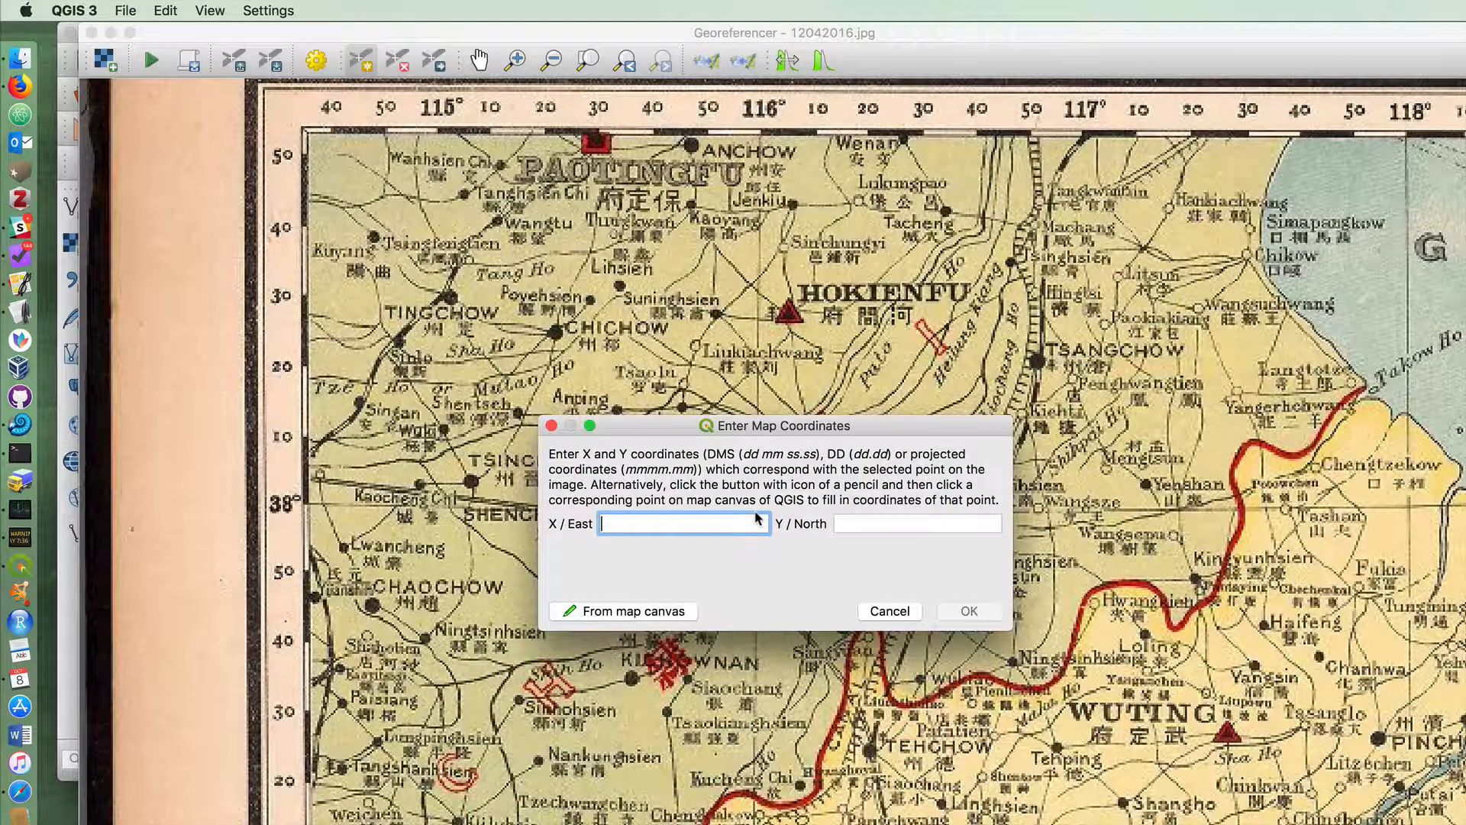
Enter X 116 and a Y near 38 for the first control point and confirm it.
{"action": "left_click_drag", "start_coordinate": [781, 427], "coordinate": [1097, 402]}
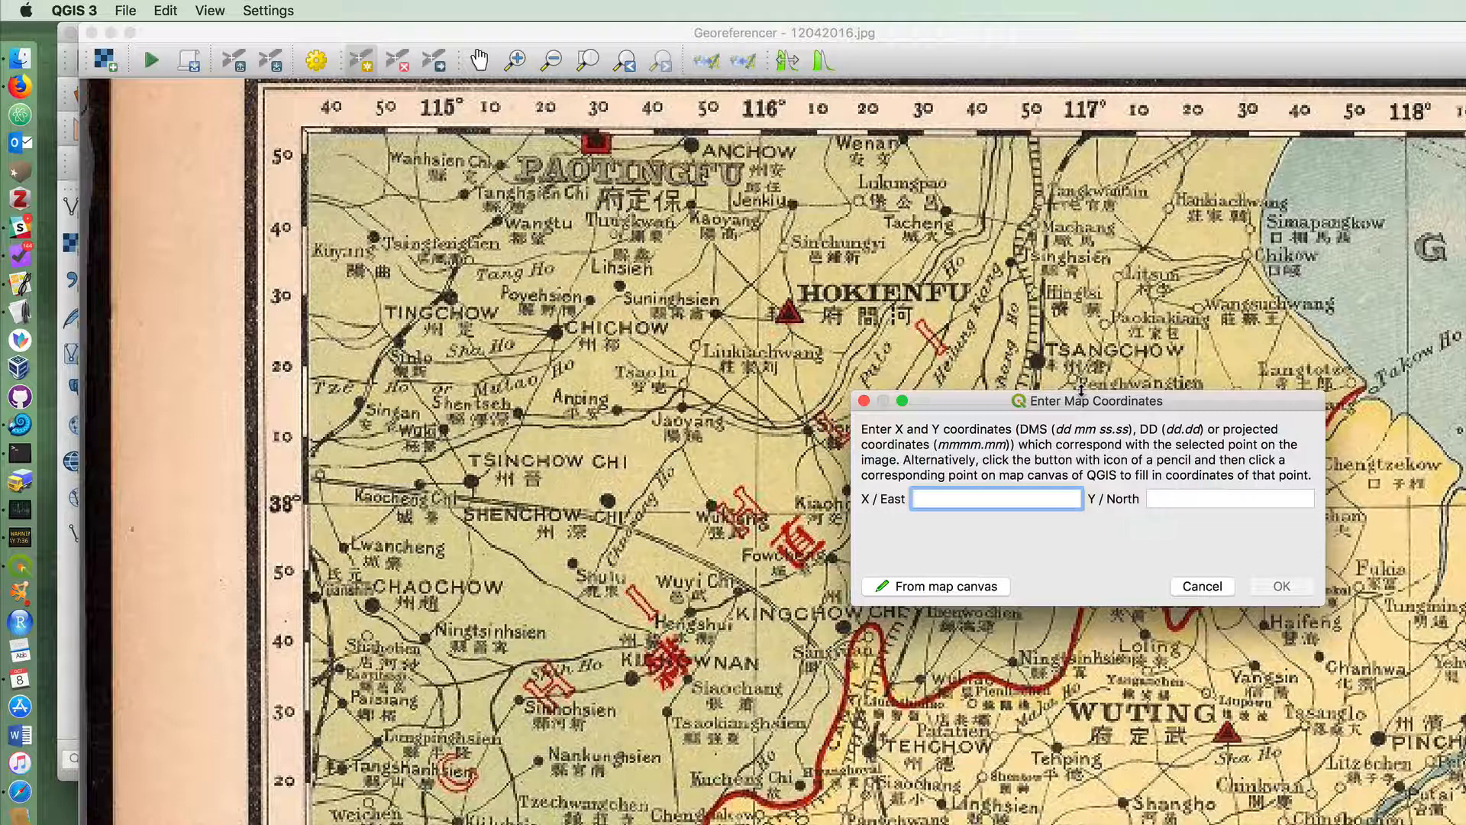
{"action": "type", "text": "116"}
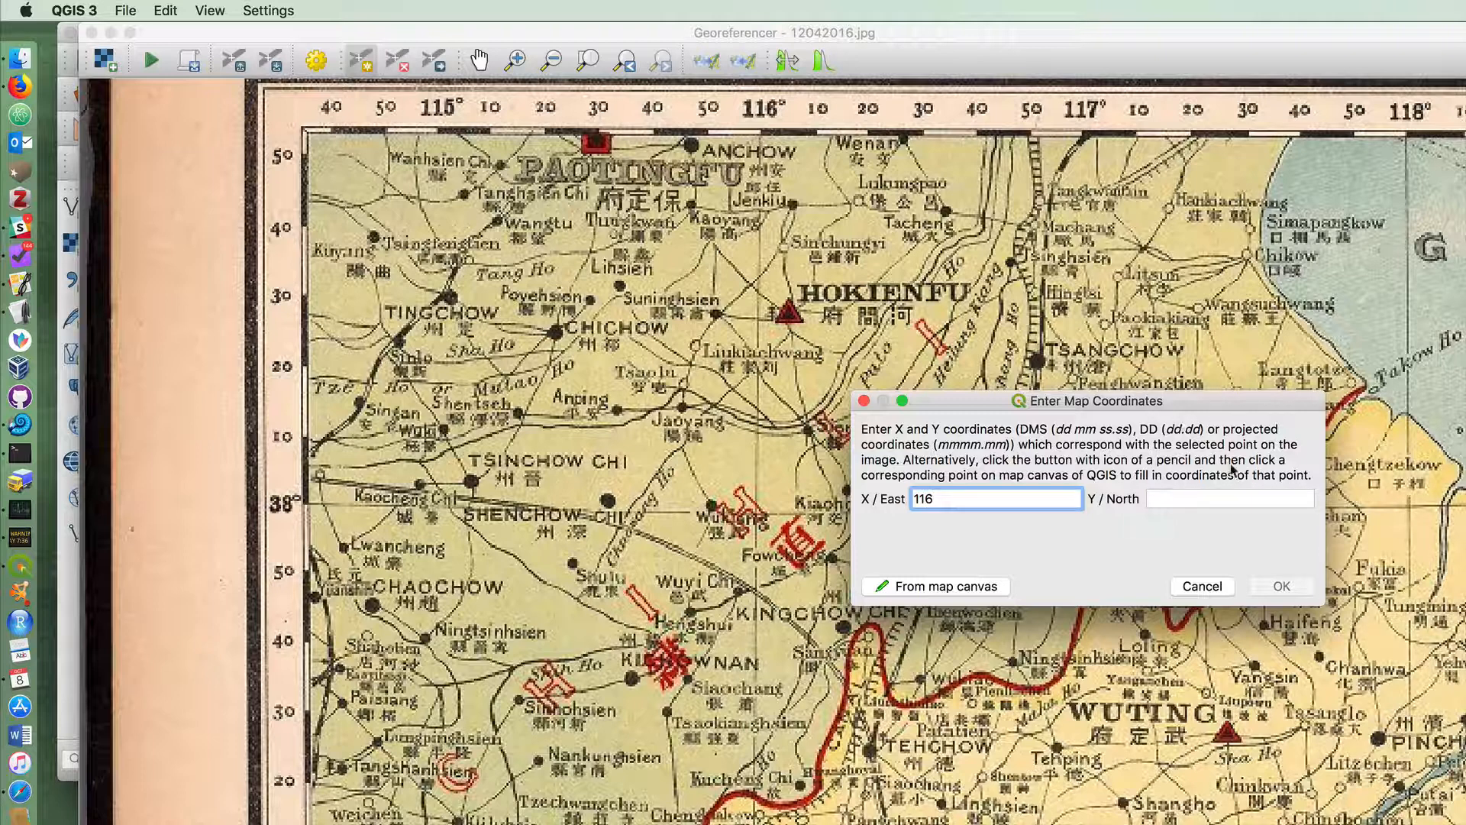
{"action": "type", "text": "3"}
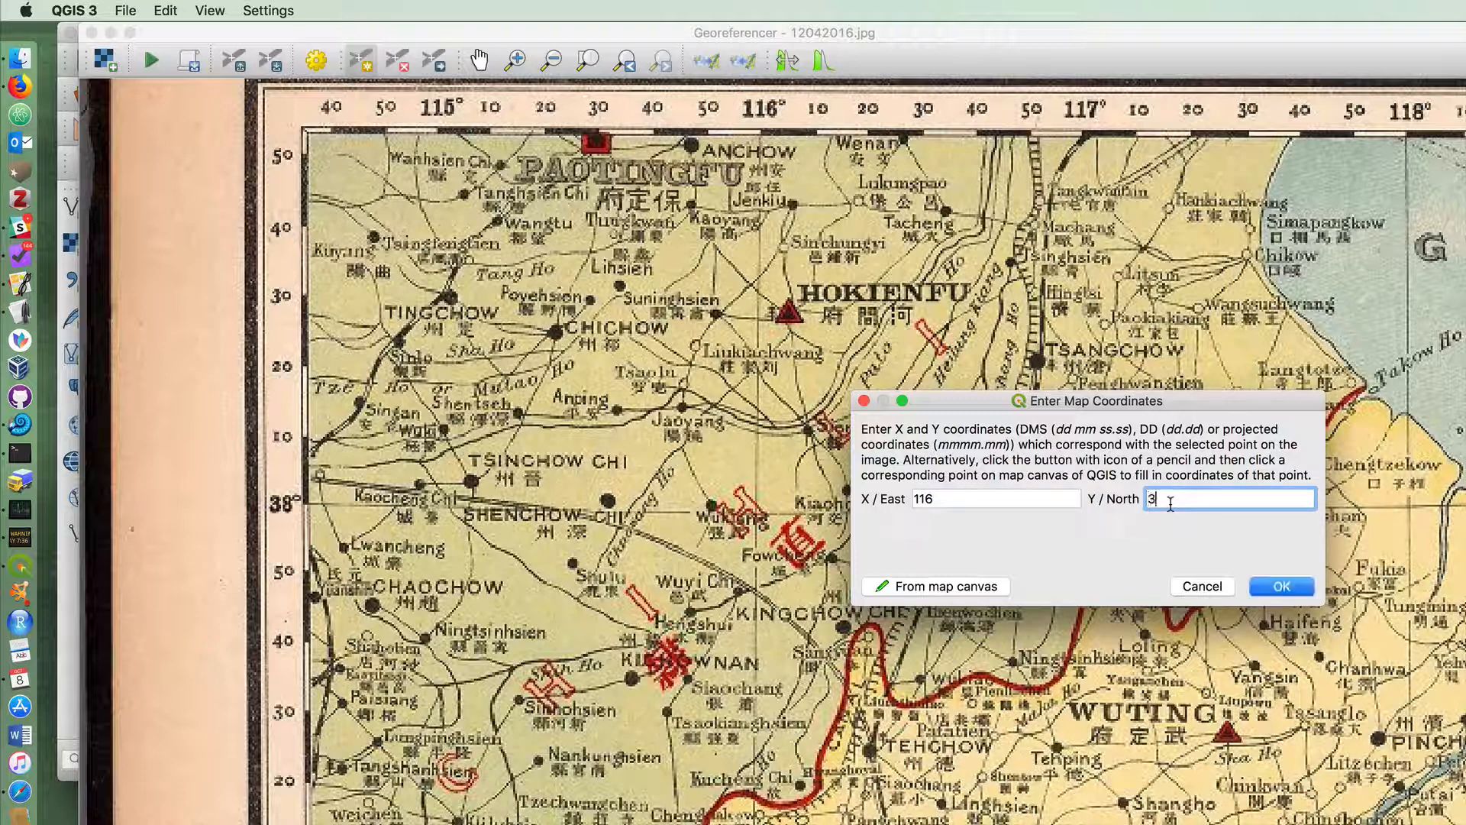
{"action": "left_click", "coordinate": [1280, 586]}
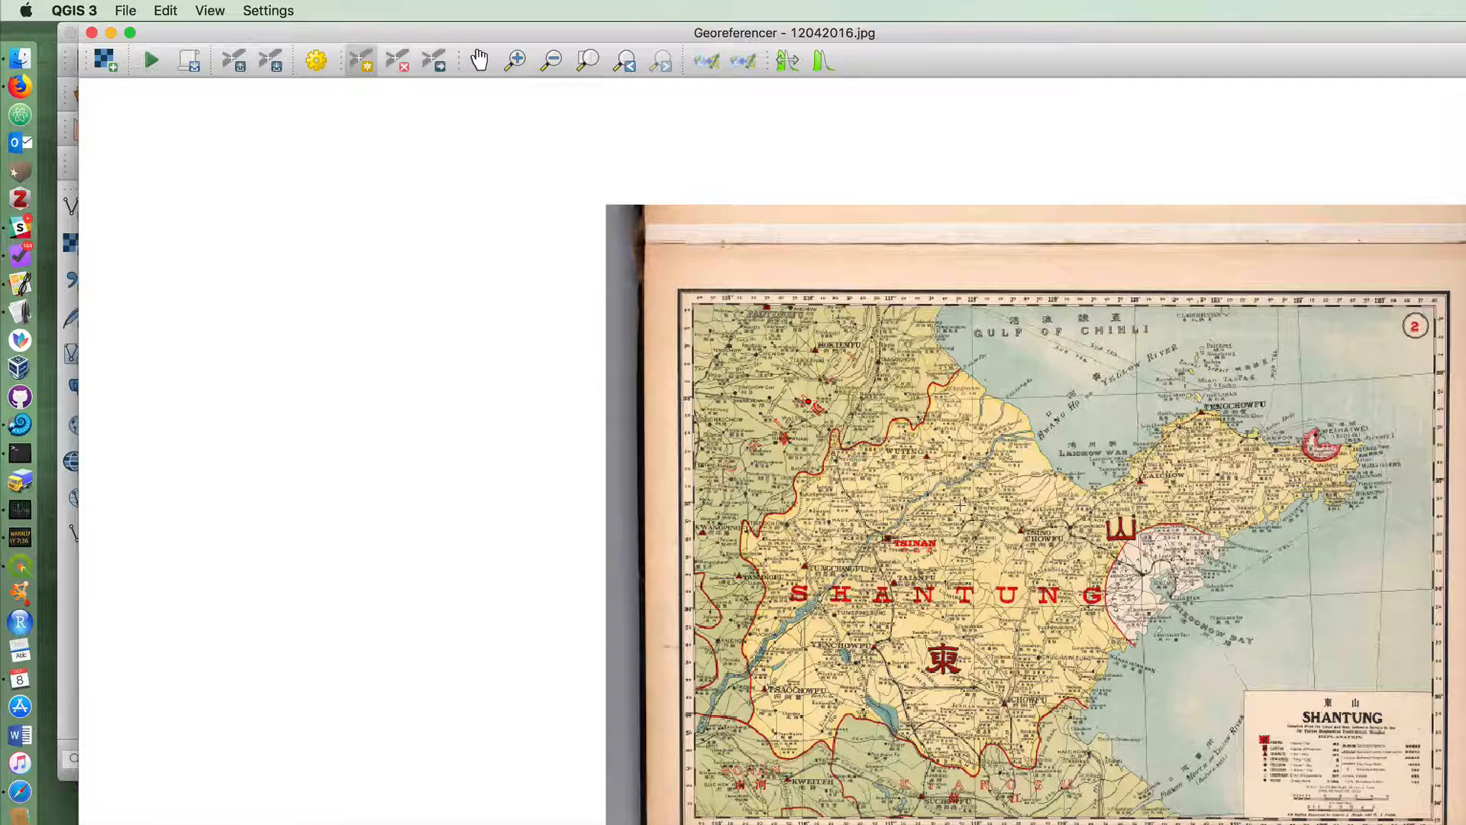
{"action": "mouse_move", "coordinate": [1310, 386]}
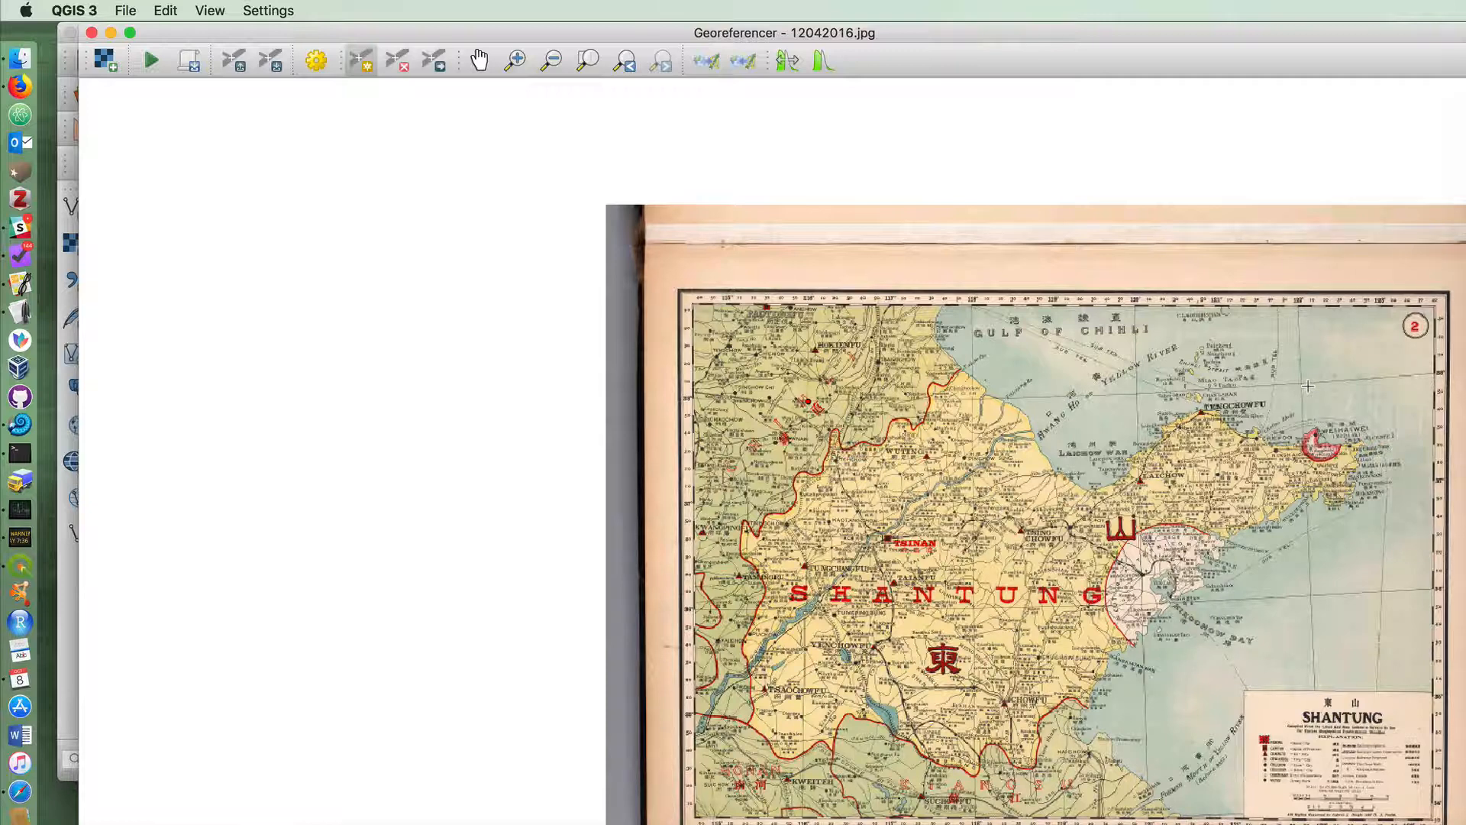
{"action": "mouse_move", "coordinate": [1298, 381]}
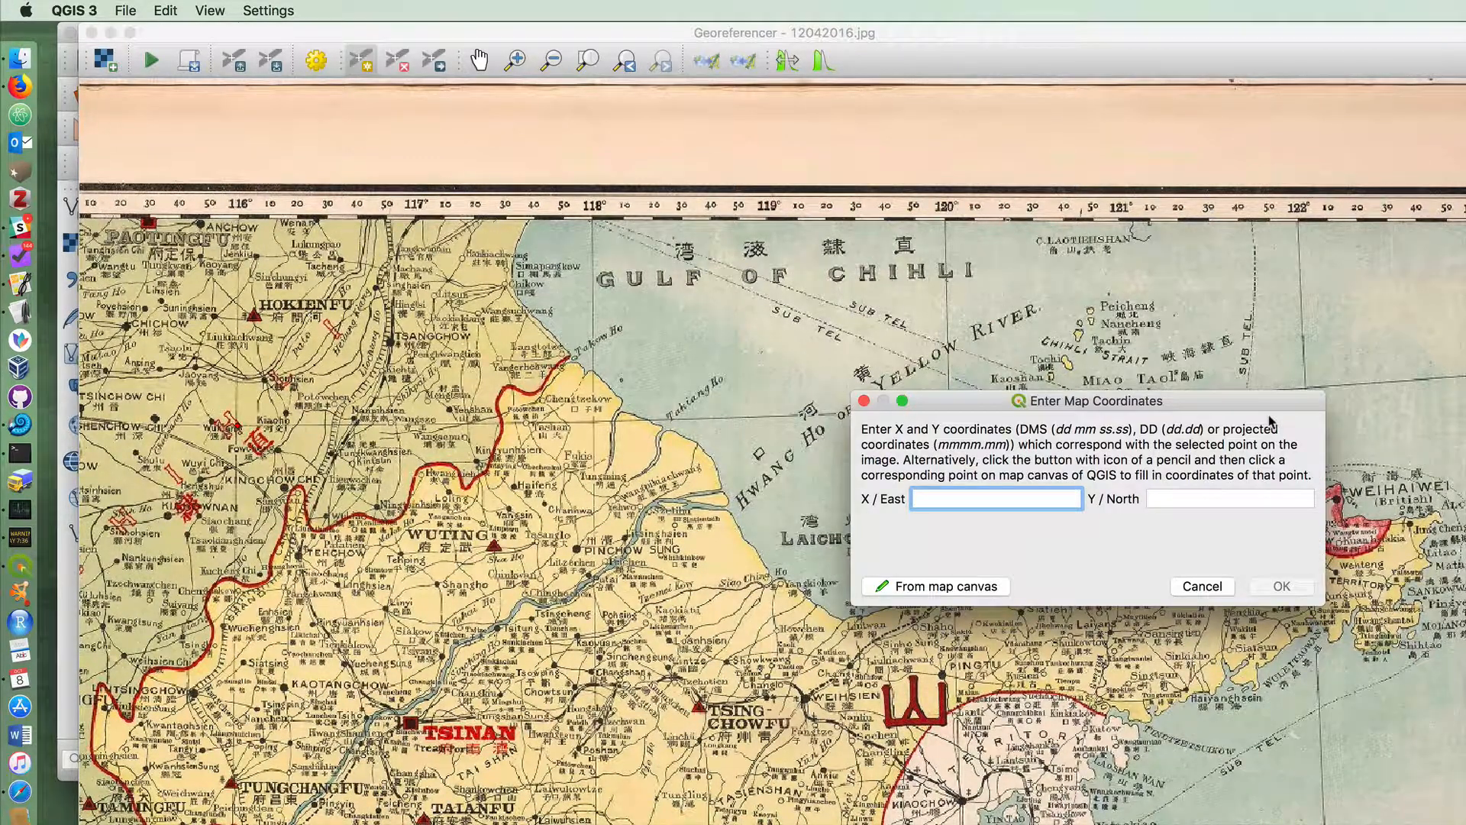
Enter X 122 and Y 38 for the second control point and confirm it.
{"action": "type", "text": "122"}
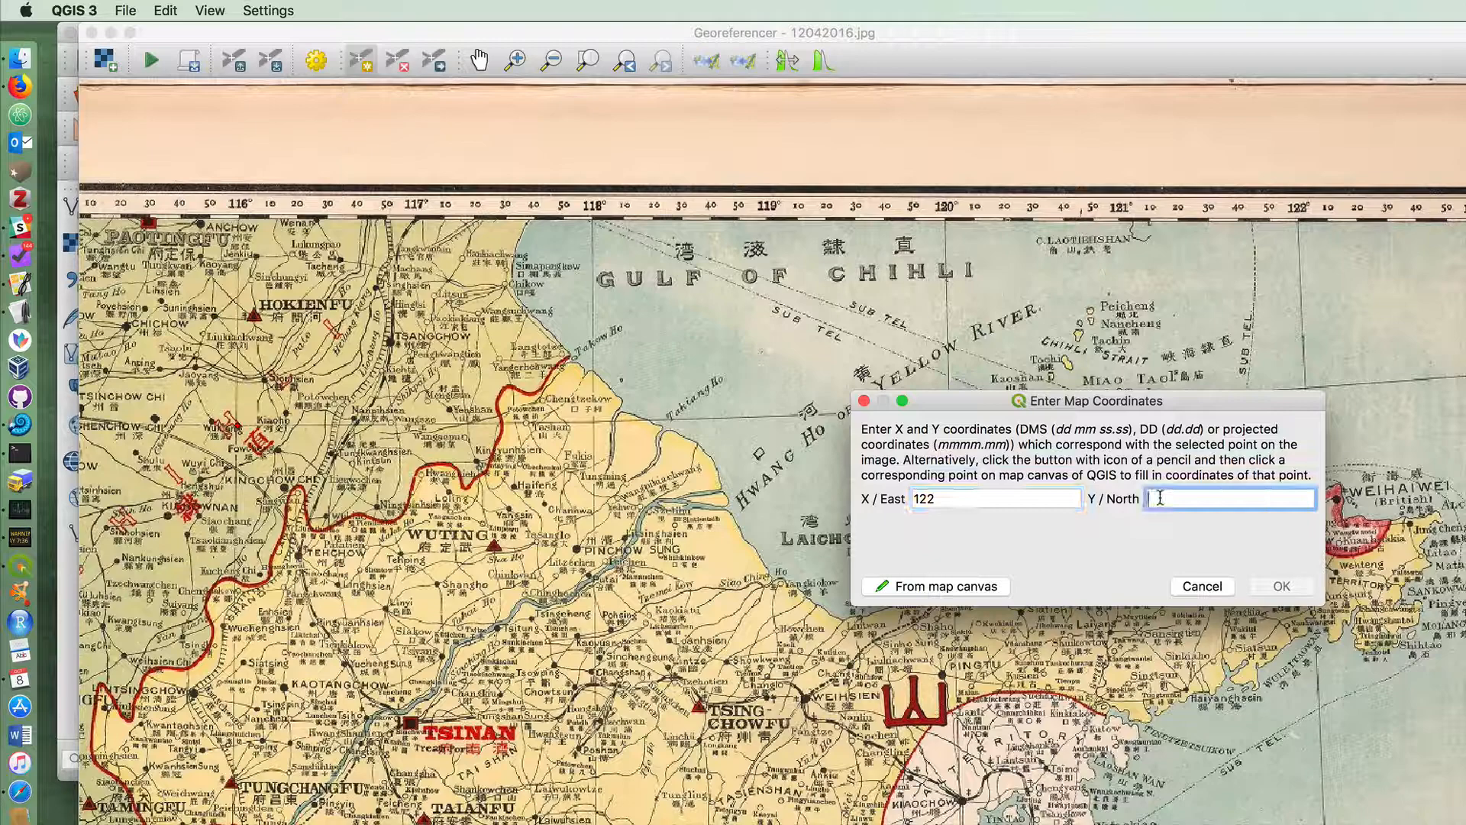
{"action": "type", "text": "38"}
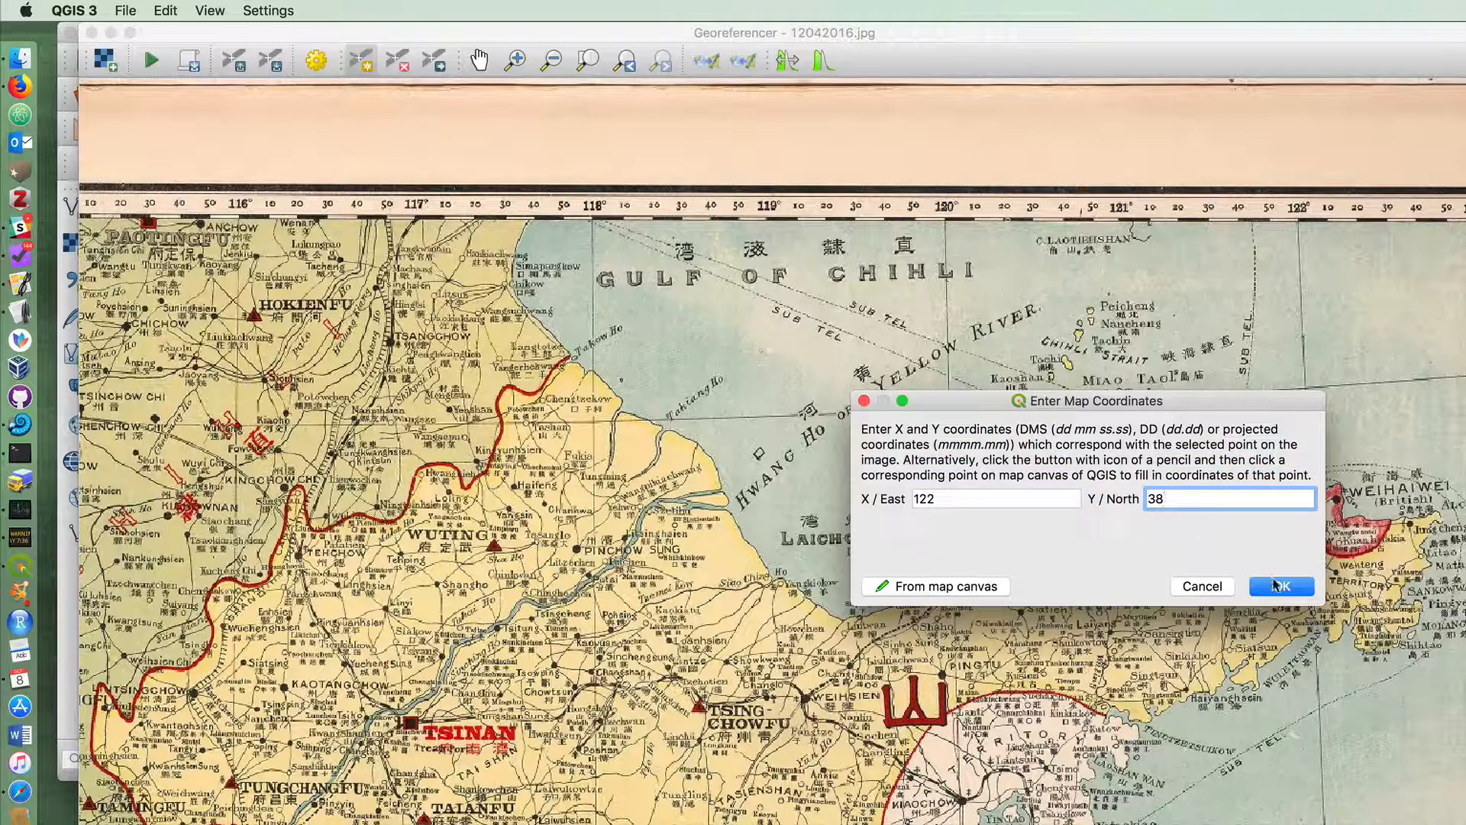
{"action": "left_click", "coordinate": [1280, 587]}
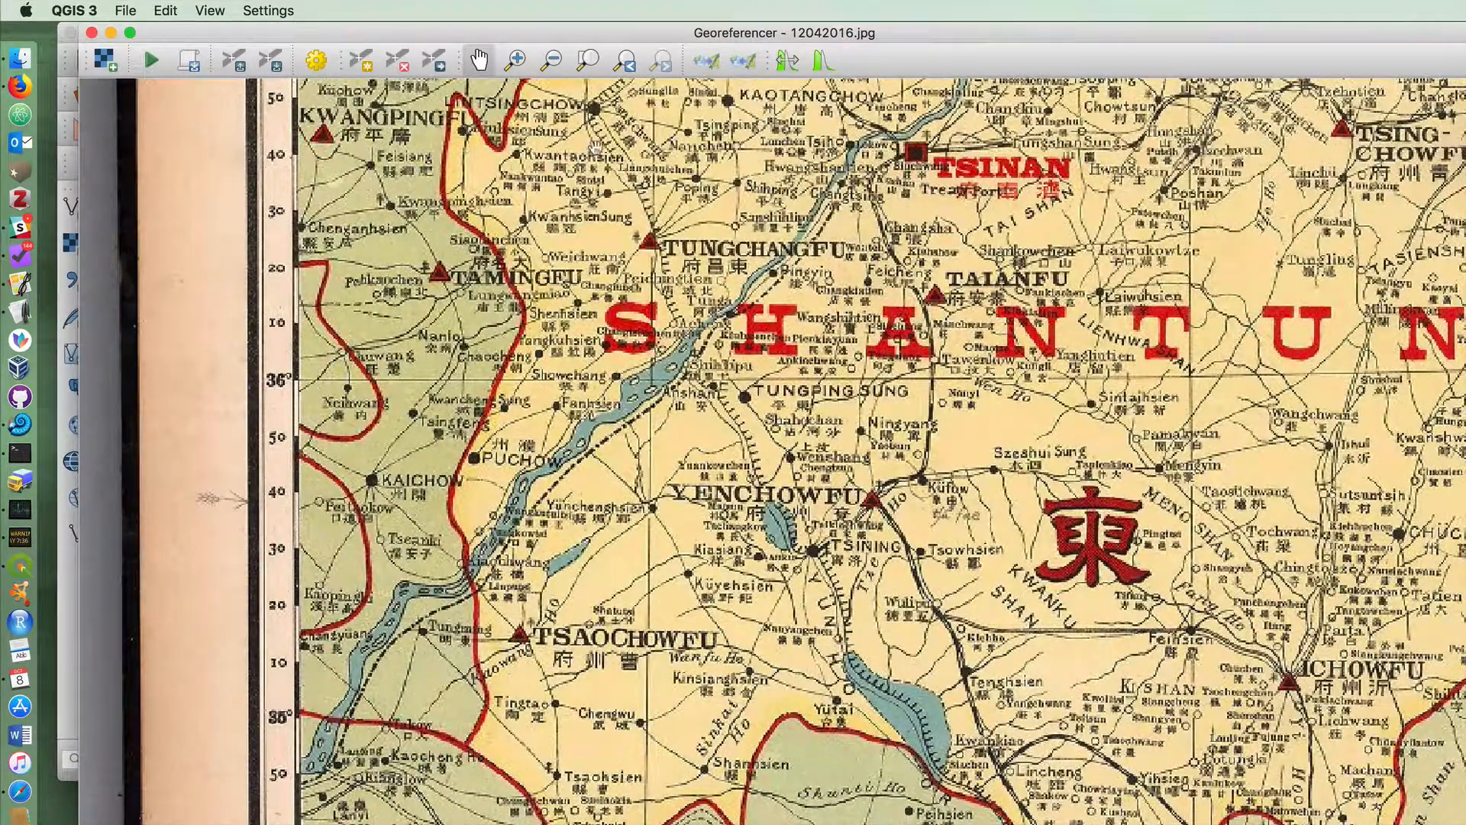
{"action": "mouse_move", "coordinate": [644, 374]}
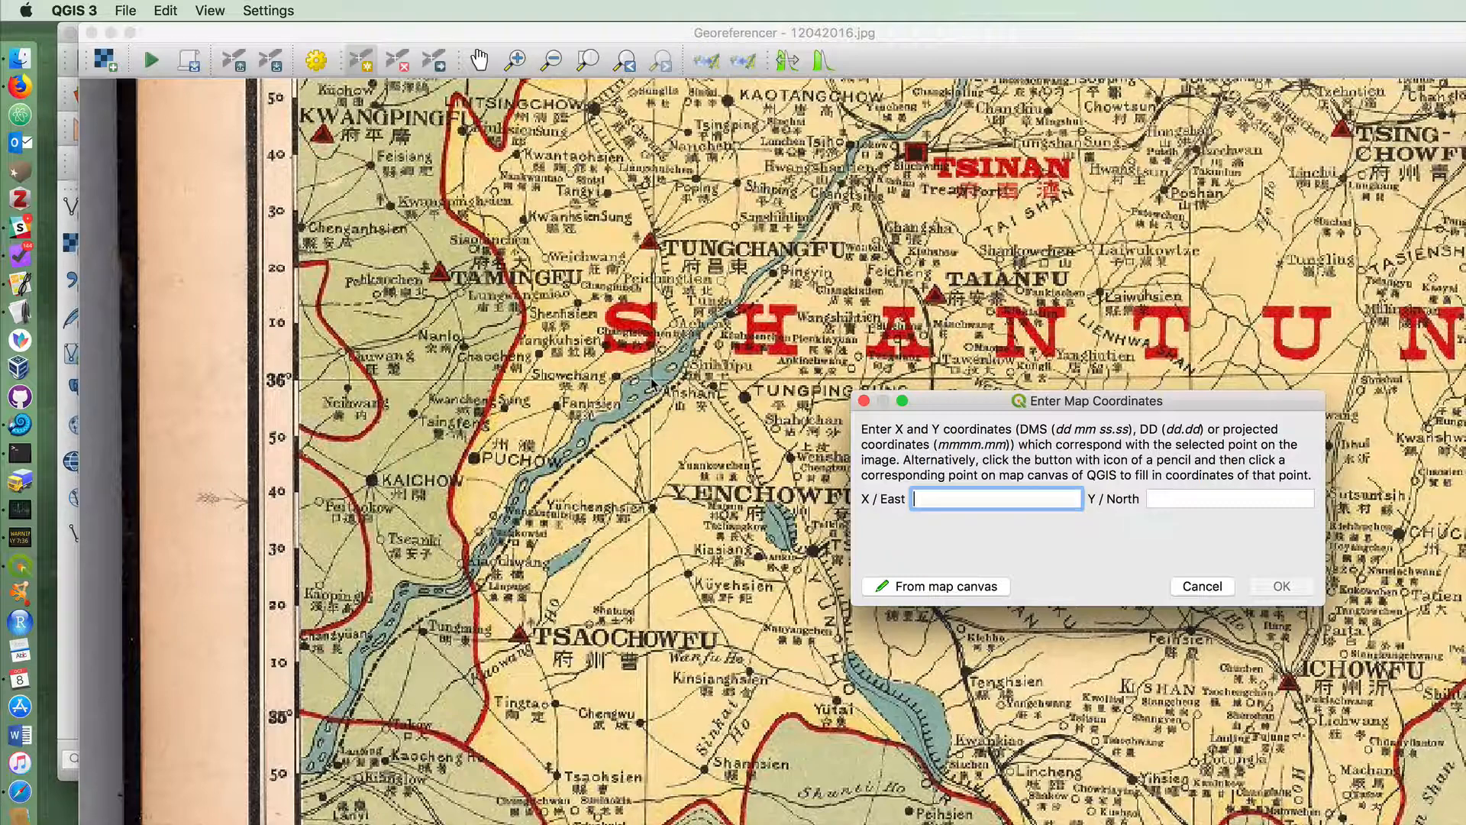
Enter latitude 36 for the control point at 116°E and confirm the coordinates.
{"action": "type", "text": "36"}
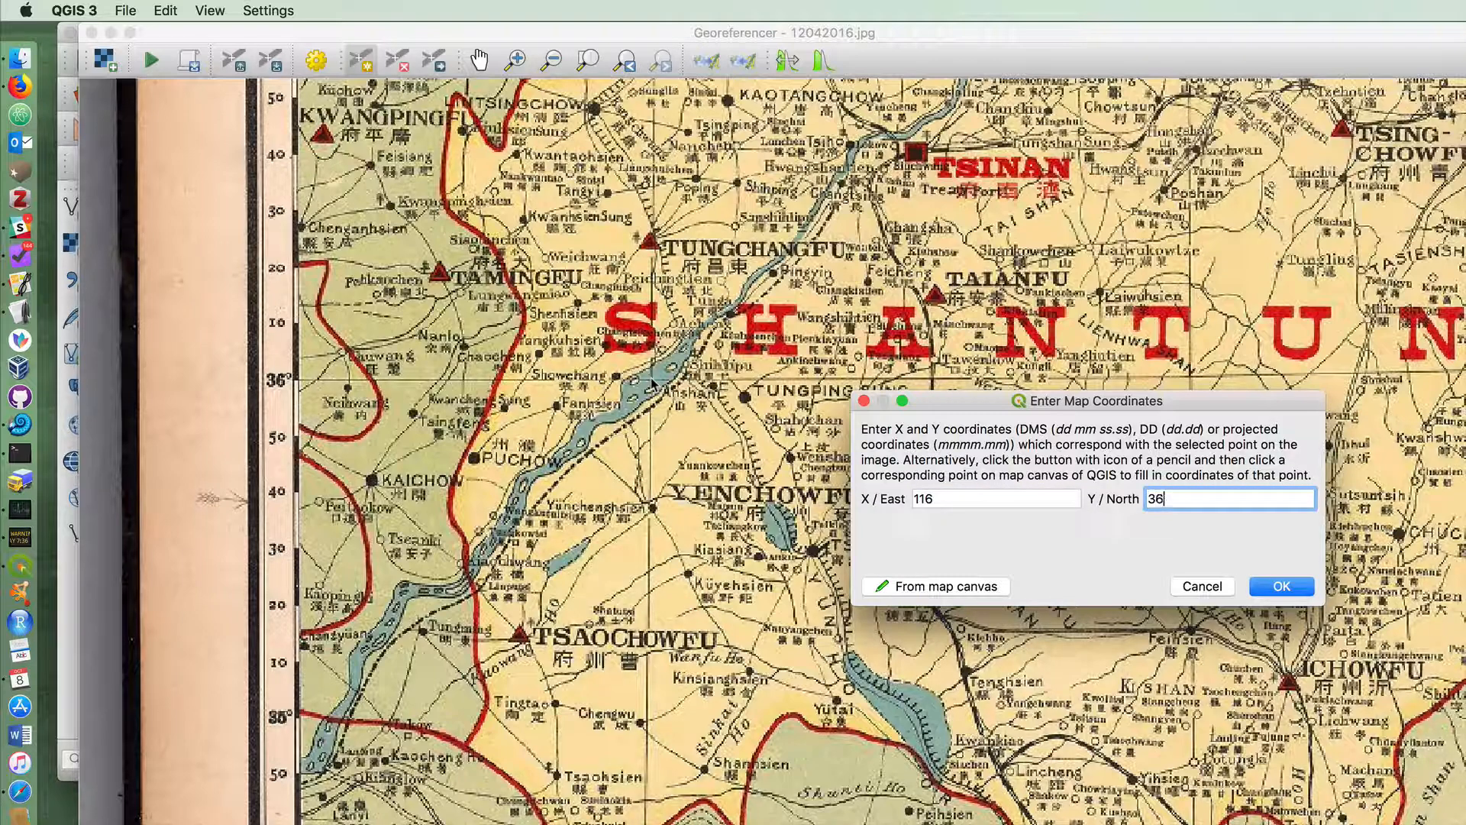
{"action": "left_click", "coordinate": [1280, 586]}
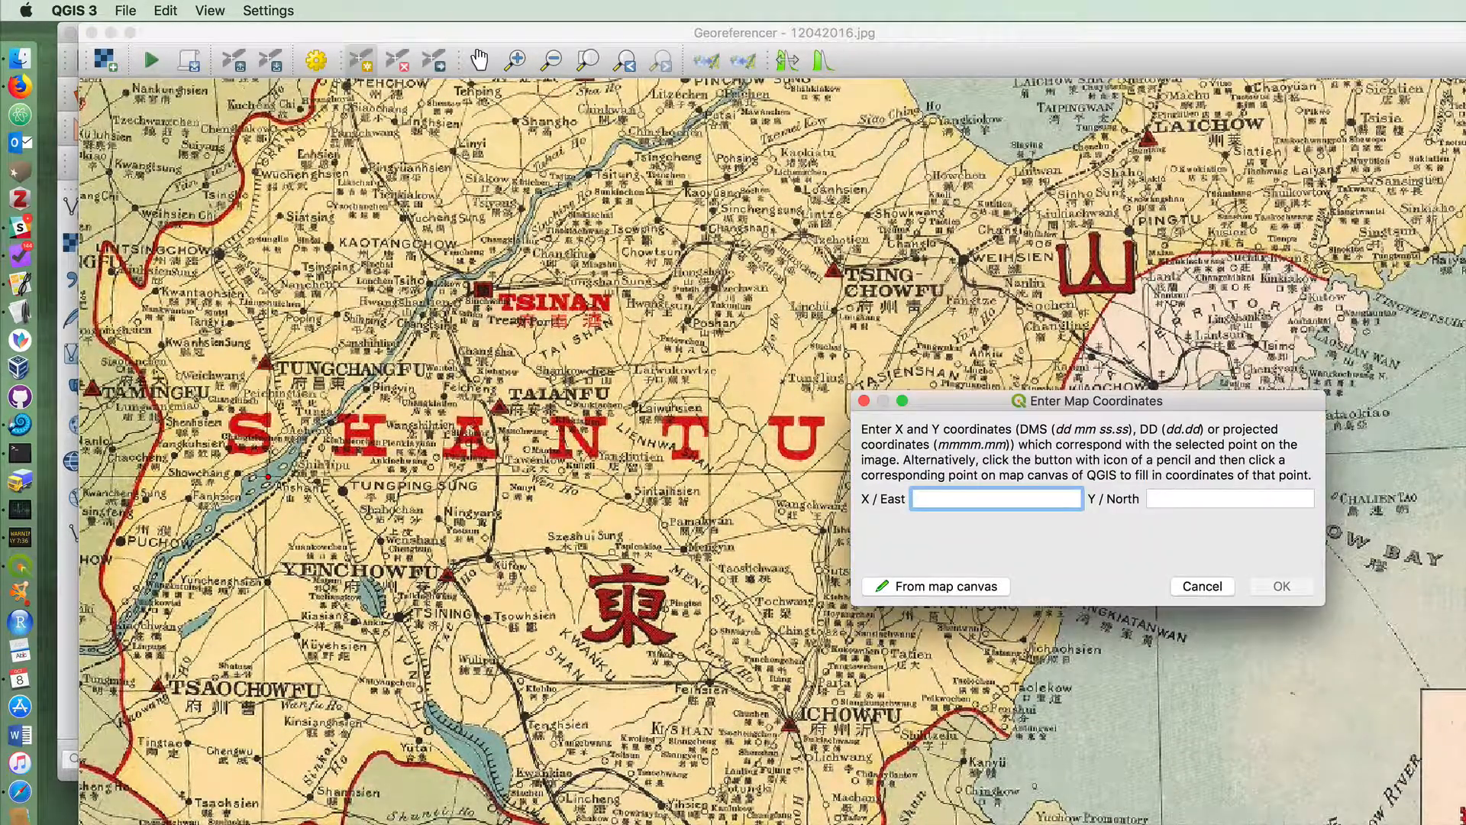
Enter coordinates X 120, Y 36 for the fourth control point, confirm, and zoom to the full scanned map.
{"action": "type", "text": "120"}
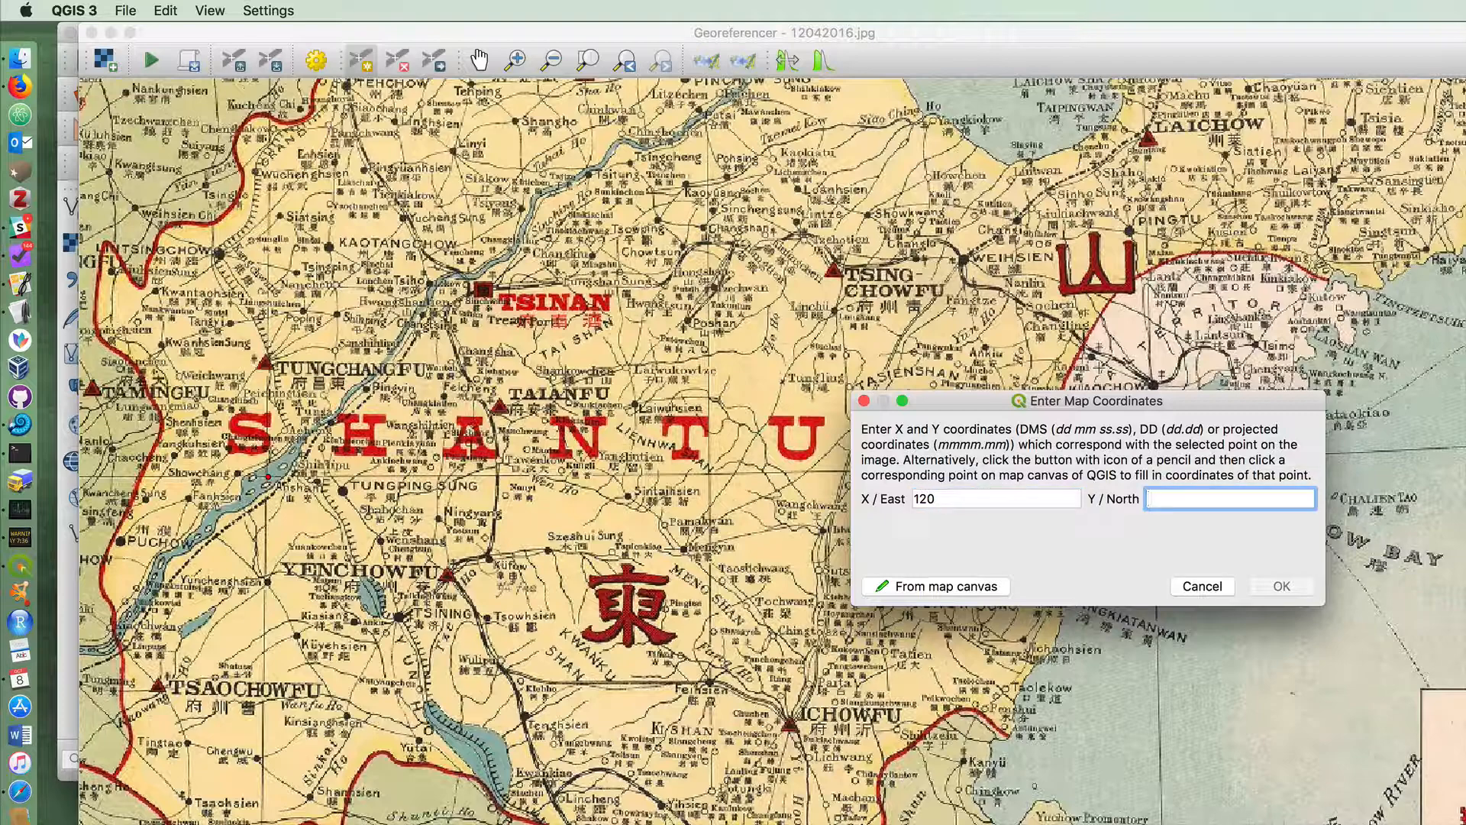
{"action": "type", "text": "36"}
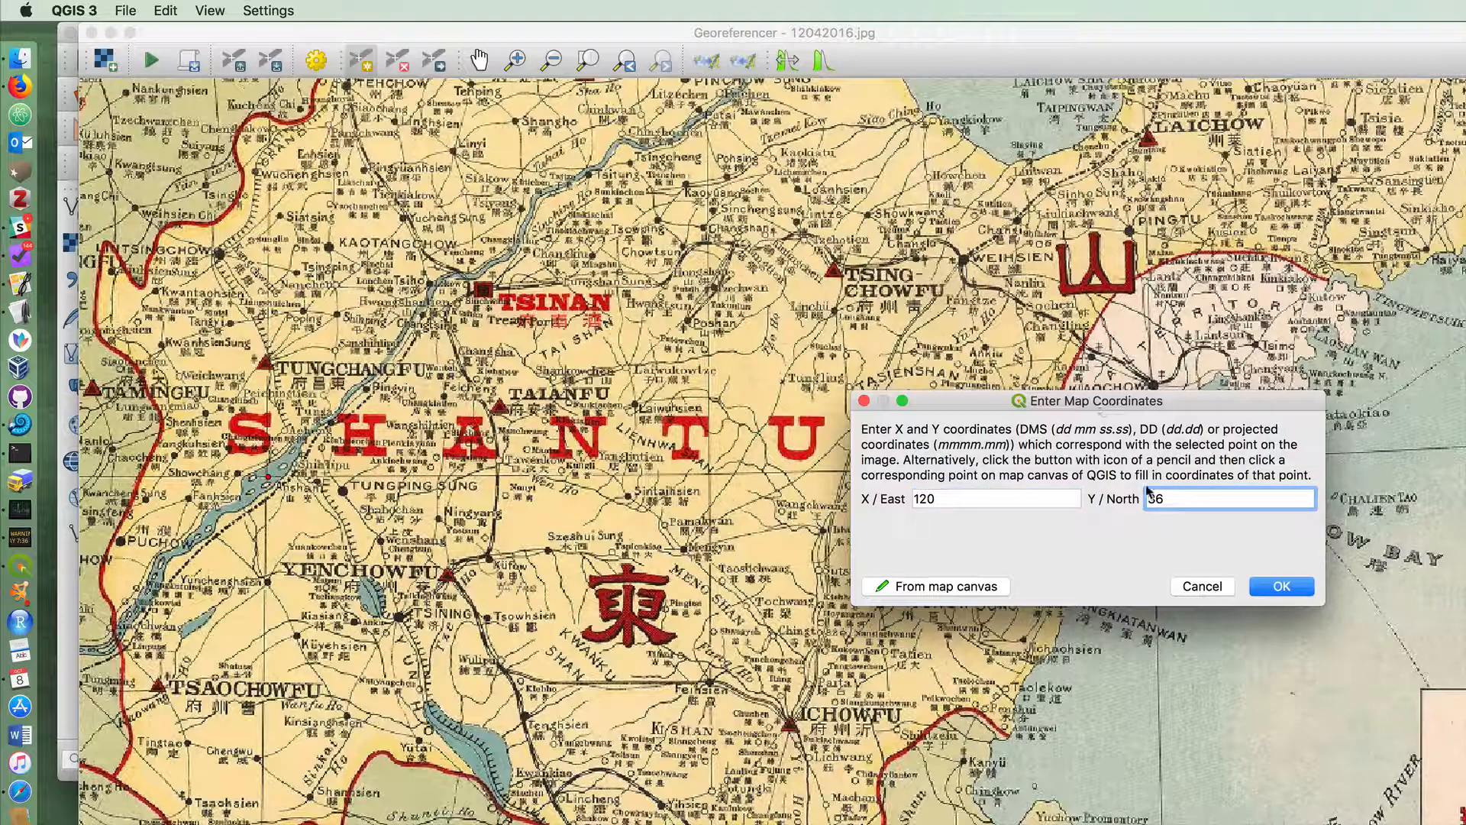
{"action": "left_click", "coordinate": [1280, 585]}
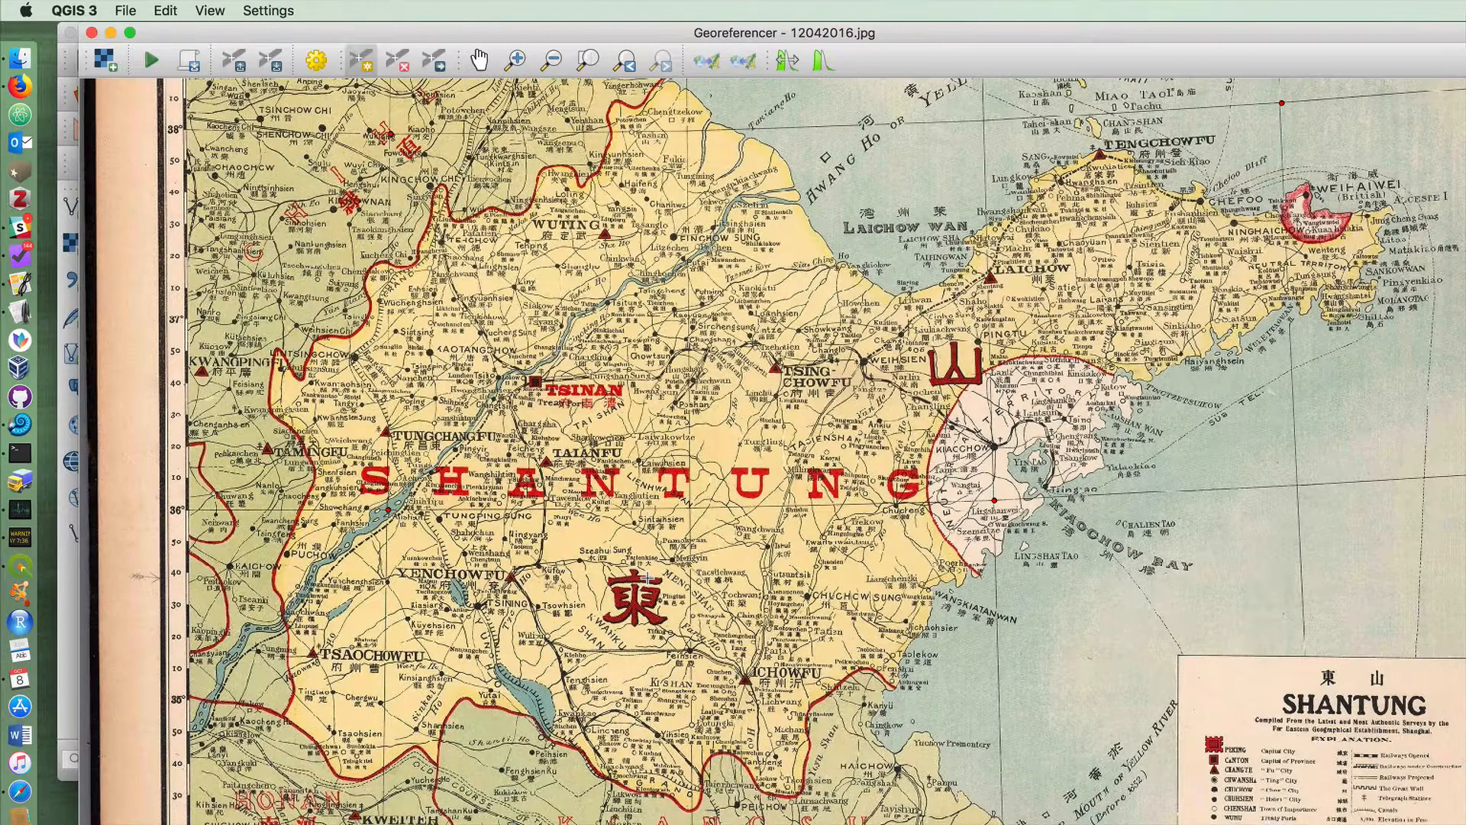
{"action": "left_click", "coordinate": [591, 60]}
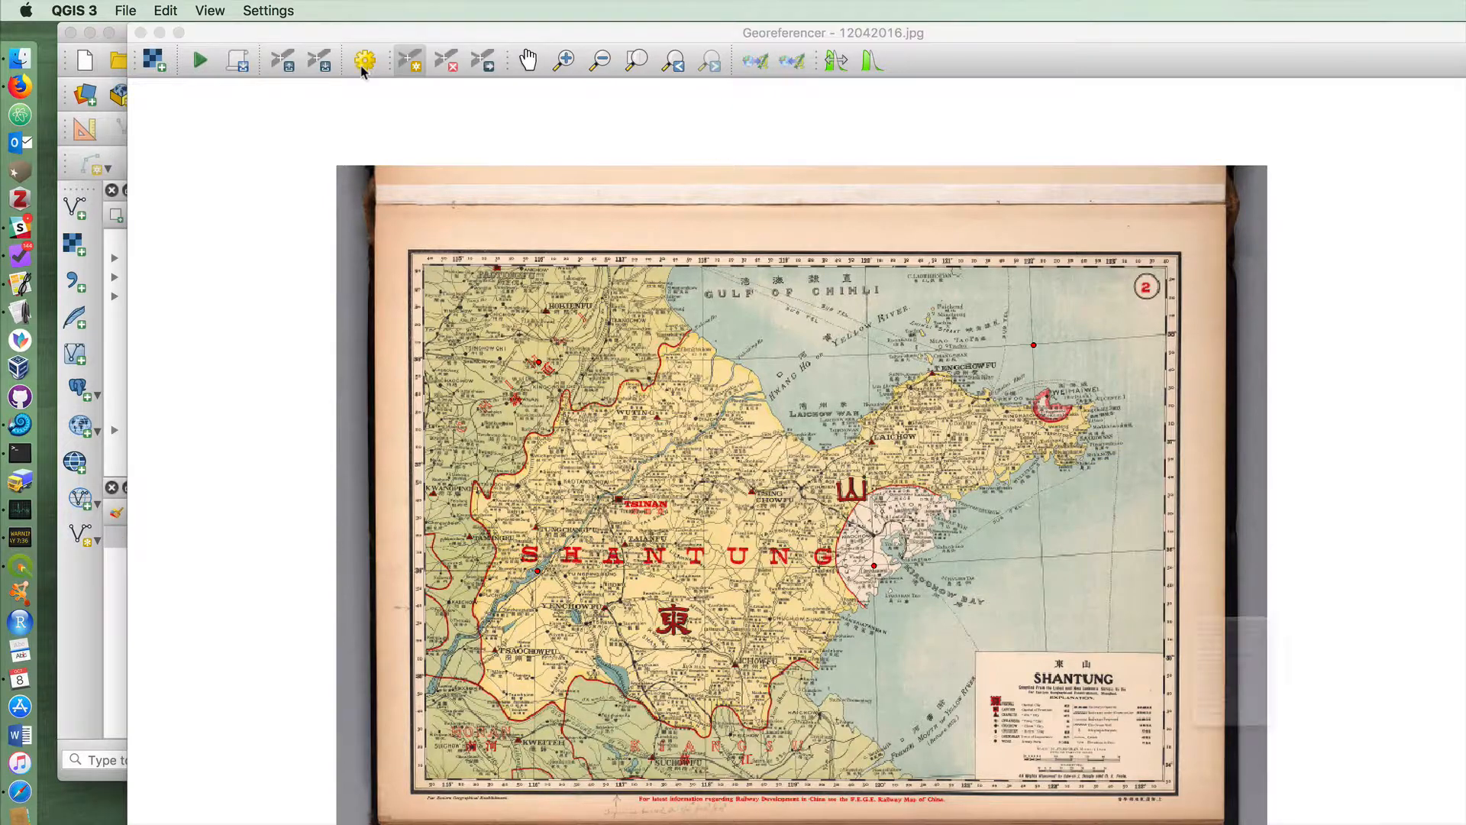
Set transformation Thin Plate Spline, nearest neighbour resampling, target SRS EPSG:4326, loading the result in QGIS when done.
{"action": "left_click", "coordinate": [365, 60]}
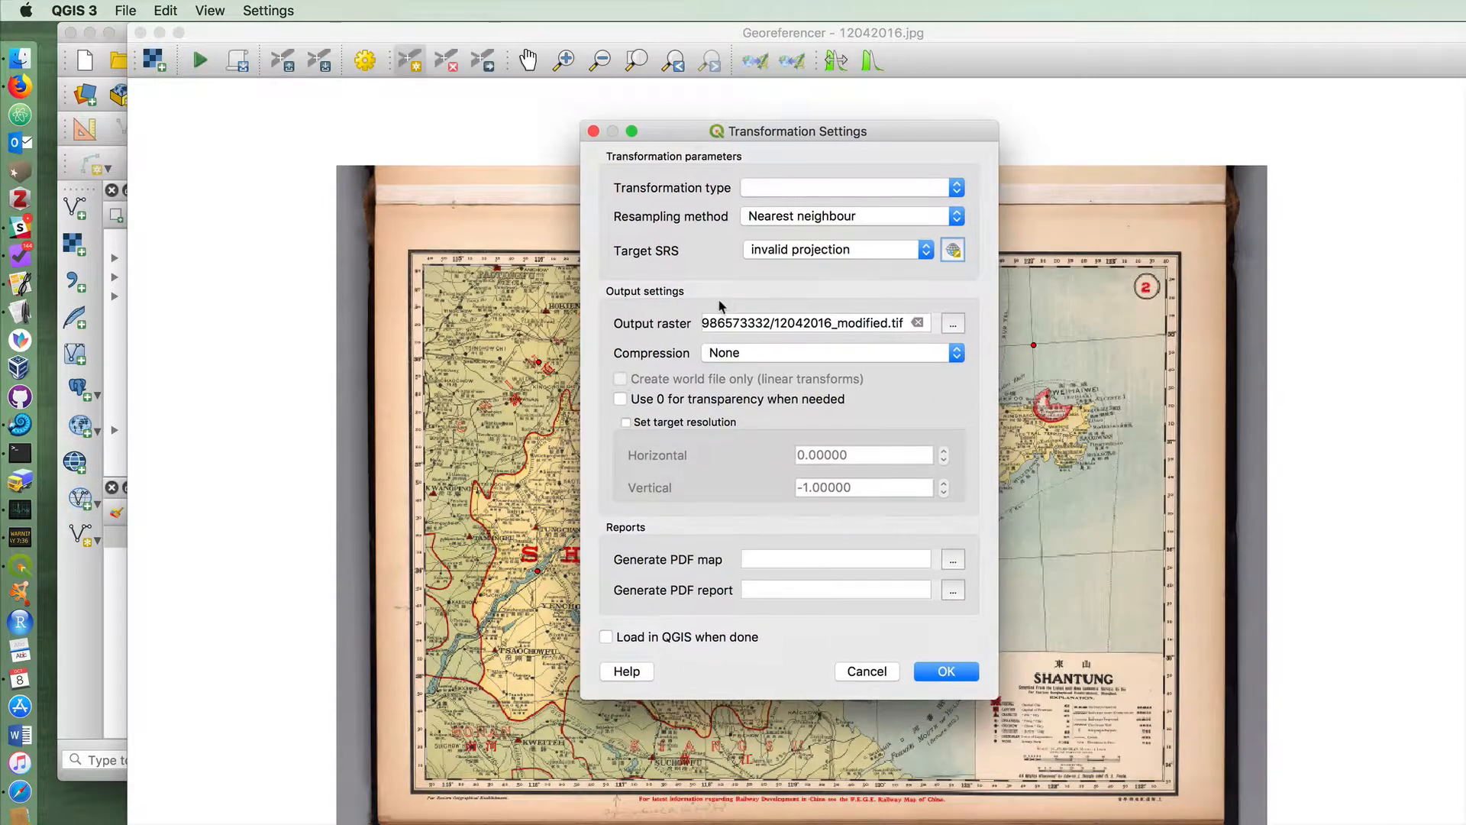
{"action": "left_click", "coordinate": [846, 187]}
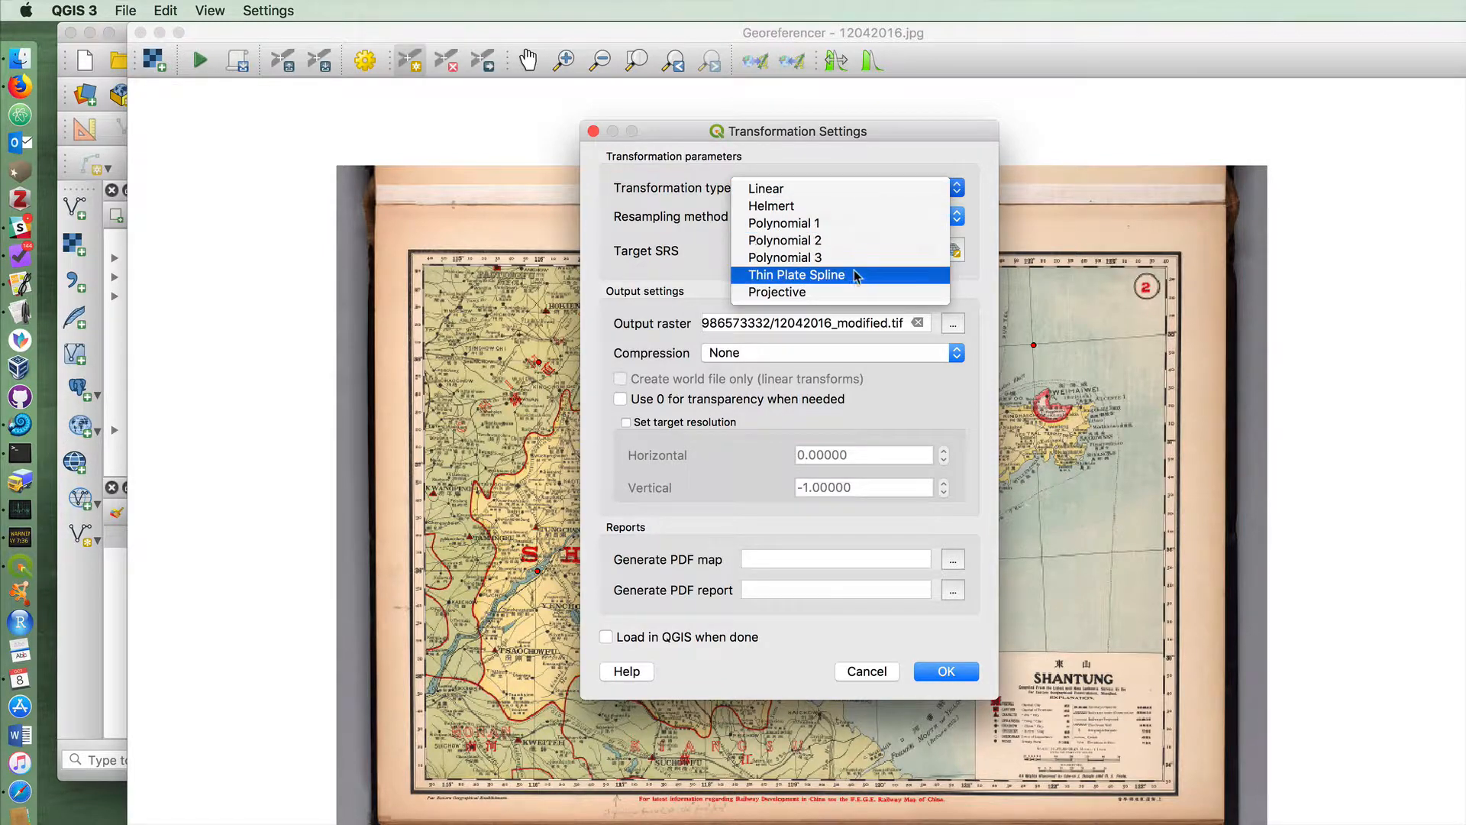
{"action": "left_click", "coordinate": [796, 274]}
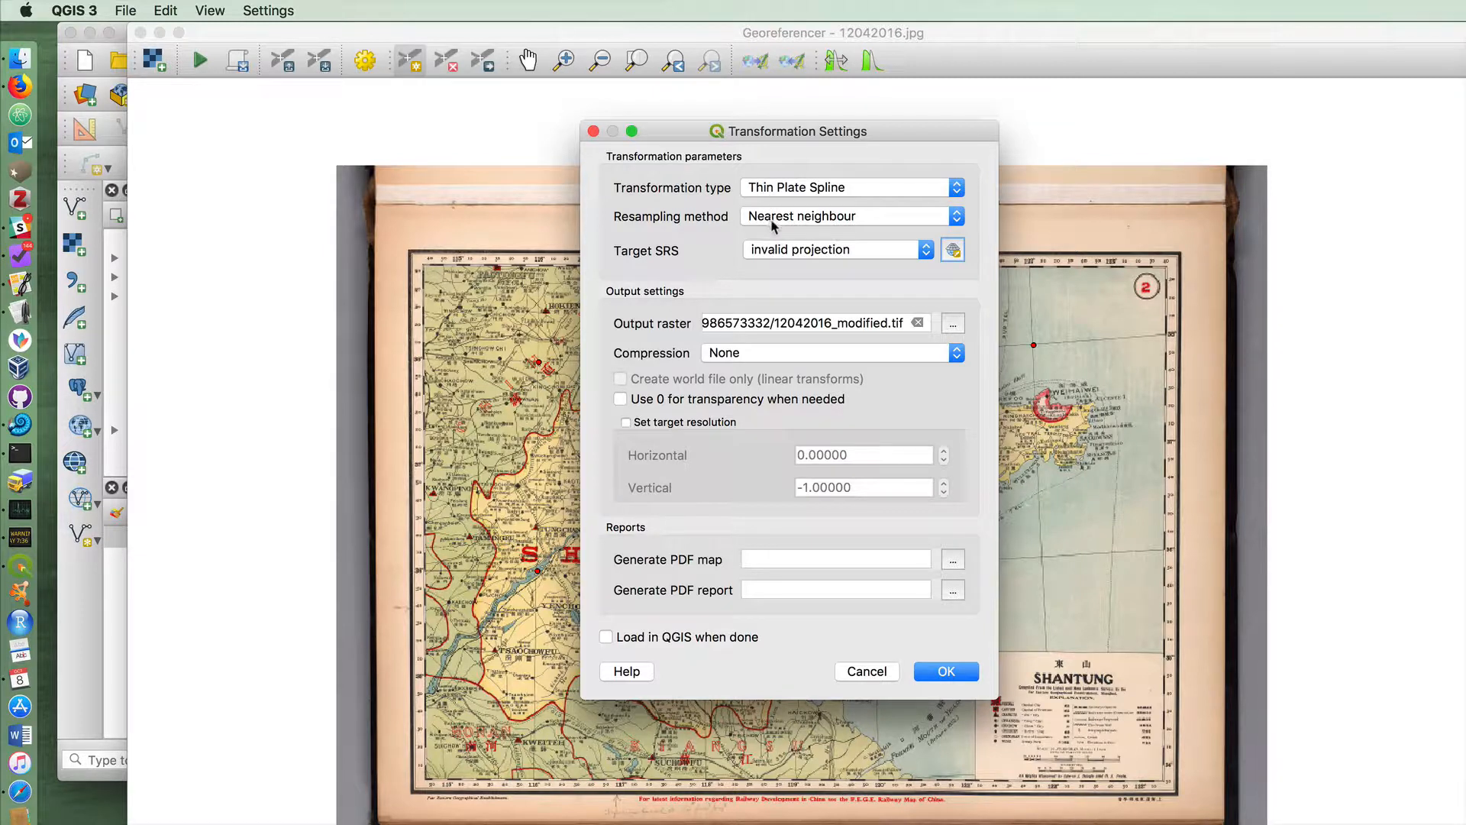
{"action": "left_click", "coordinate": [849, 216]}
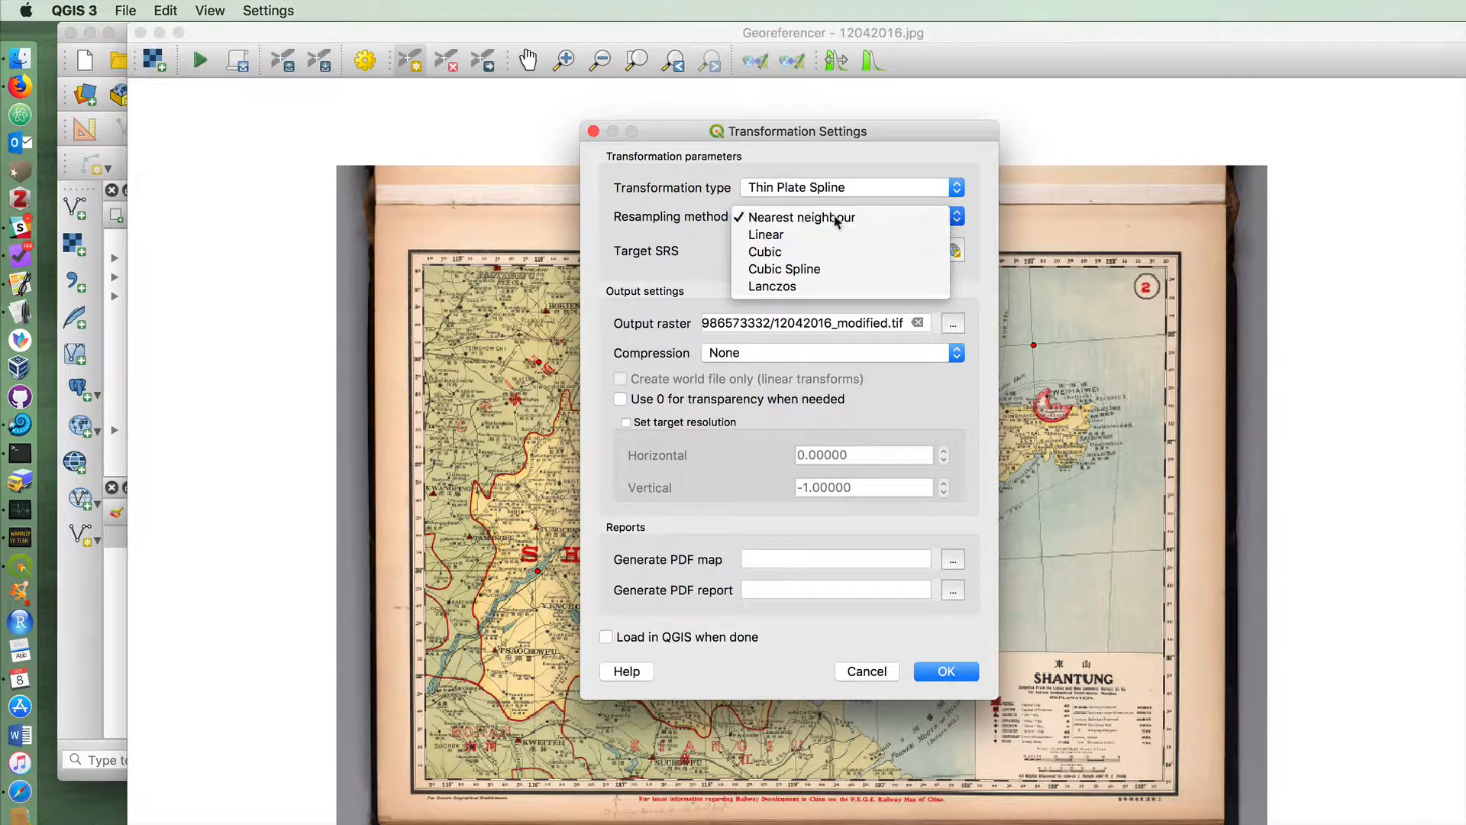
{"action": "left_click", "coordinate": [802, 215]}
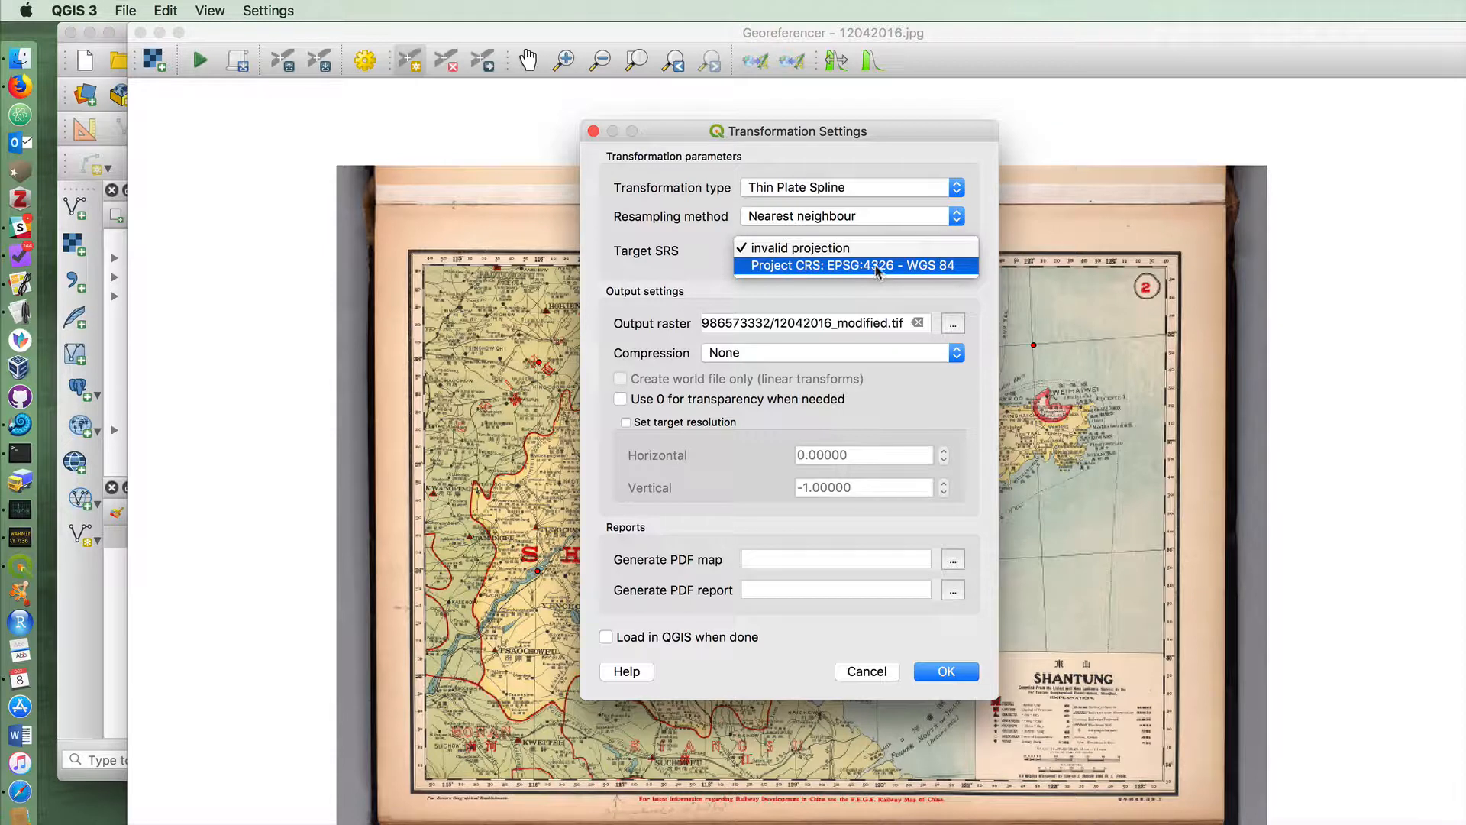
{"action": "left_click", "coordinate": [852, 264]}
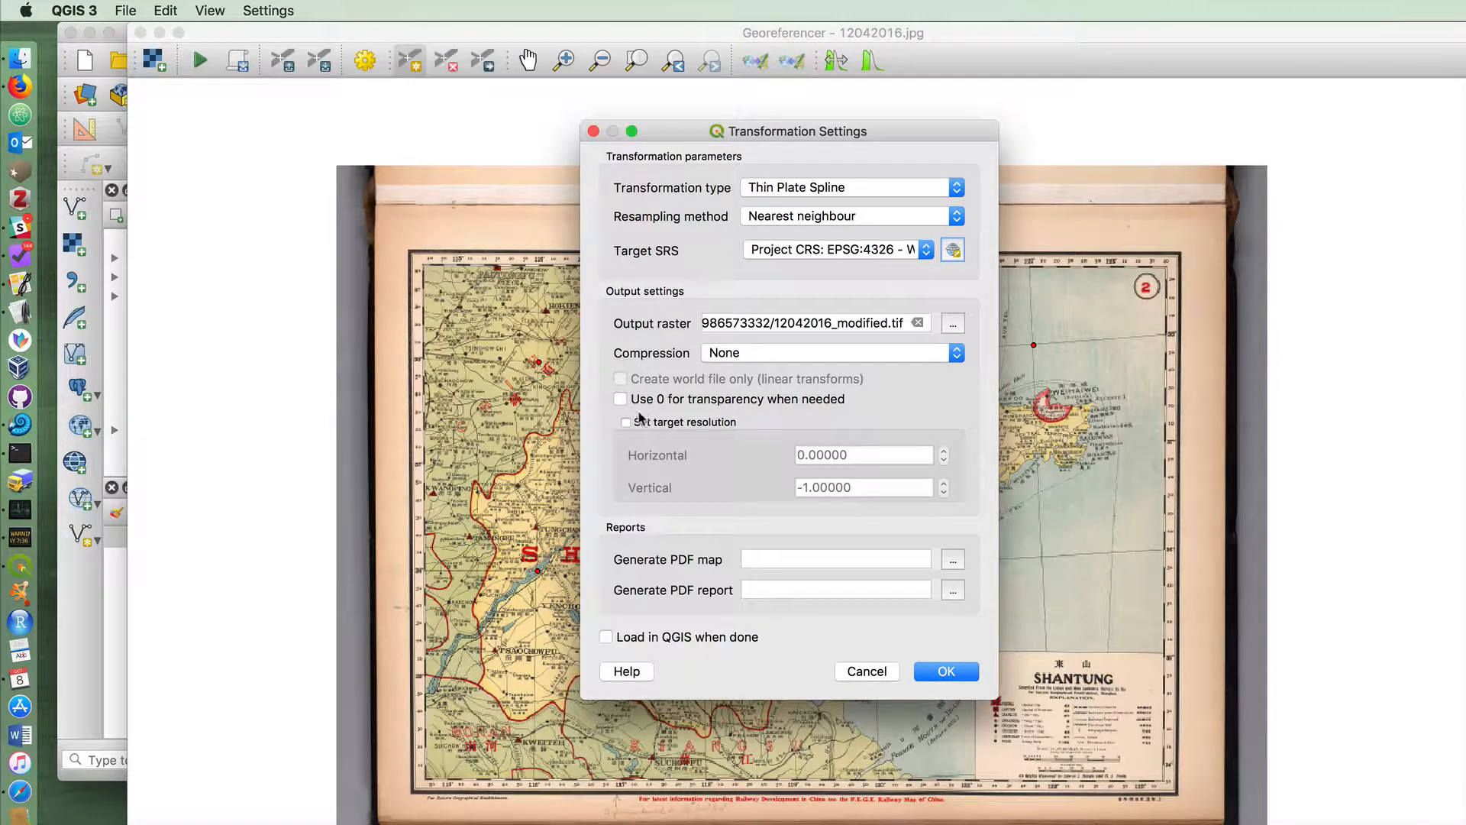
{"action": "left_click", "coordinate": [606, 637]}
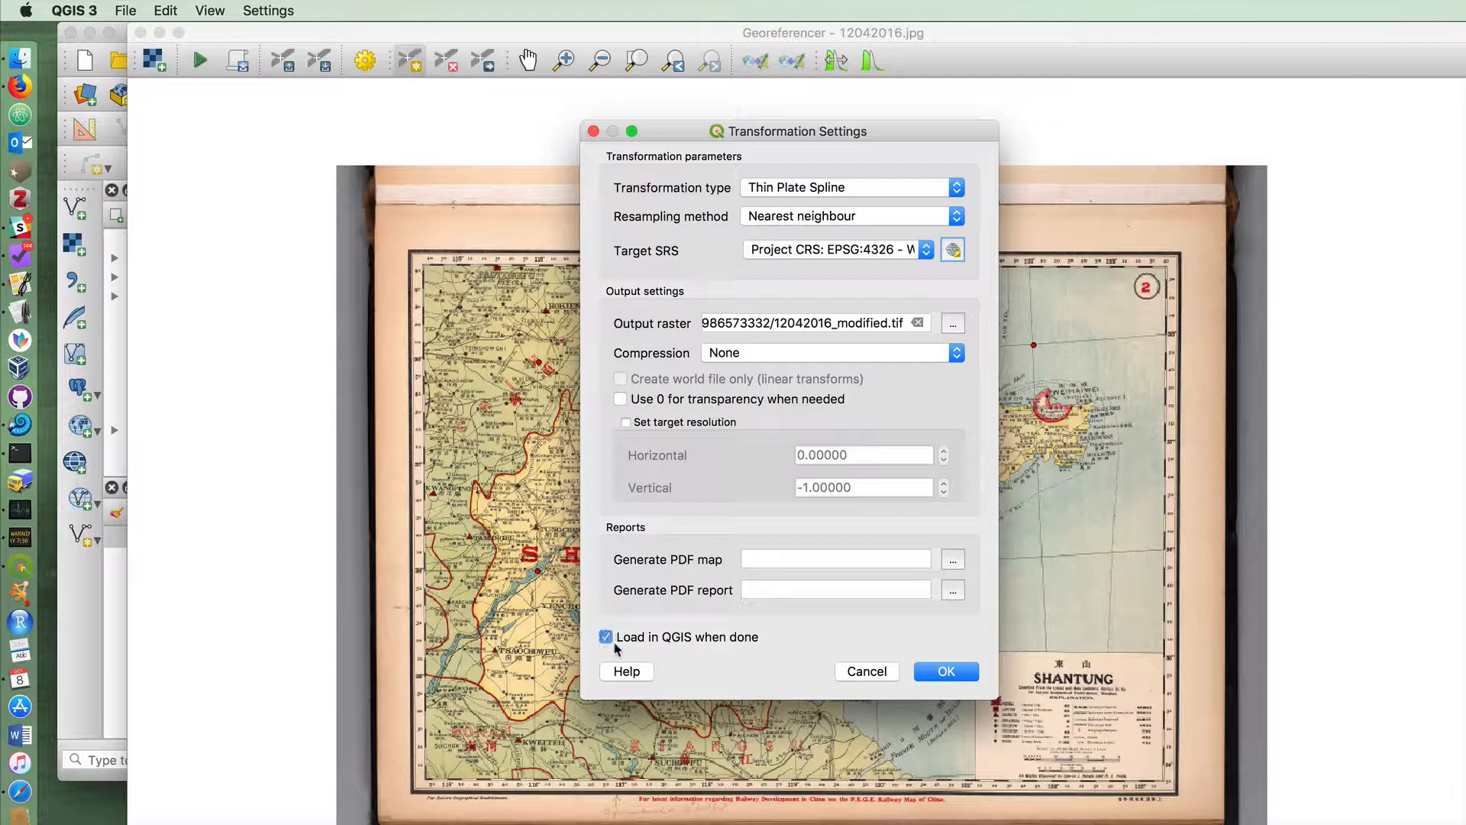
{"action": "mouse_move", "coordinate": [921, 315]}
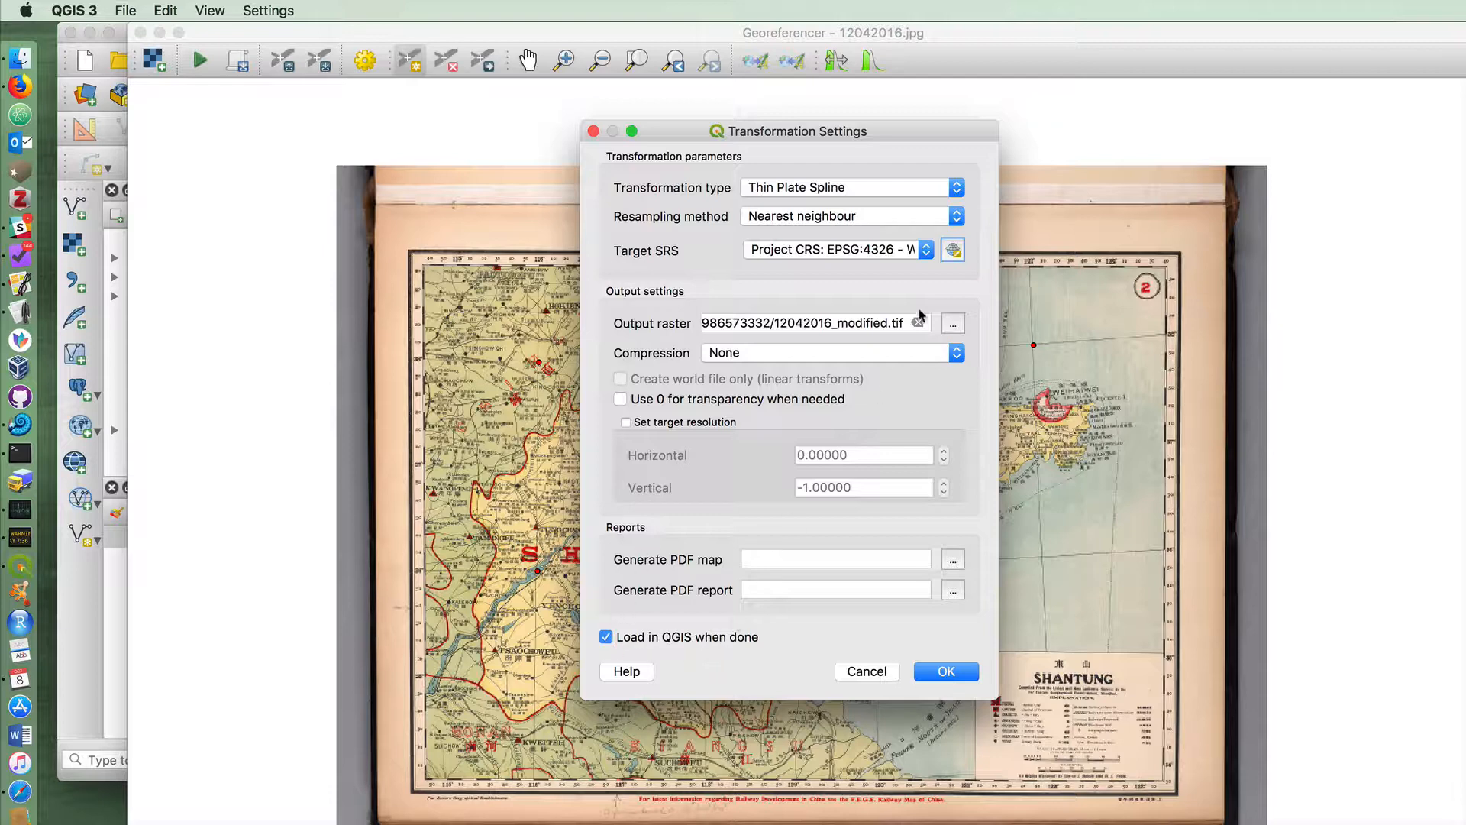
Save the output raster as georeferenced_file.tif in Desktop's QGIS Tutorials folder.
{"action": "left_click", "coordinate": [951, 322]}
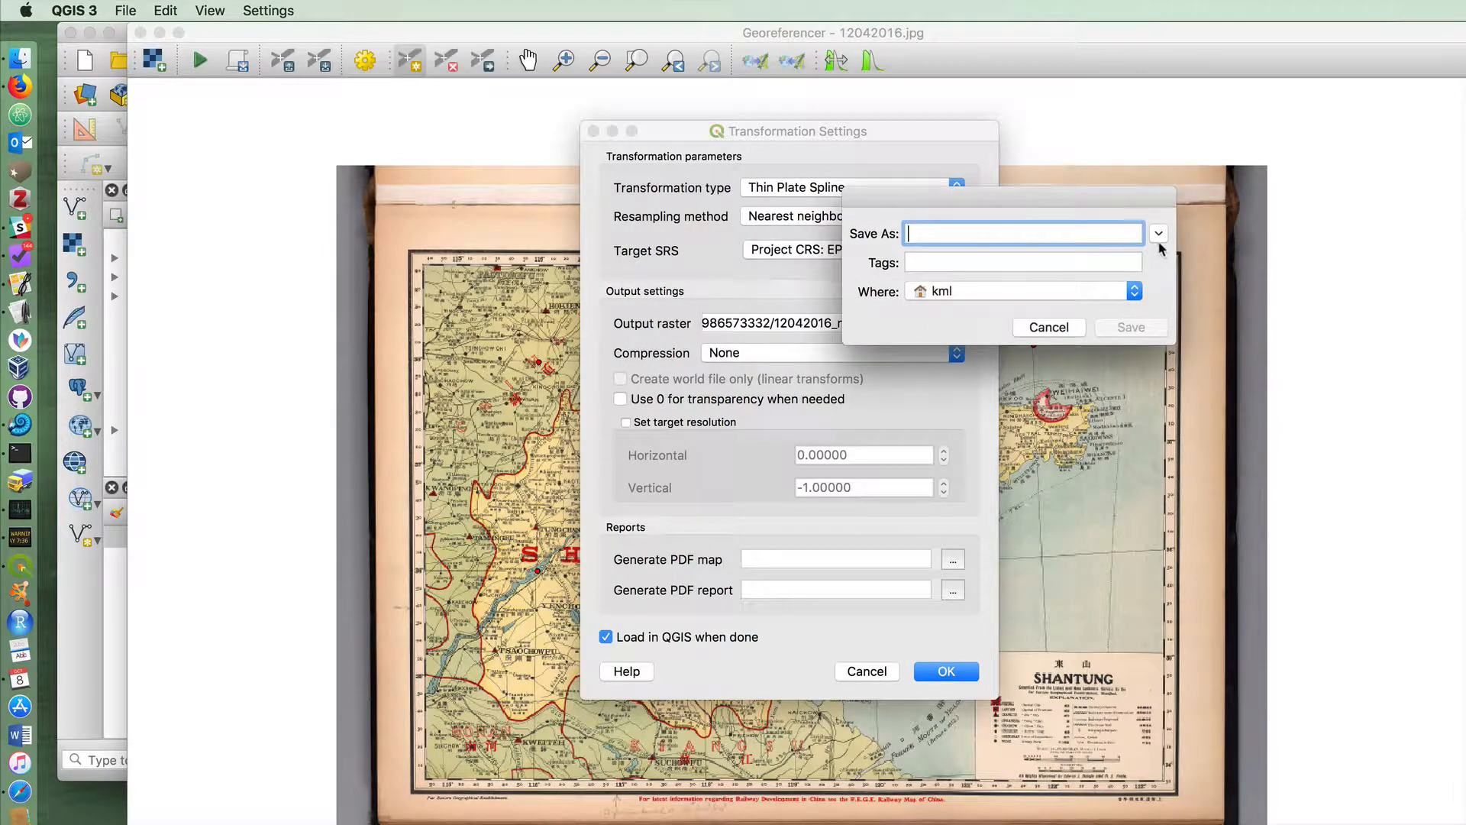
{"action": "left_click", "coordinate": [1159, 232]}
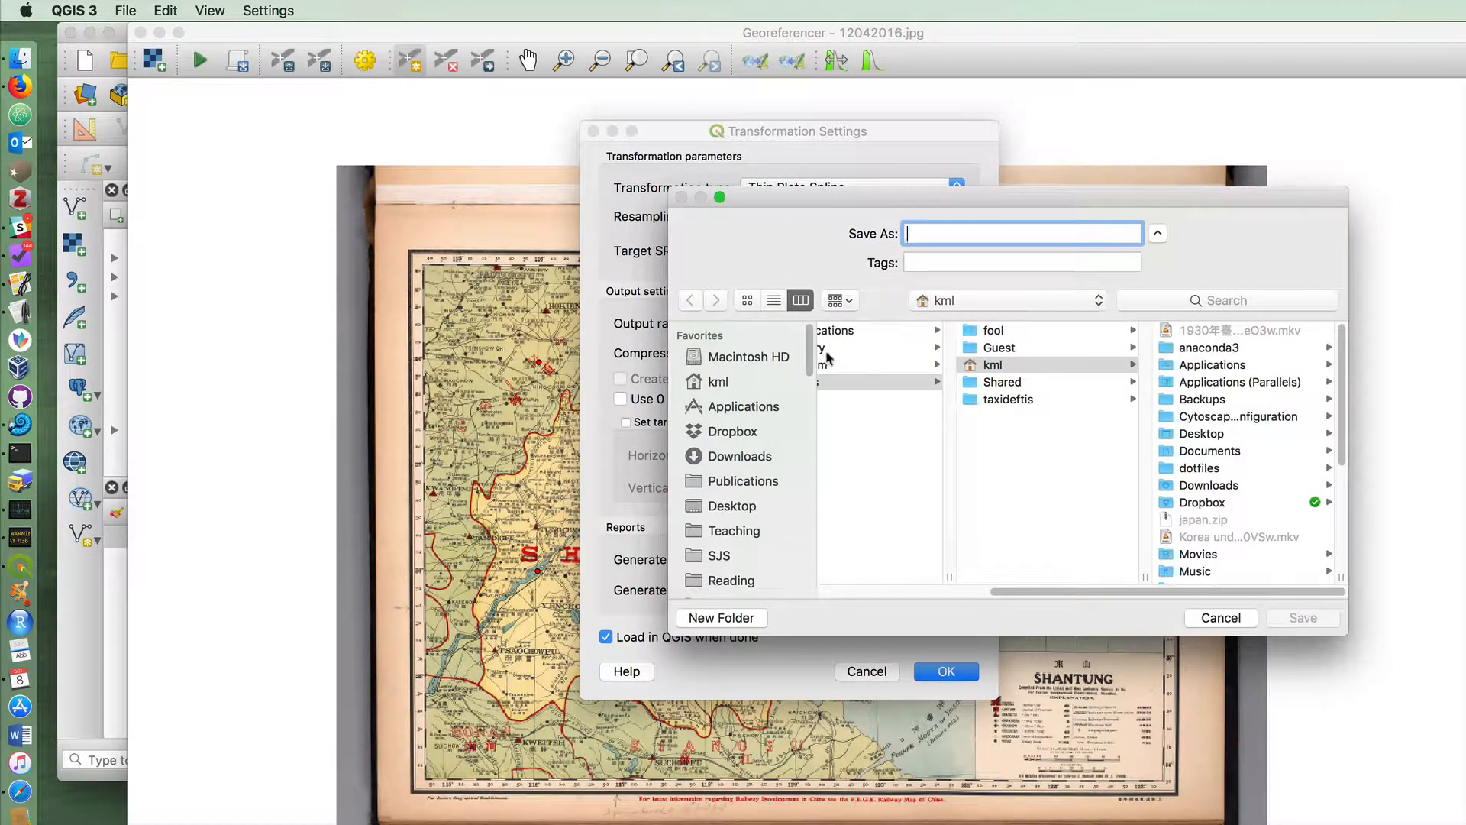
{"action": "left_click", "coordinate": [731, 506]}
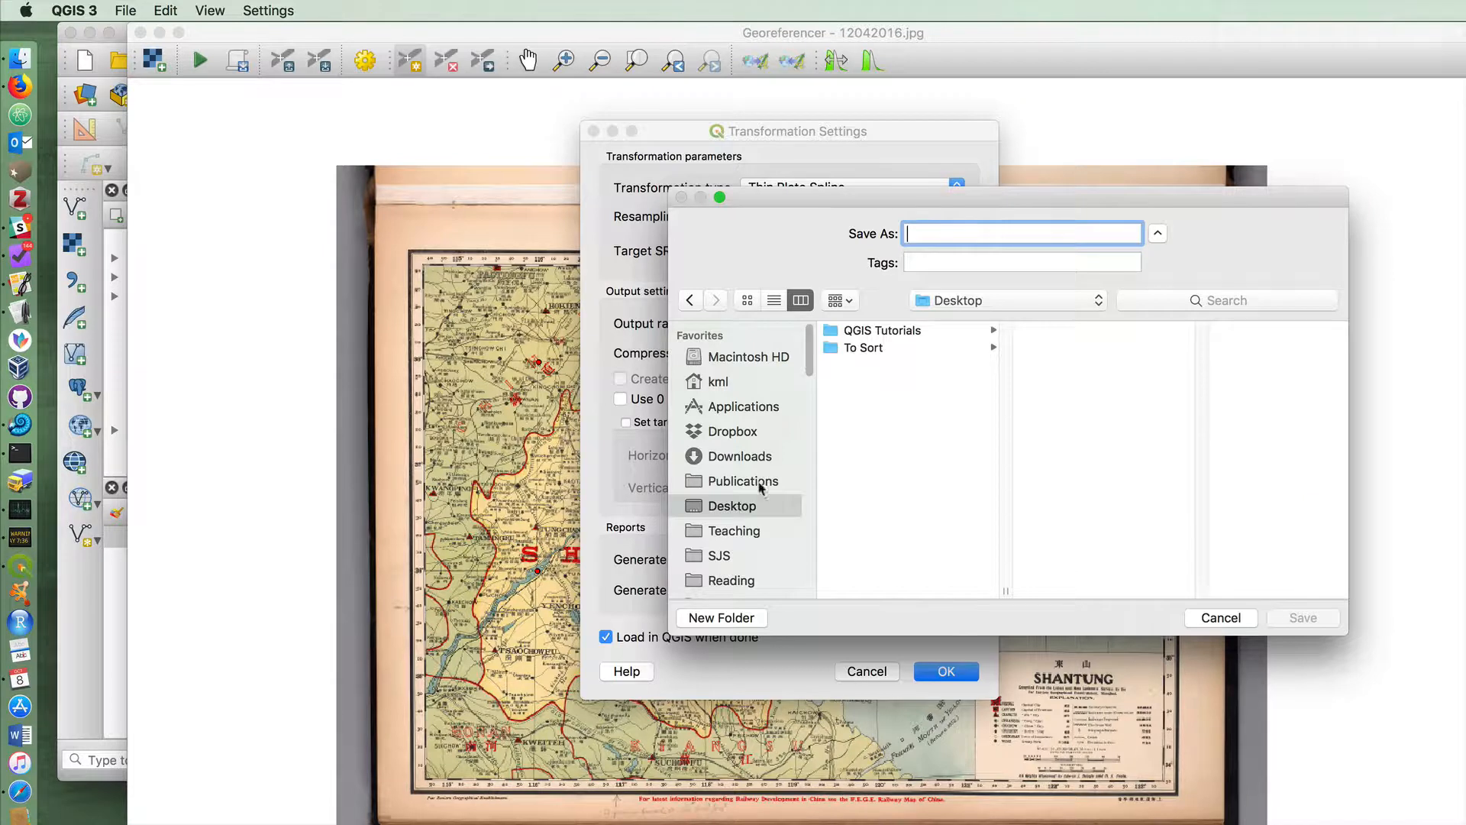
{"action": "left_click", "coordinate": [879, 330]}
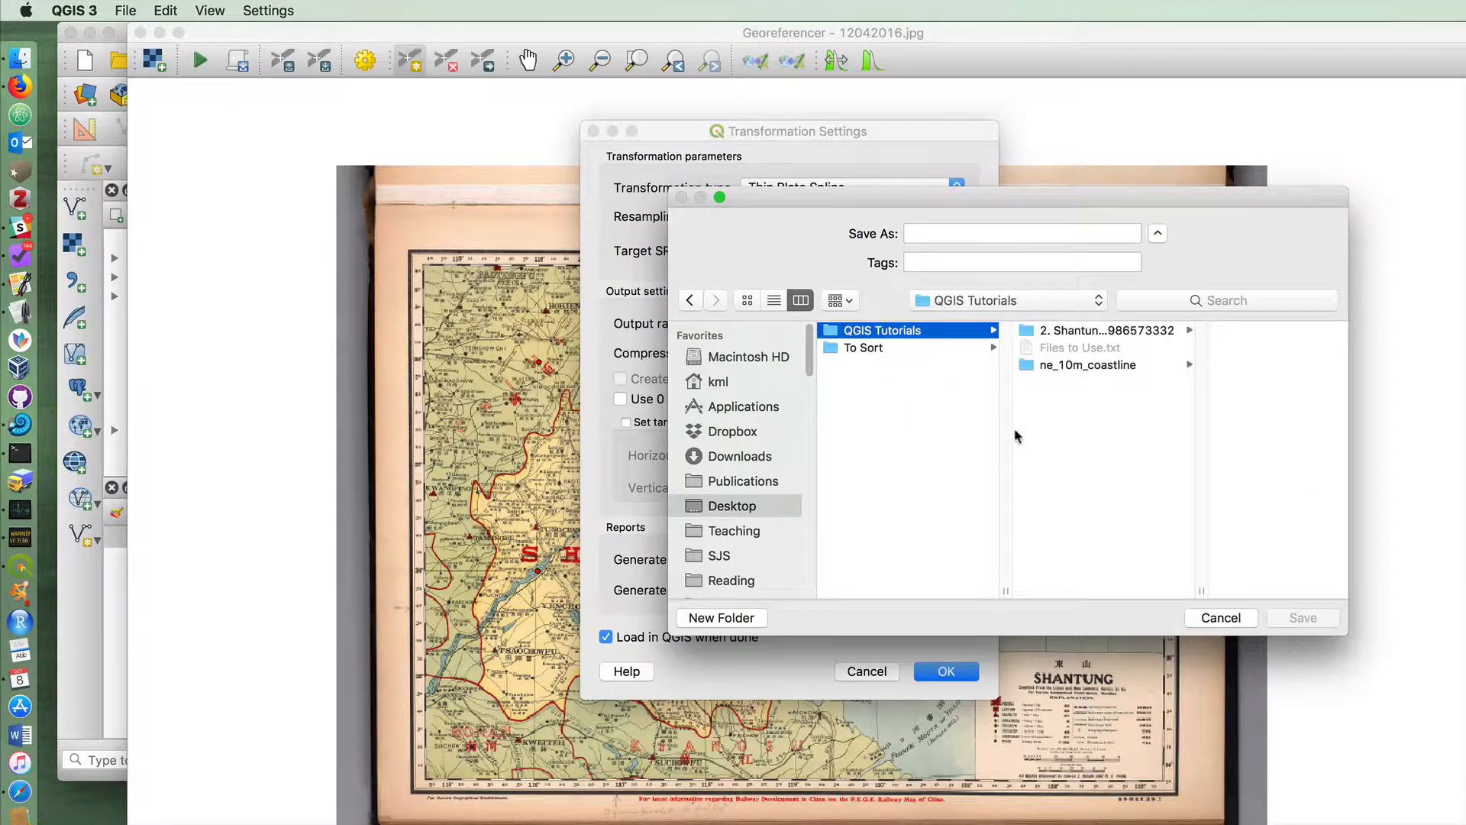
{"action": "left_click", "coordinate": [1022, 233]}
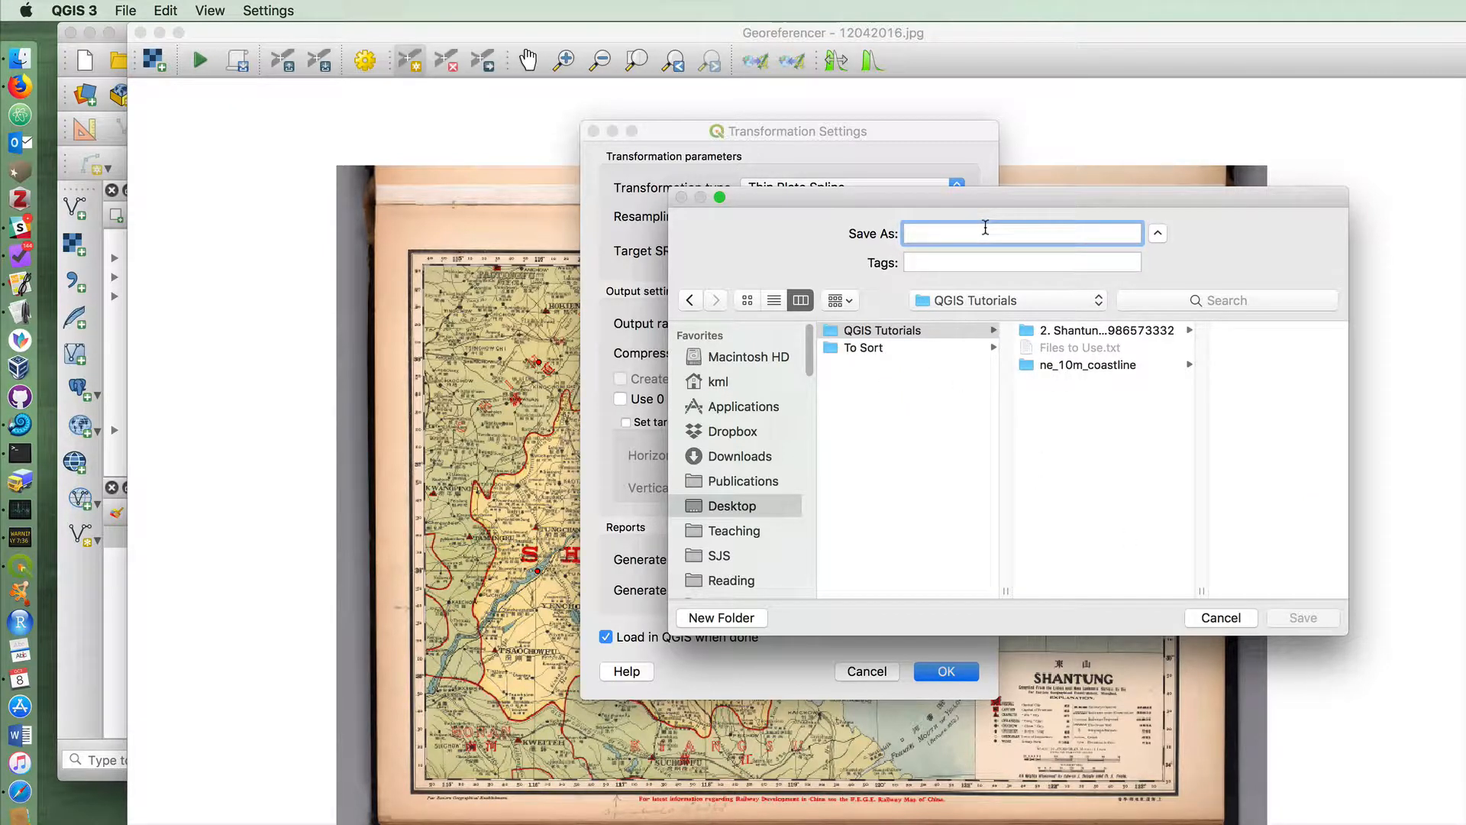
{"action": "type", "text": "georeferenced"}
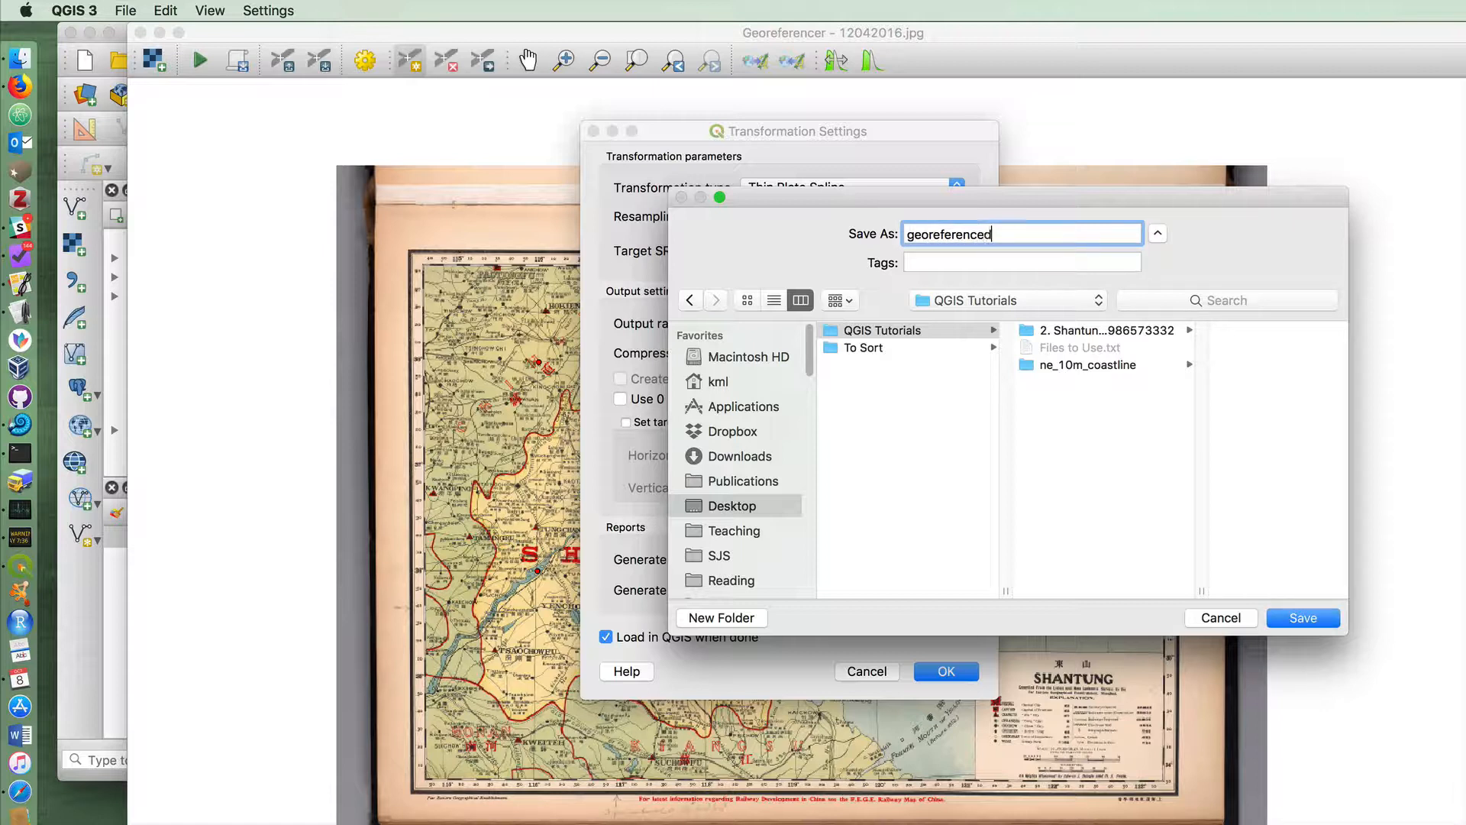
{"action": "type", "text": "_"}
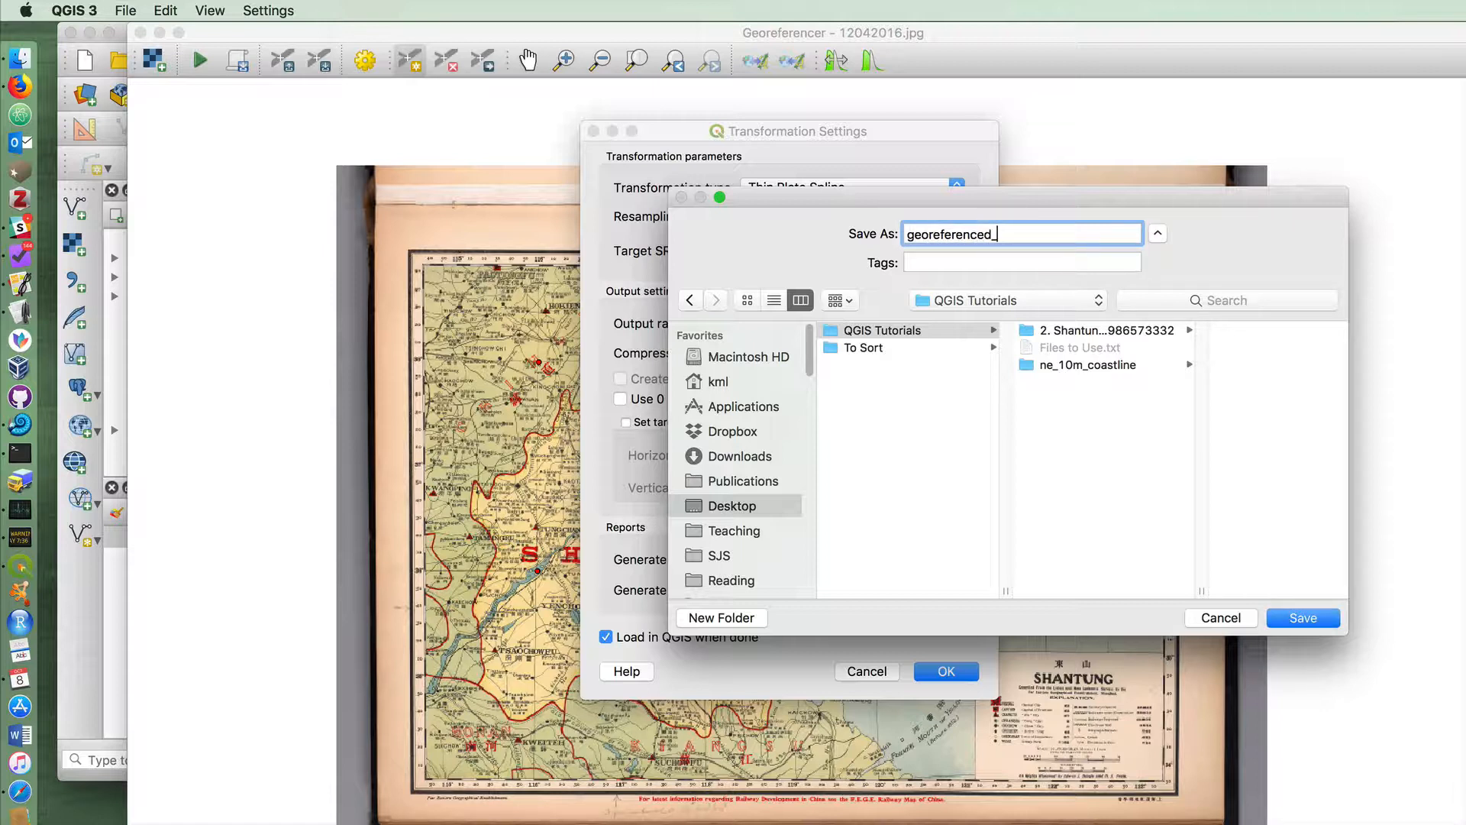
{"action": "left_click", "coordinate": [1301, 617]}
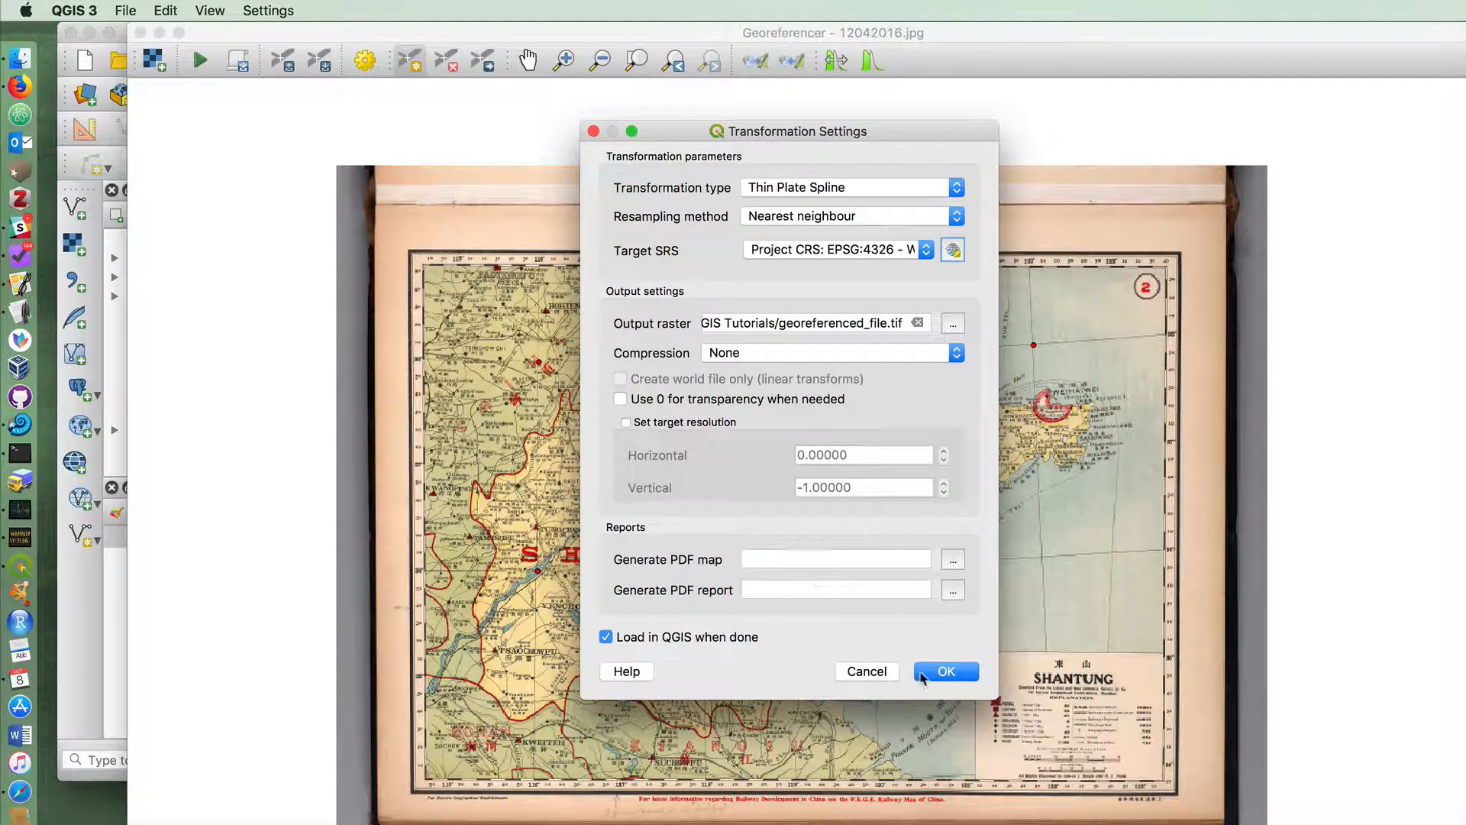
Accept the settings and start georeferencing the Shantung map from its four control points.
{"action": "left_click", "coordinate": [944, 672]}
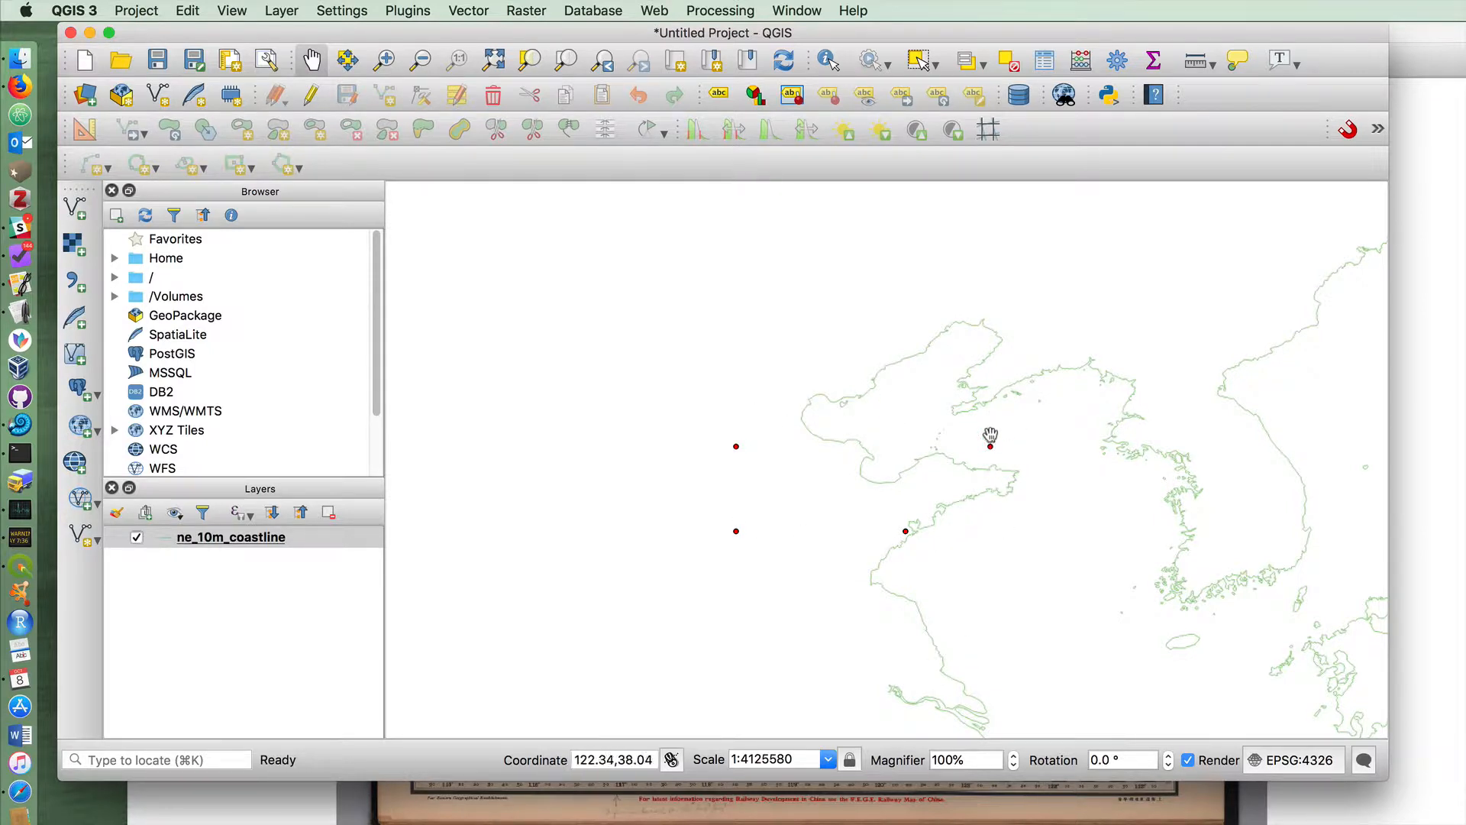
{"action": "left_click_drag", "start_coordinate": [990, 446], "coordinate": [879, 485]}
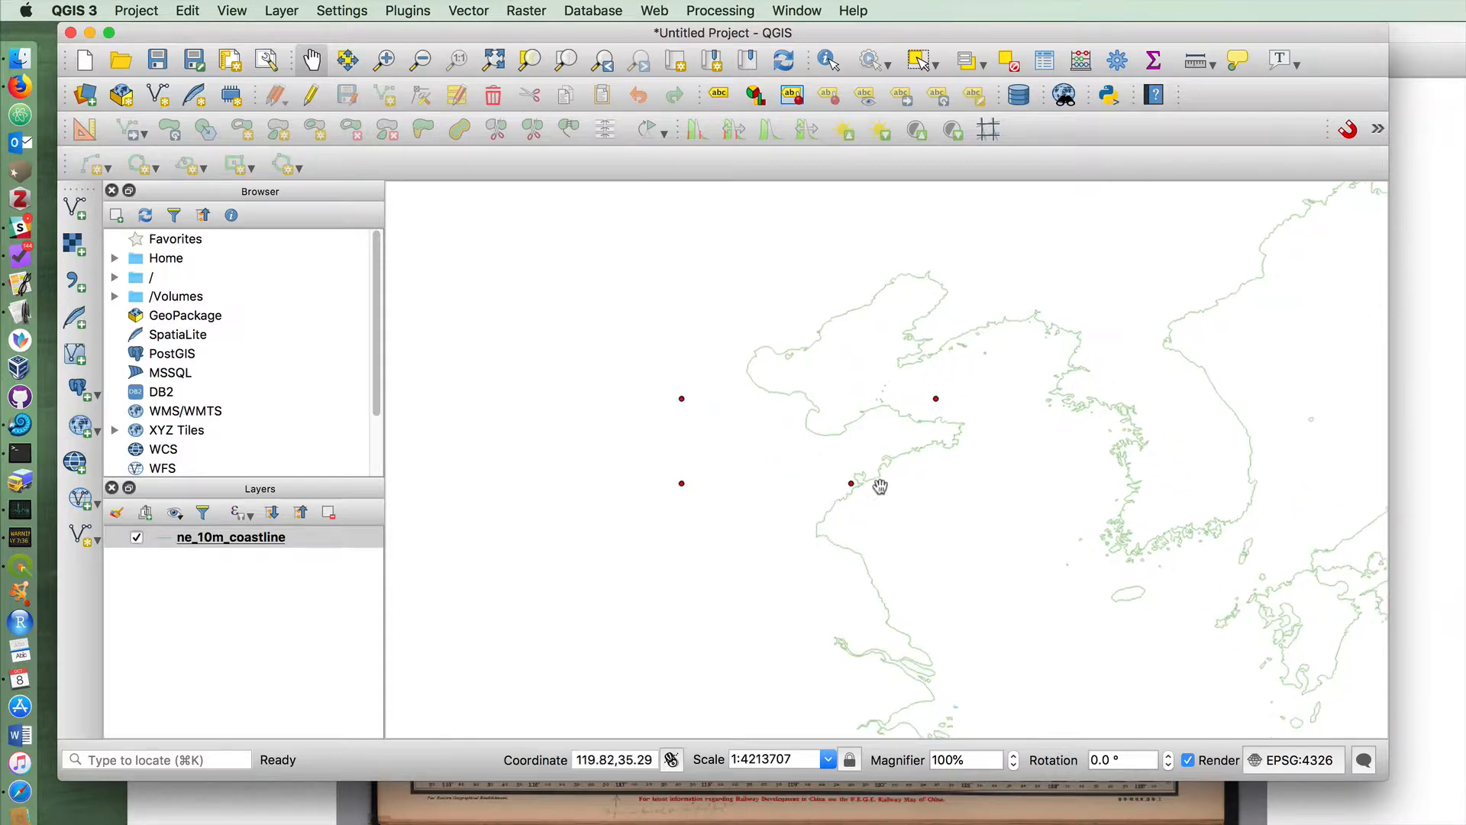
{"action": "mouse_move", "coordinate": [880, 484]}
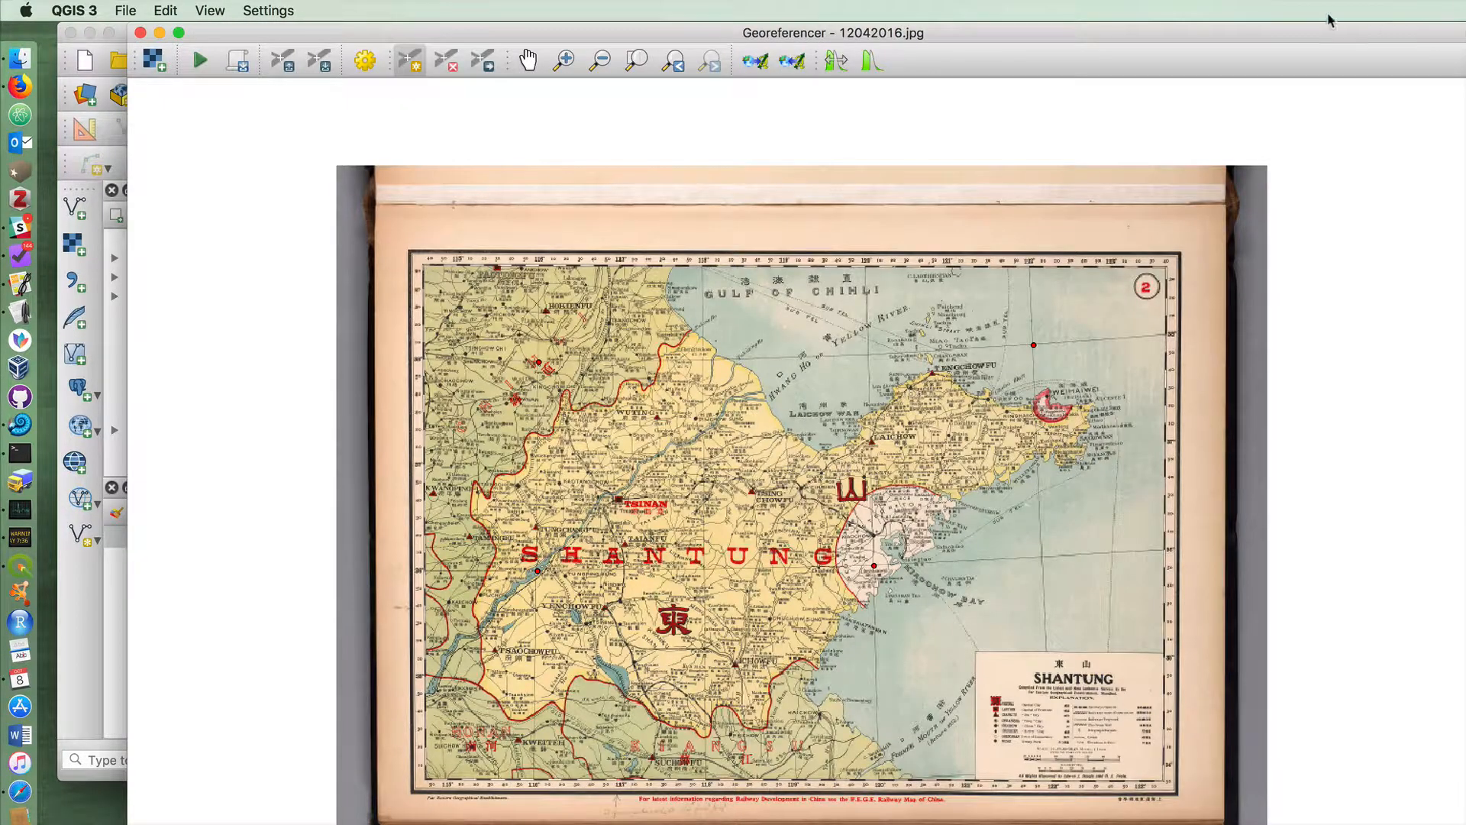
{"action": "left_click", "coordinate": [199, 60]}
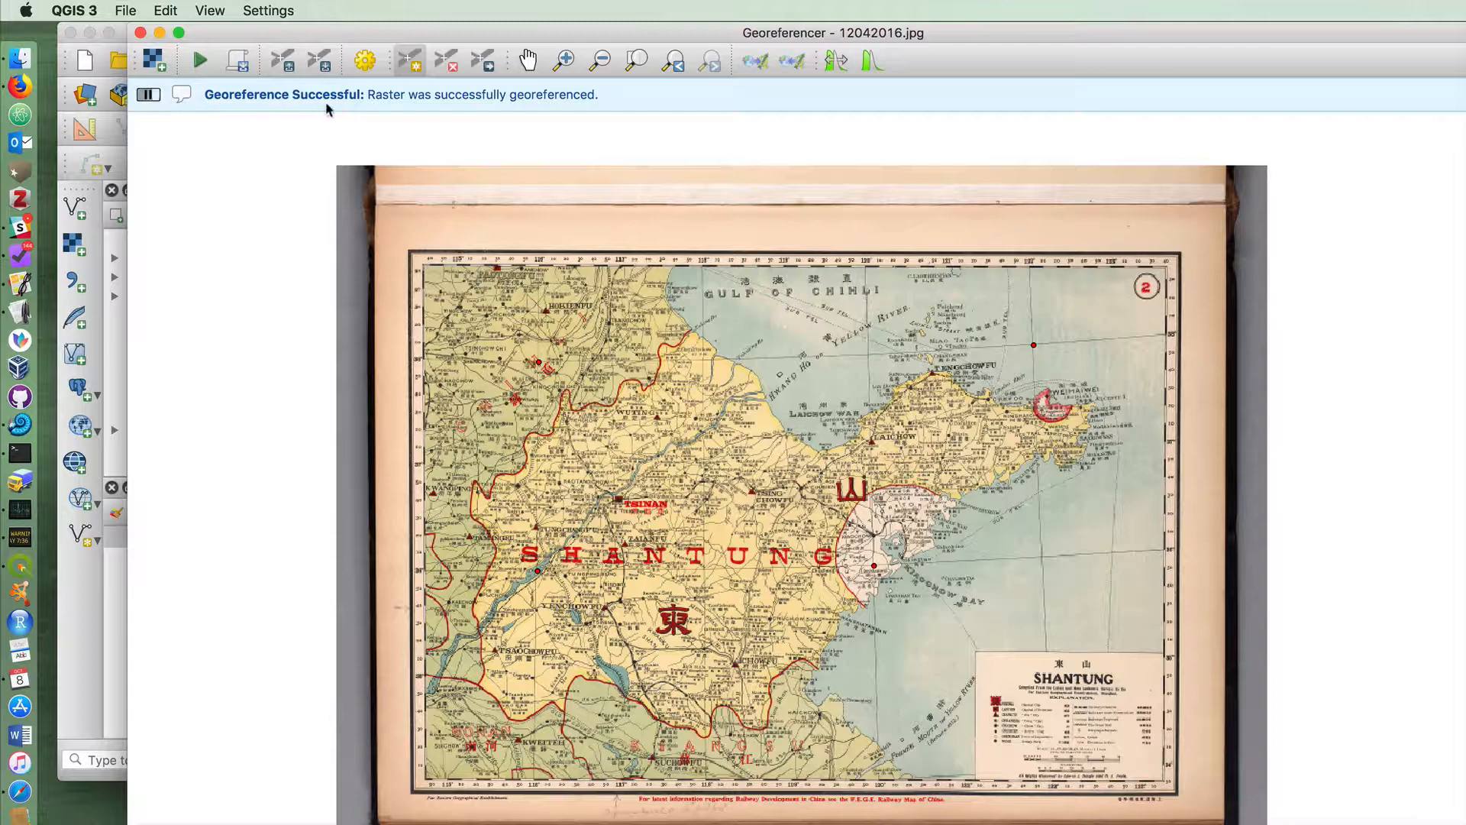
{"action": "mouse_move", "coordinate": [357, 36]}
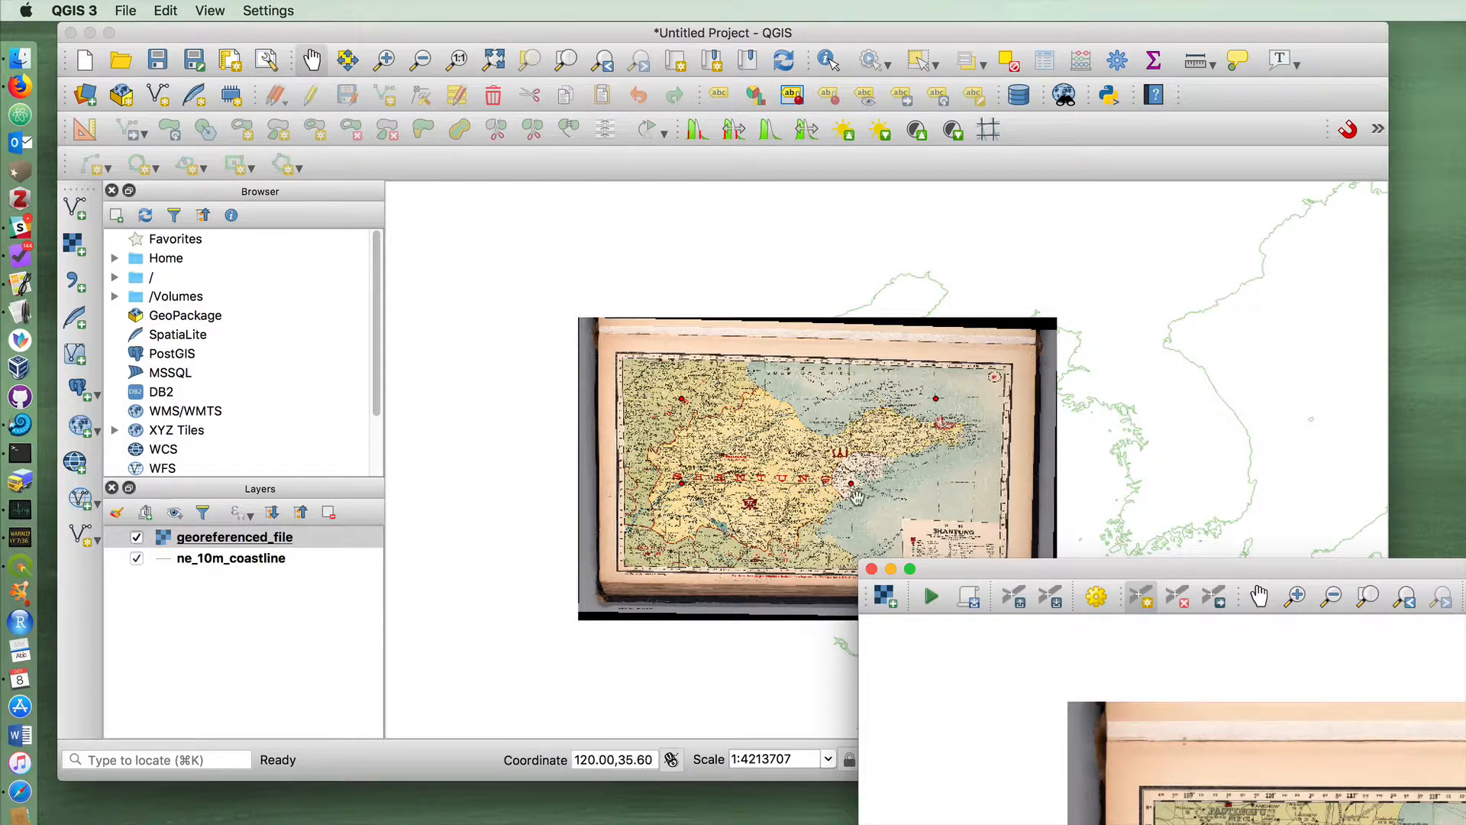
{"action": "mouse_move", "coordinate": [852, 487]}
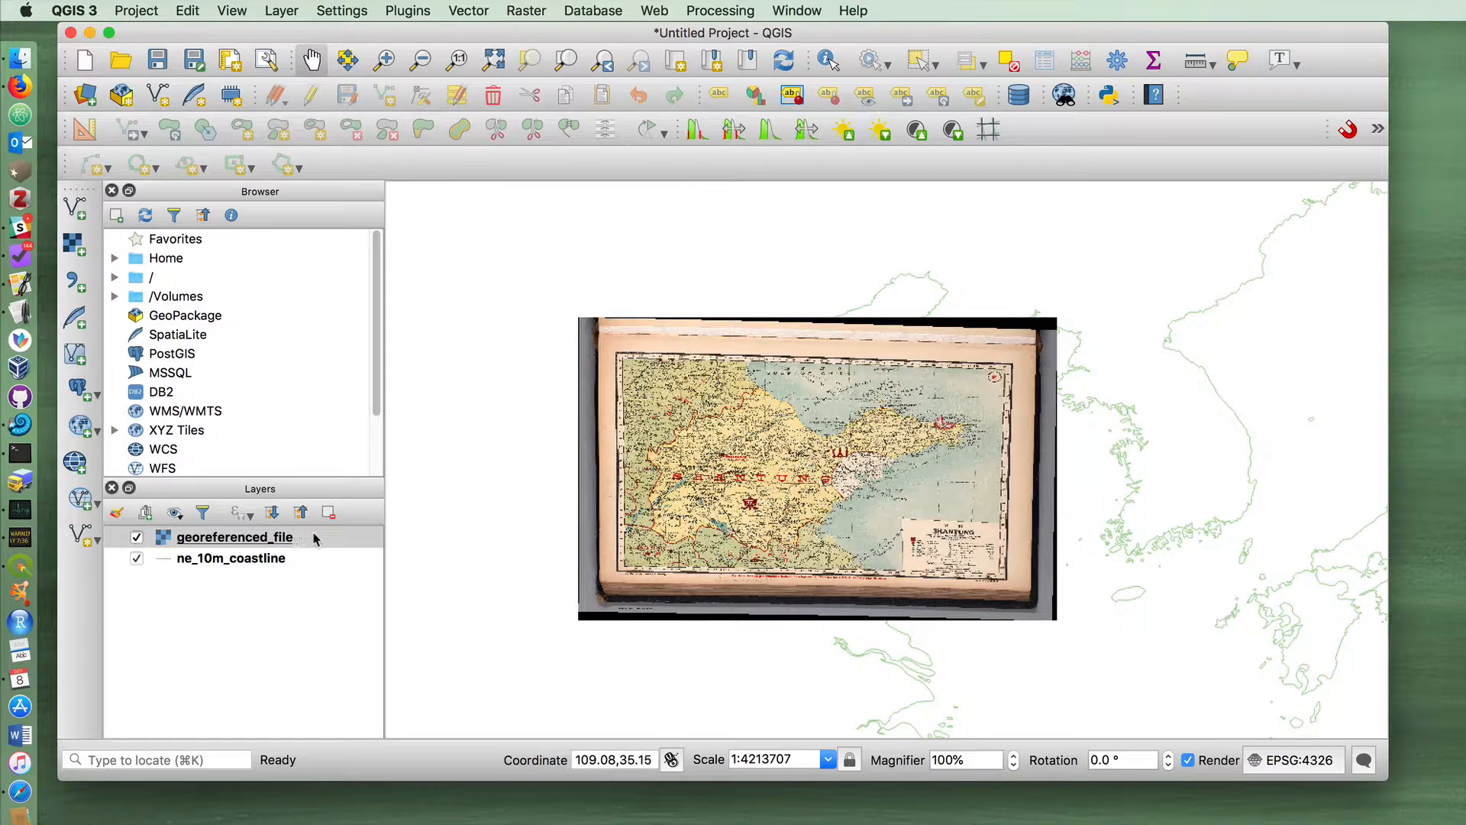
Lower the georeferenced Shantung map layer's global opacity to 51% in its Transparency properties.
{"action": "right_click", "coordinate": [235, 536]}
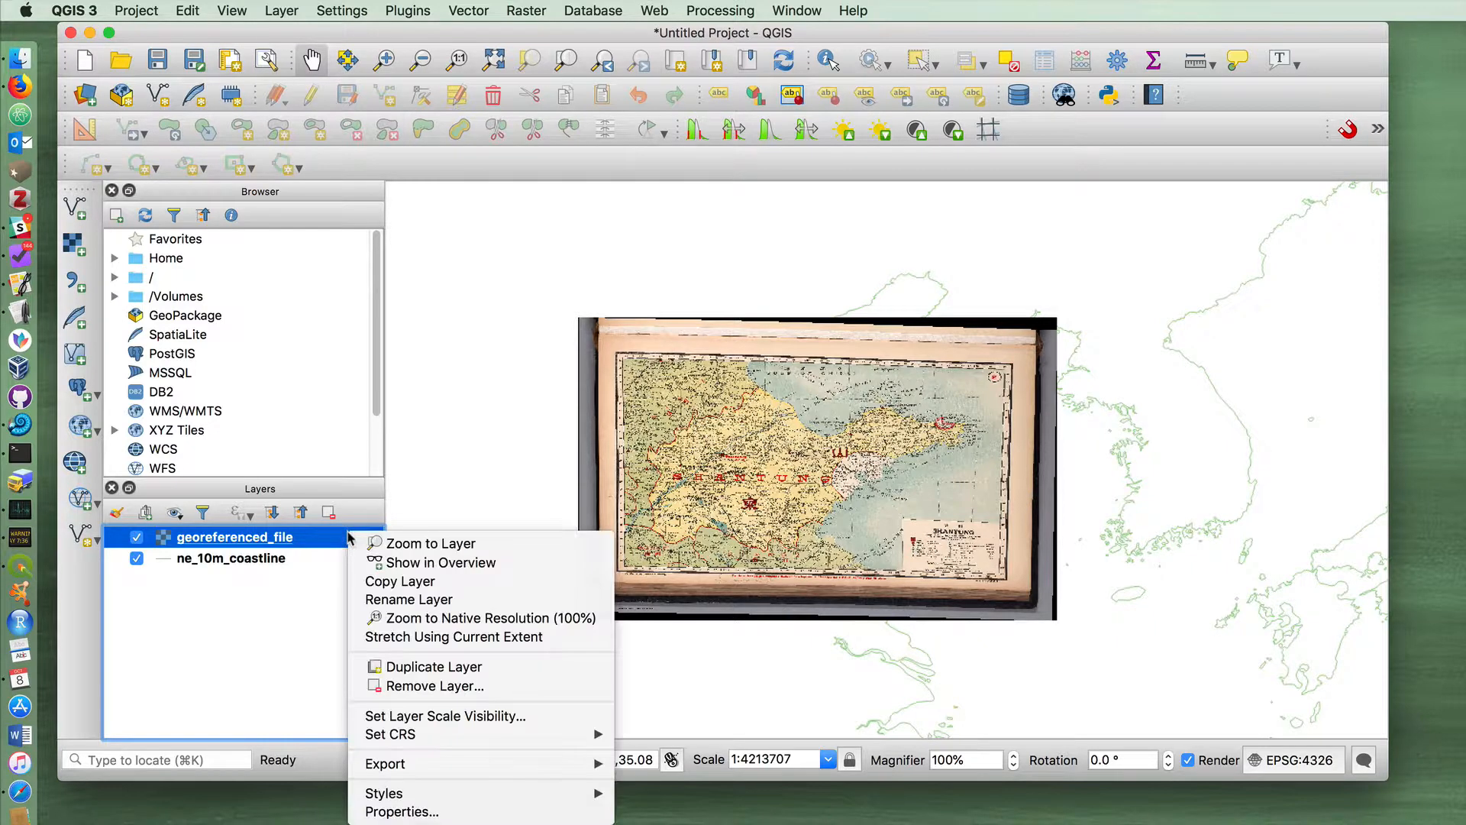
{"action": "mouse_move", "coordinate": [384, 792]}
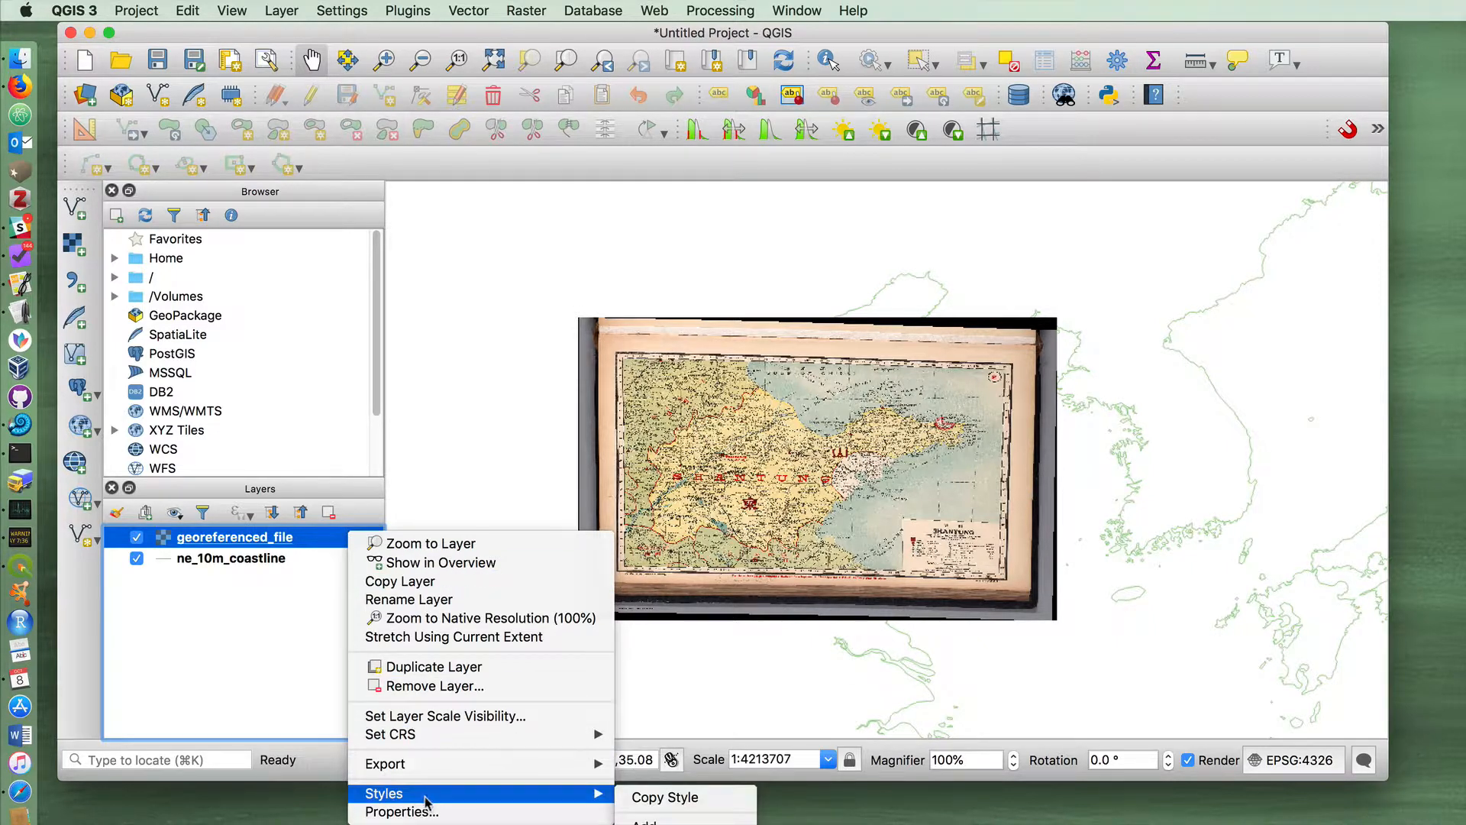
{"action": "mouse_move", "coordinate": [402, 811]}
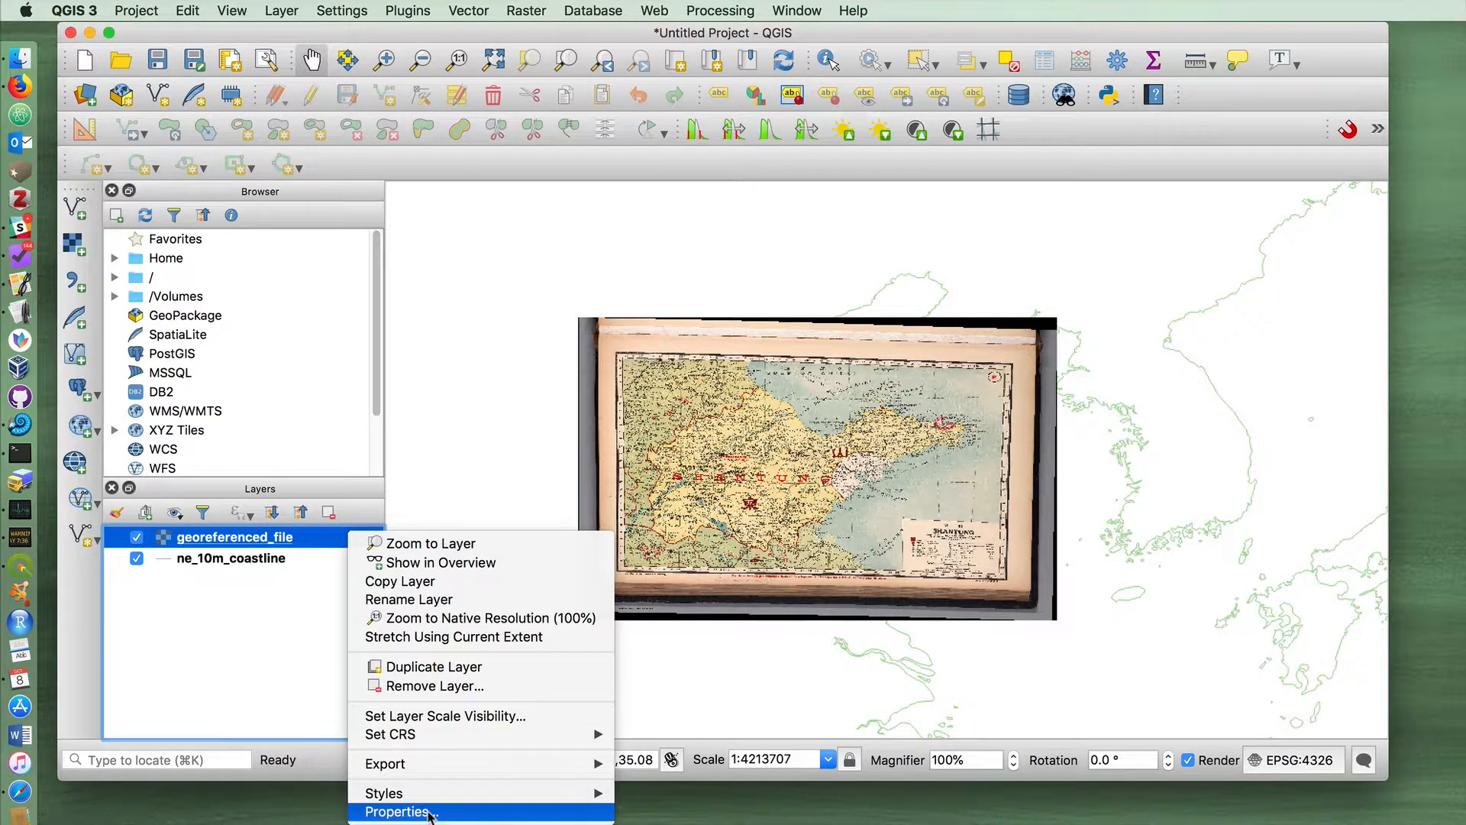
{"action": "left_click", "coordinate": [400, 811]}
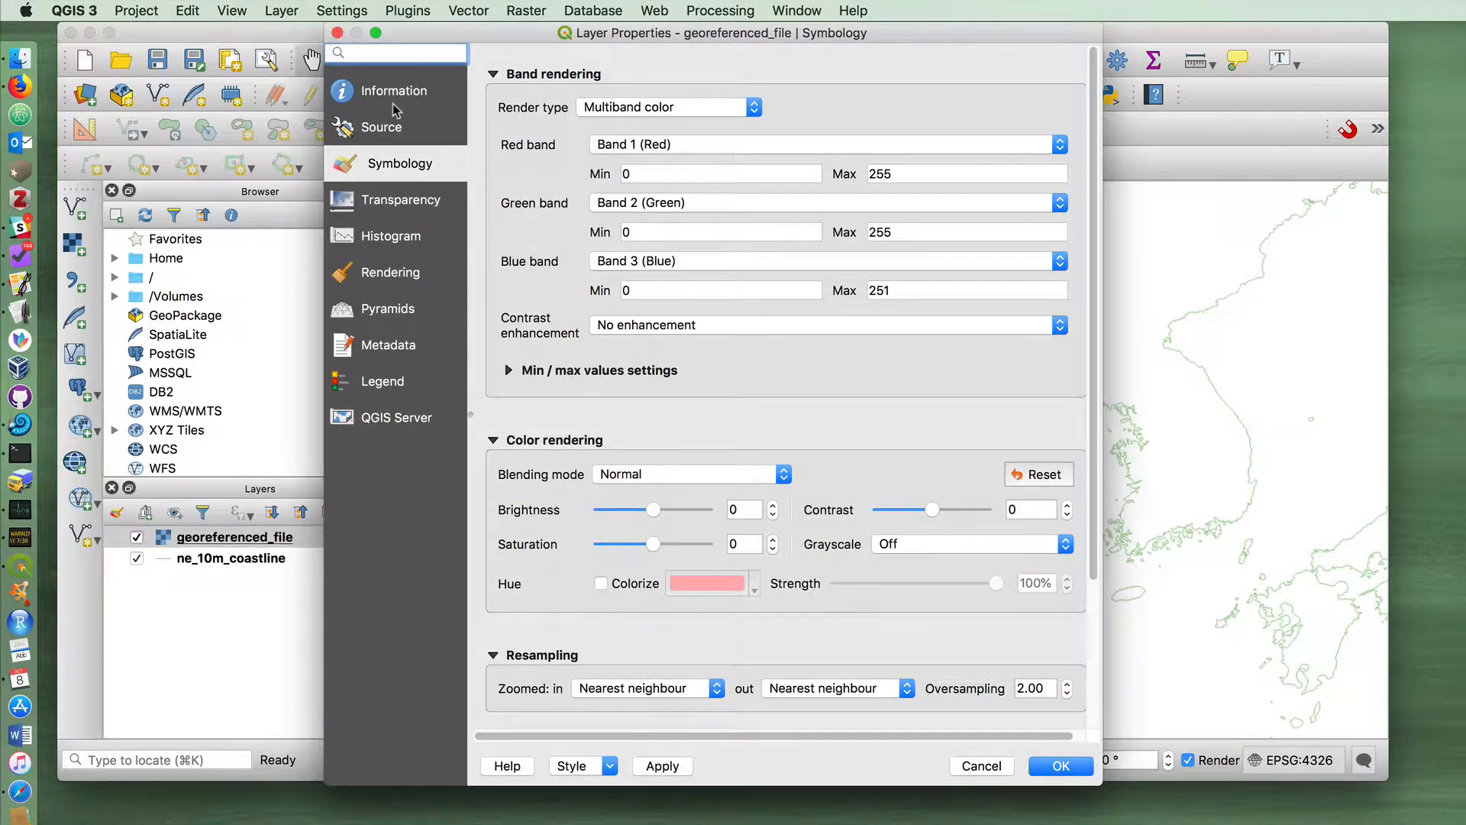
{"action": "scroll", "scroll_direction": "down", "scroll_amount": 3}
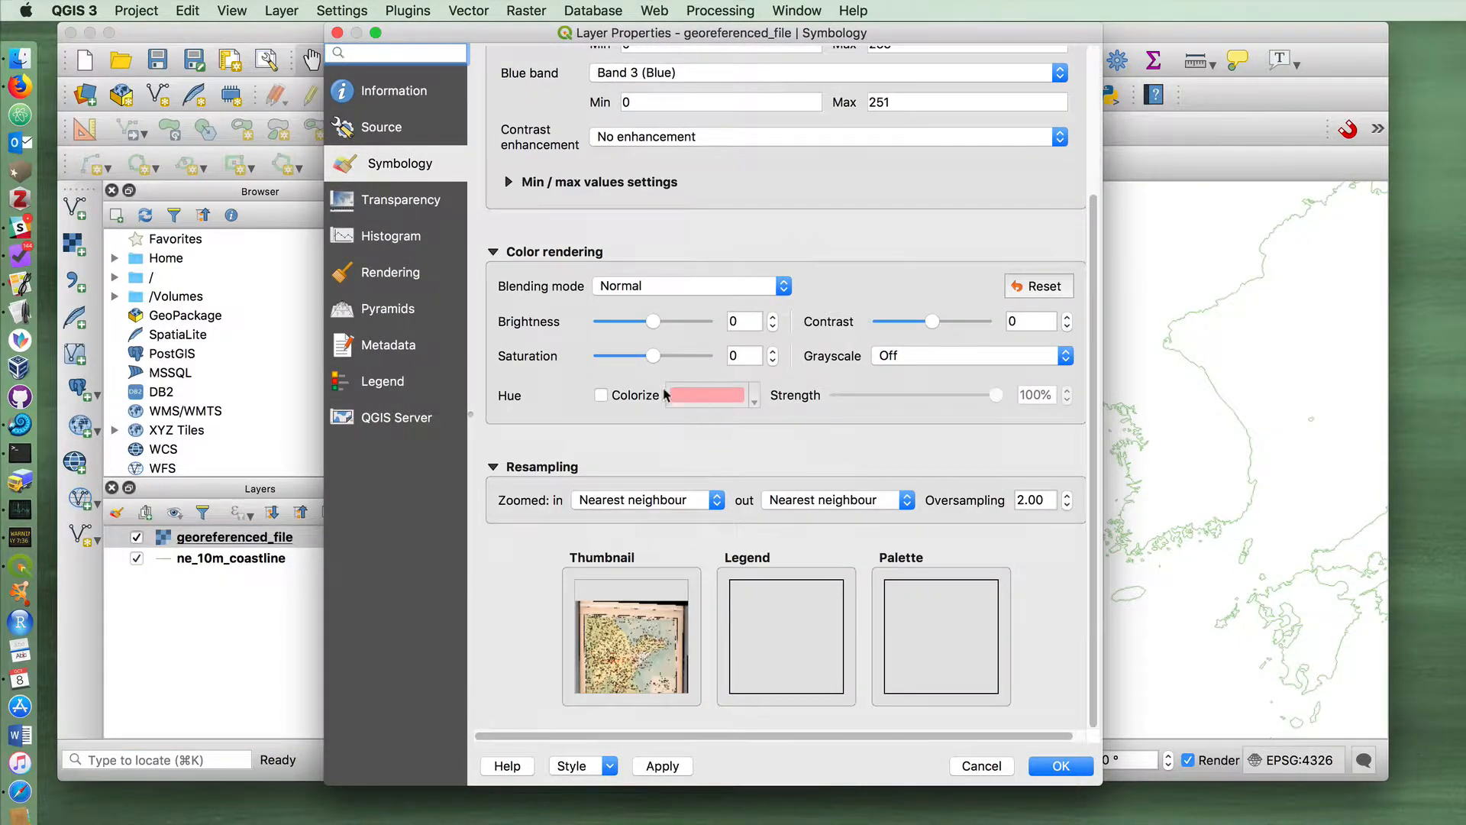
{"action": "left_click", "coordinate": [403, 199]}
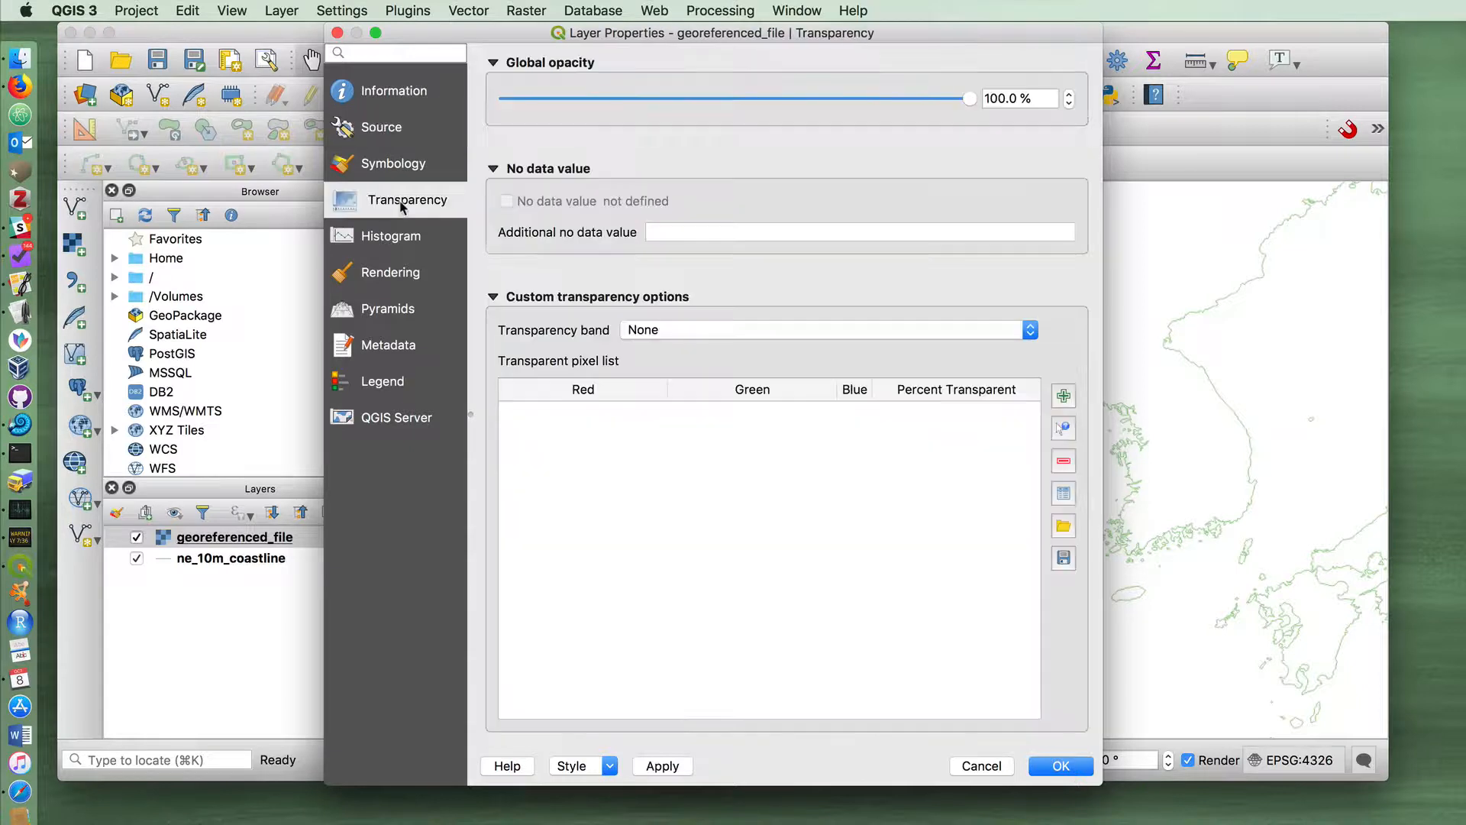
{"action": "left_click_drag", "start_coordinate": [968, 98], "coordinate": [760, 98]}
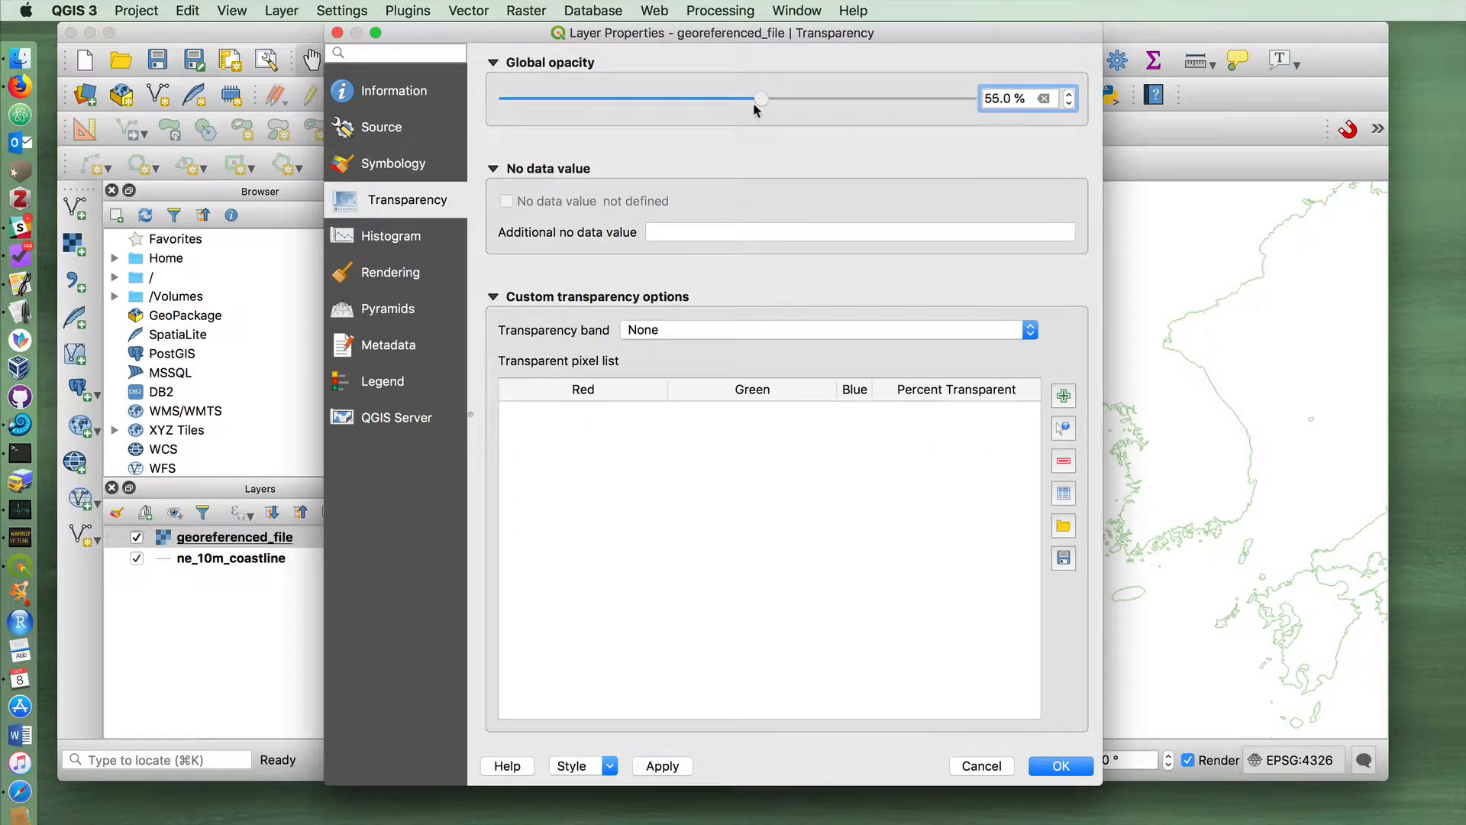
{"action": "left_click_drag", "start_coordinate": [760, 98], "coordinate": [742, 97]}
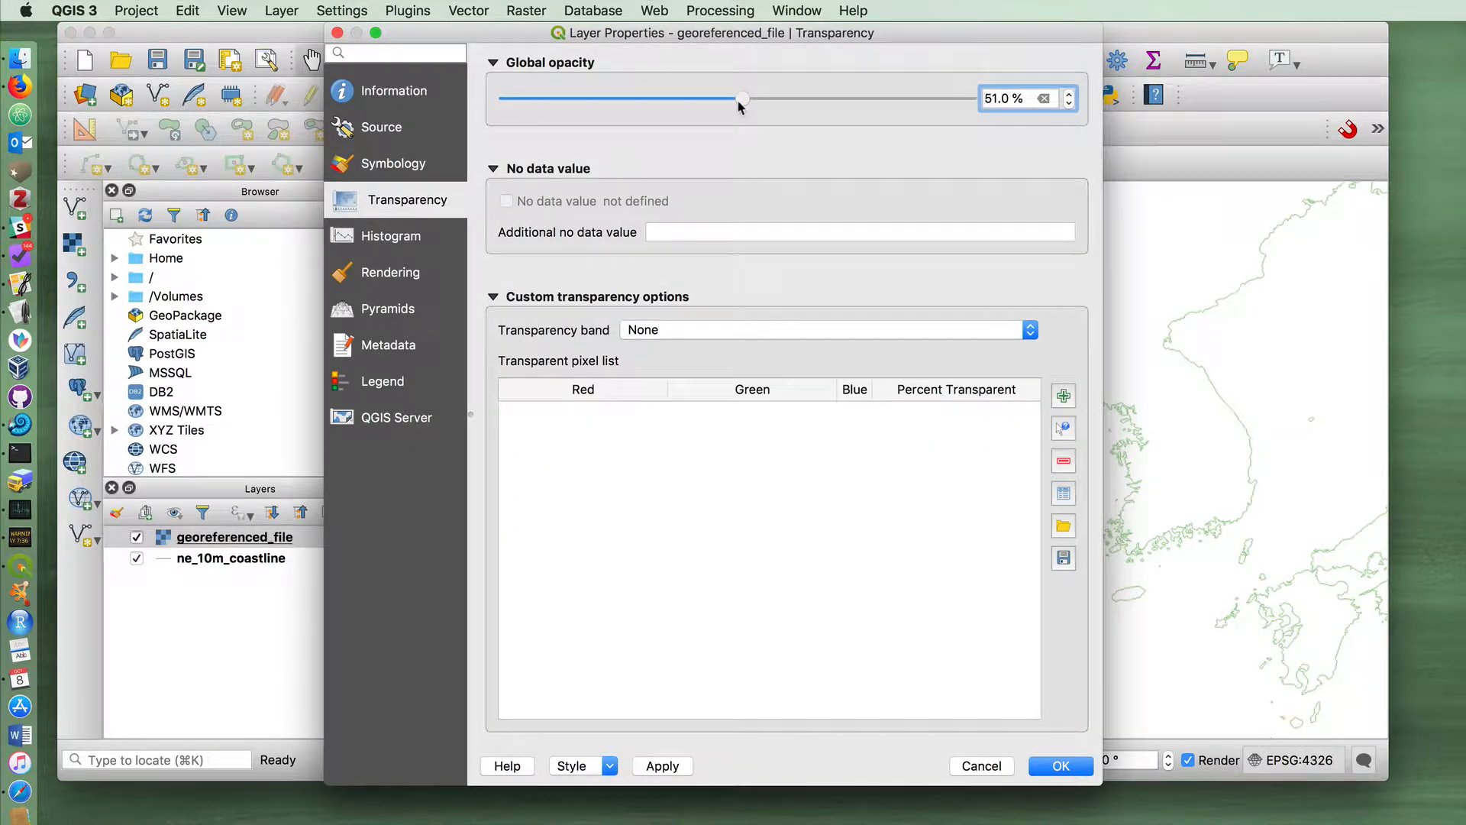
{"action": "left_click", "coordinate": [1060, 765]}
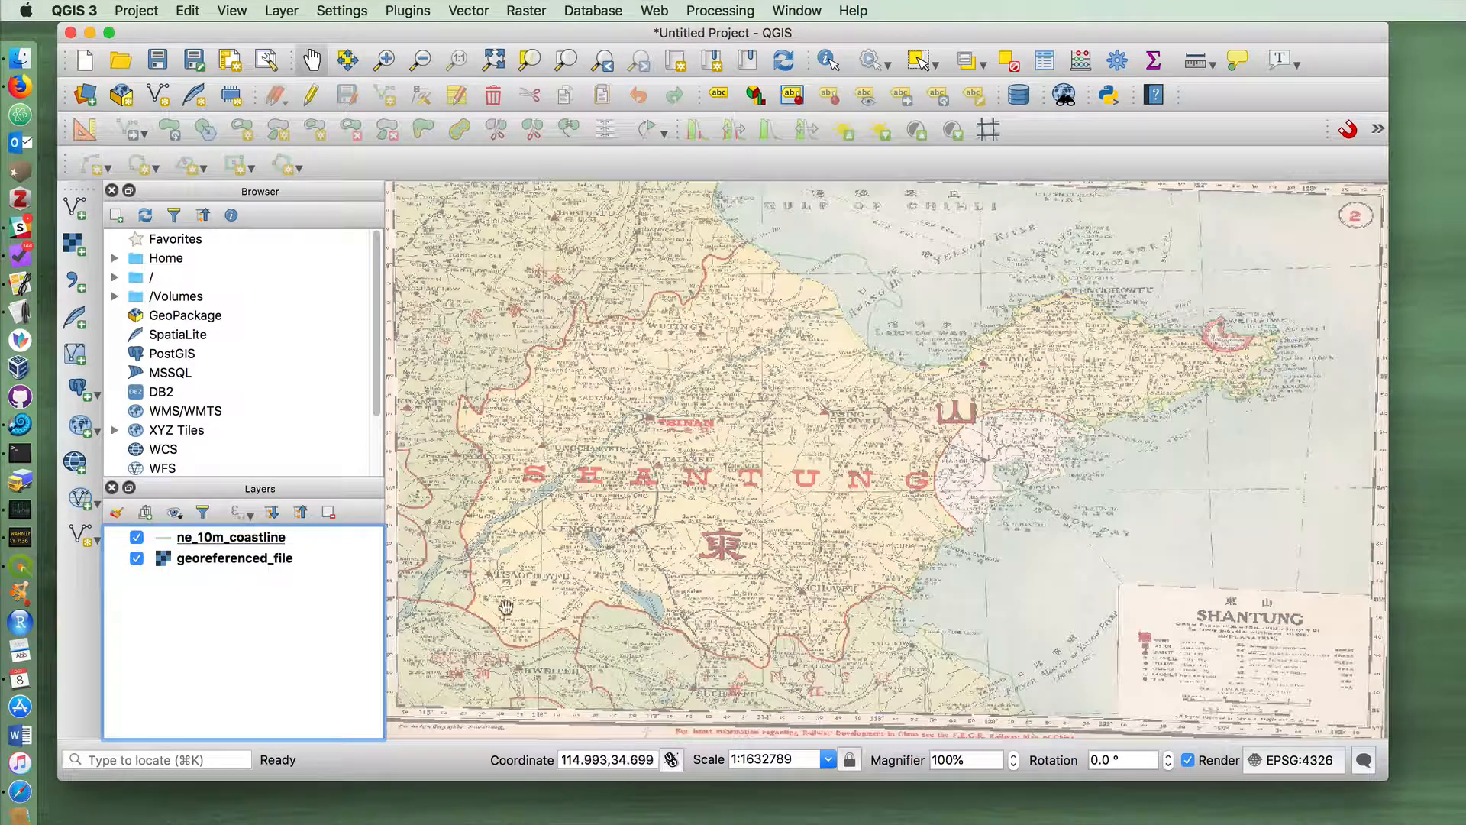
Style the ne_10m_coastline layer as a black line of width 1.06 mm.
{"action": "right_click", "coordinate": [231, 536]}
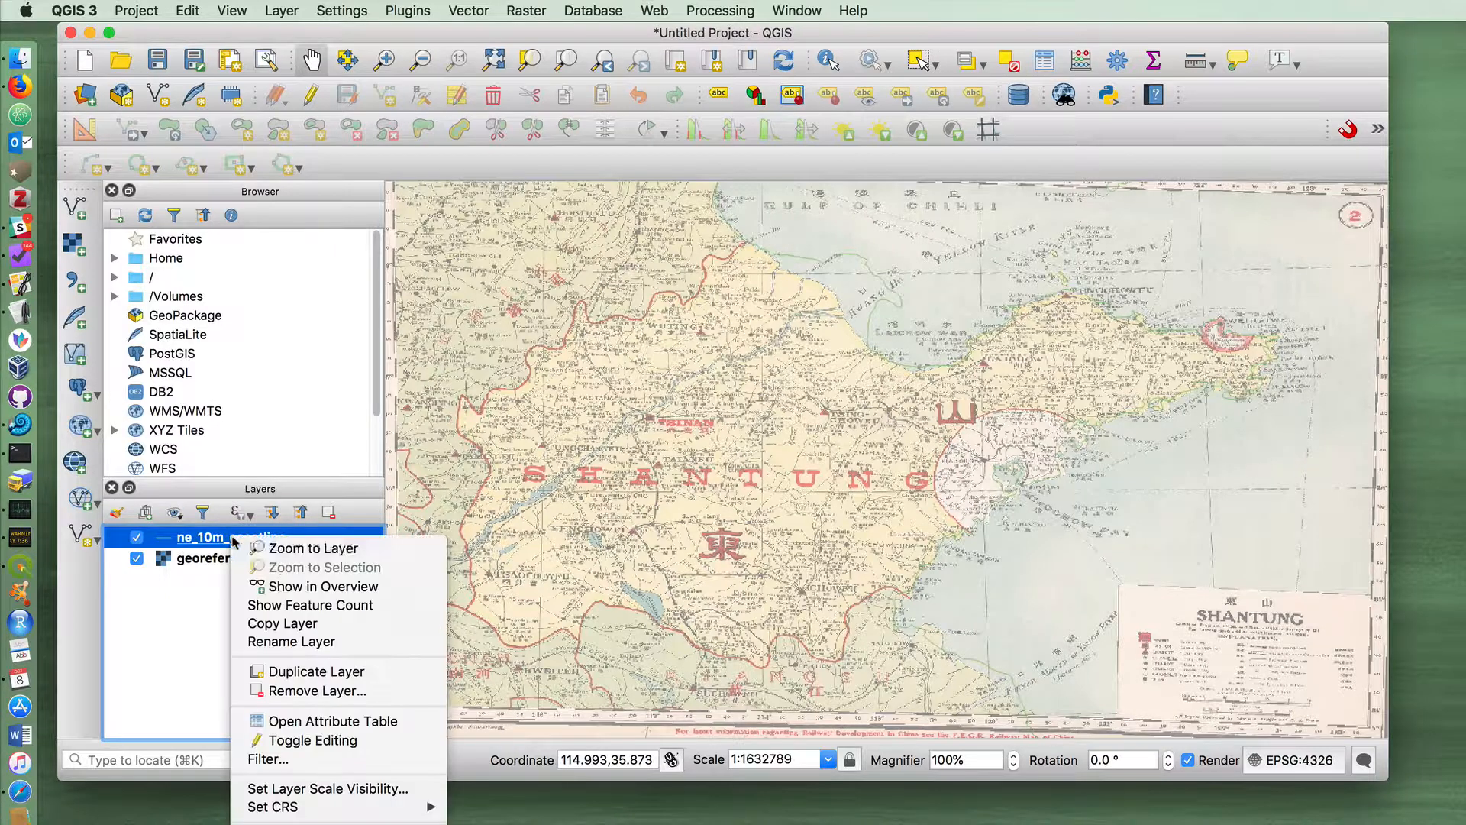
{"action": "mouse_move", "coordinate": [323, 408]}
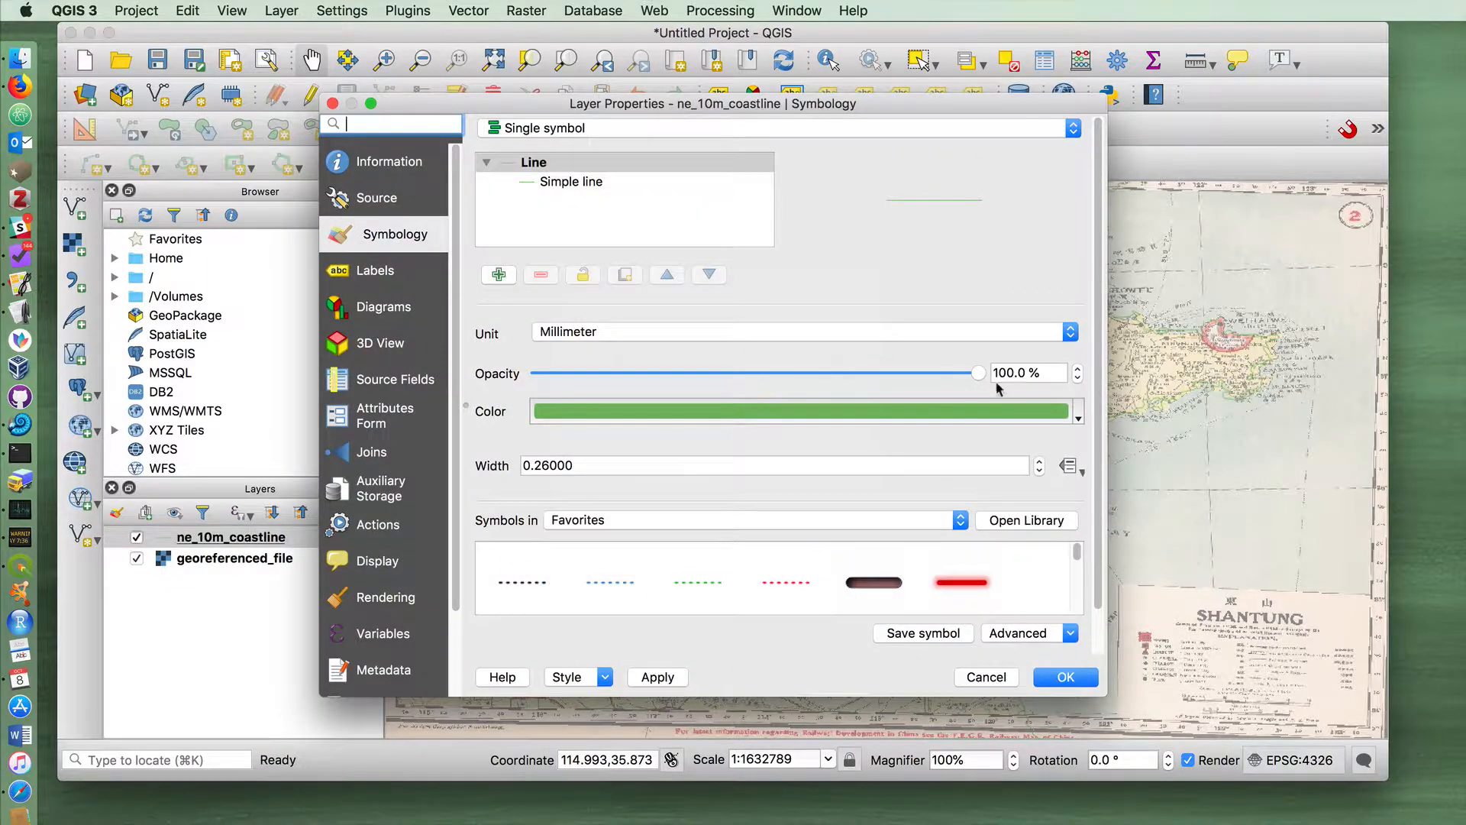
{"action": "left_click", "coordinate": [805, 411]}
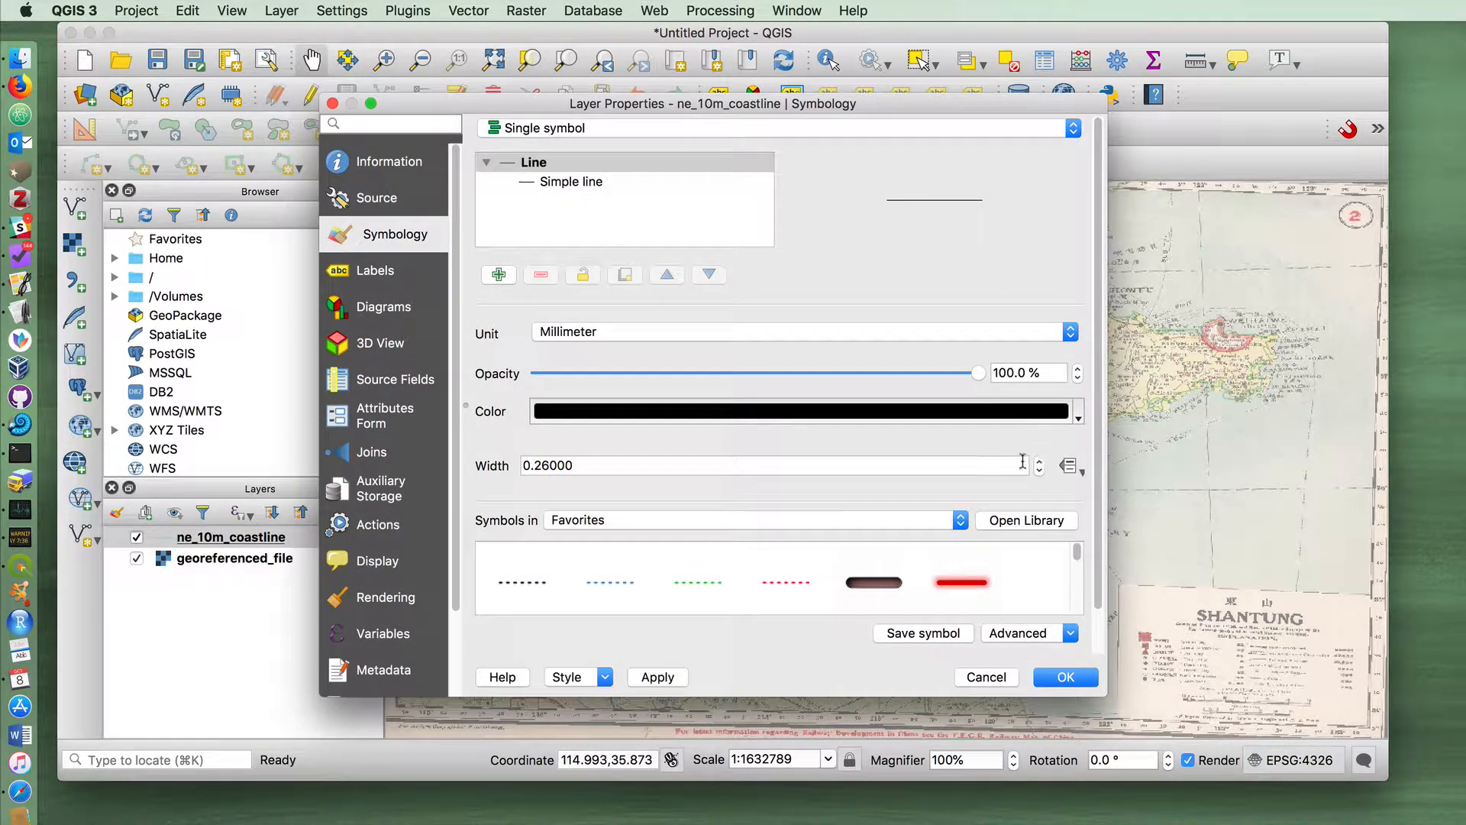
{"action": "type", "text": "1.06000"}
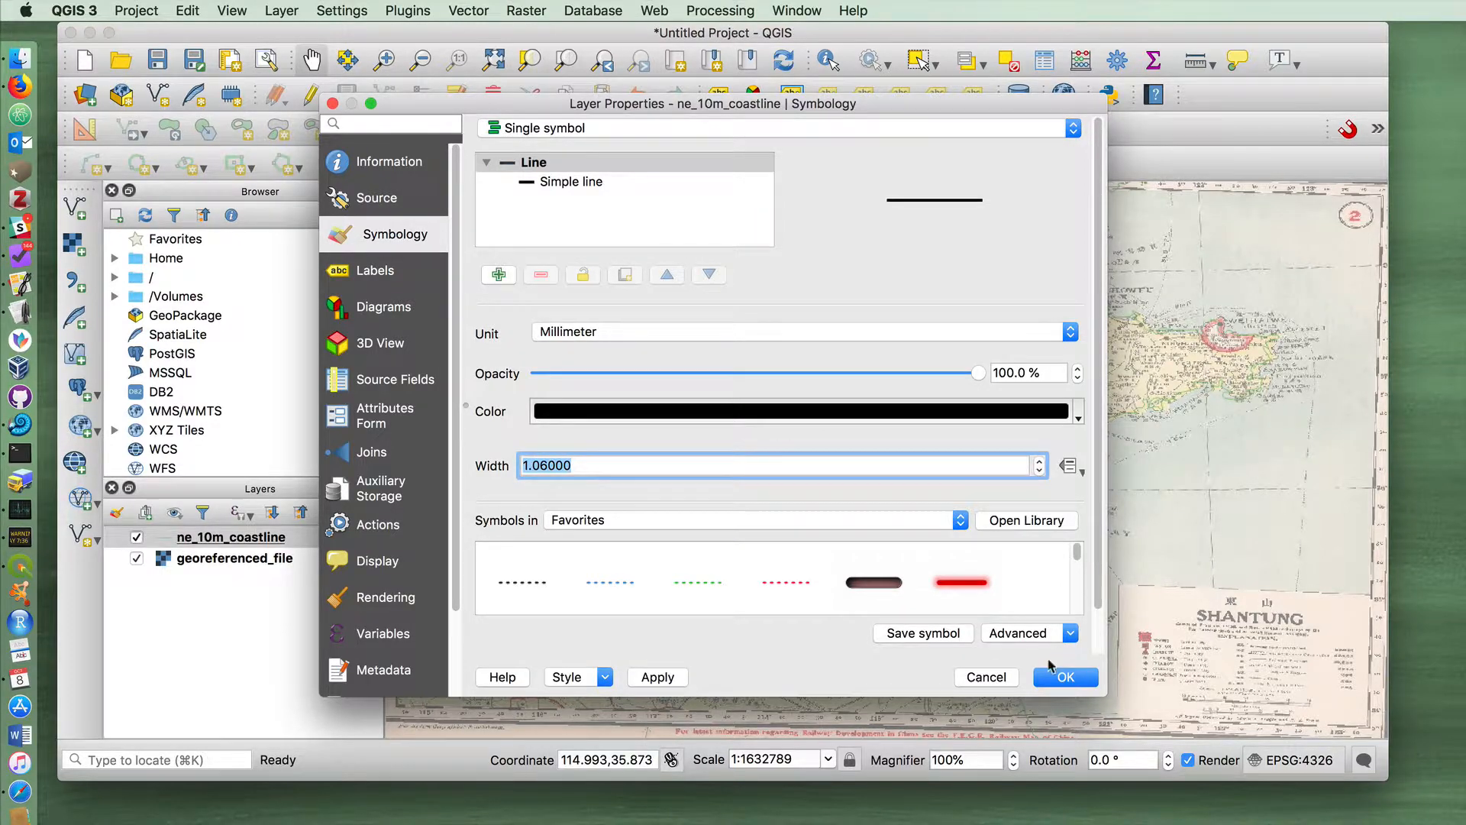
{"action": "left_click", "coordinate": [1065, 677]}
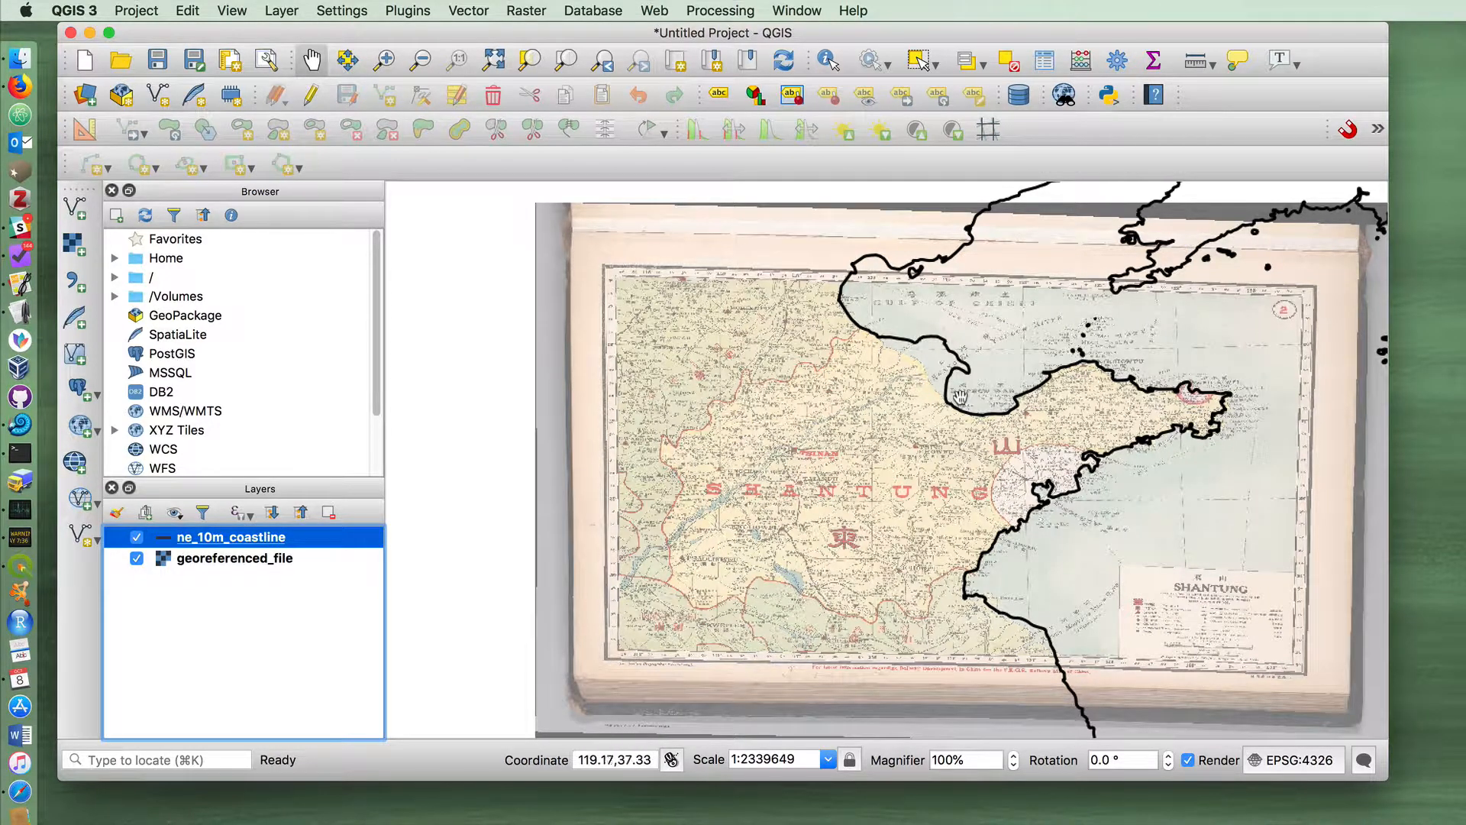
{"action": "left_click_drag", "start_coordinate": [961, 394], "coordinate": [858, 439]}
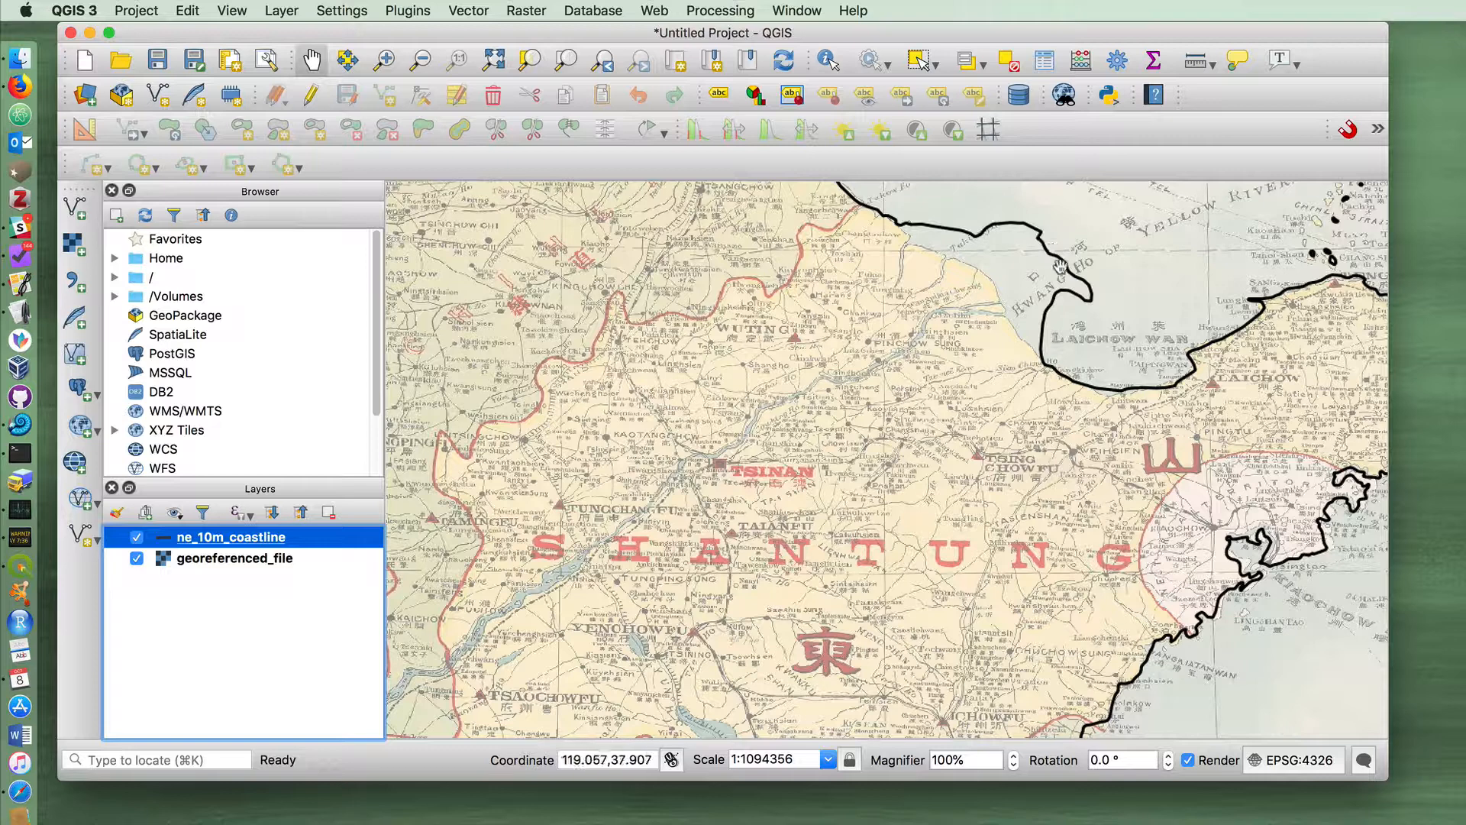
{"action": "mouse_move", "coordinate": [1039, 368]}
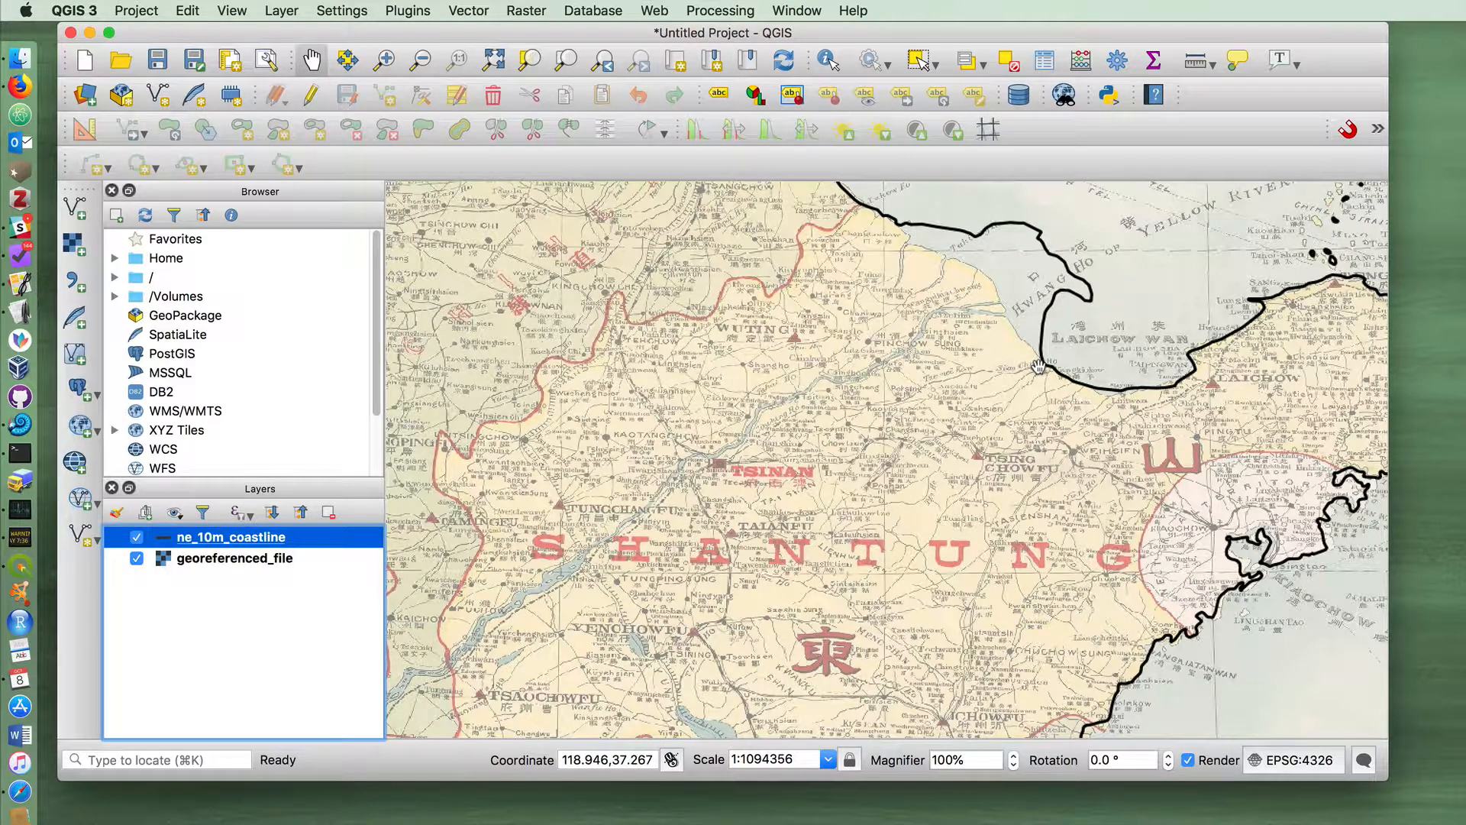
{"action": "mouse_move", "coordinate": [1057, 295]}
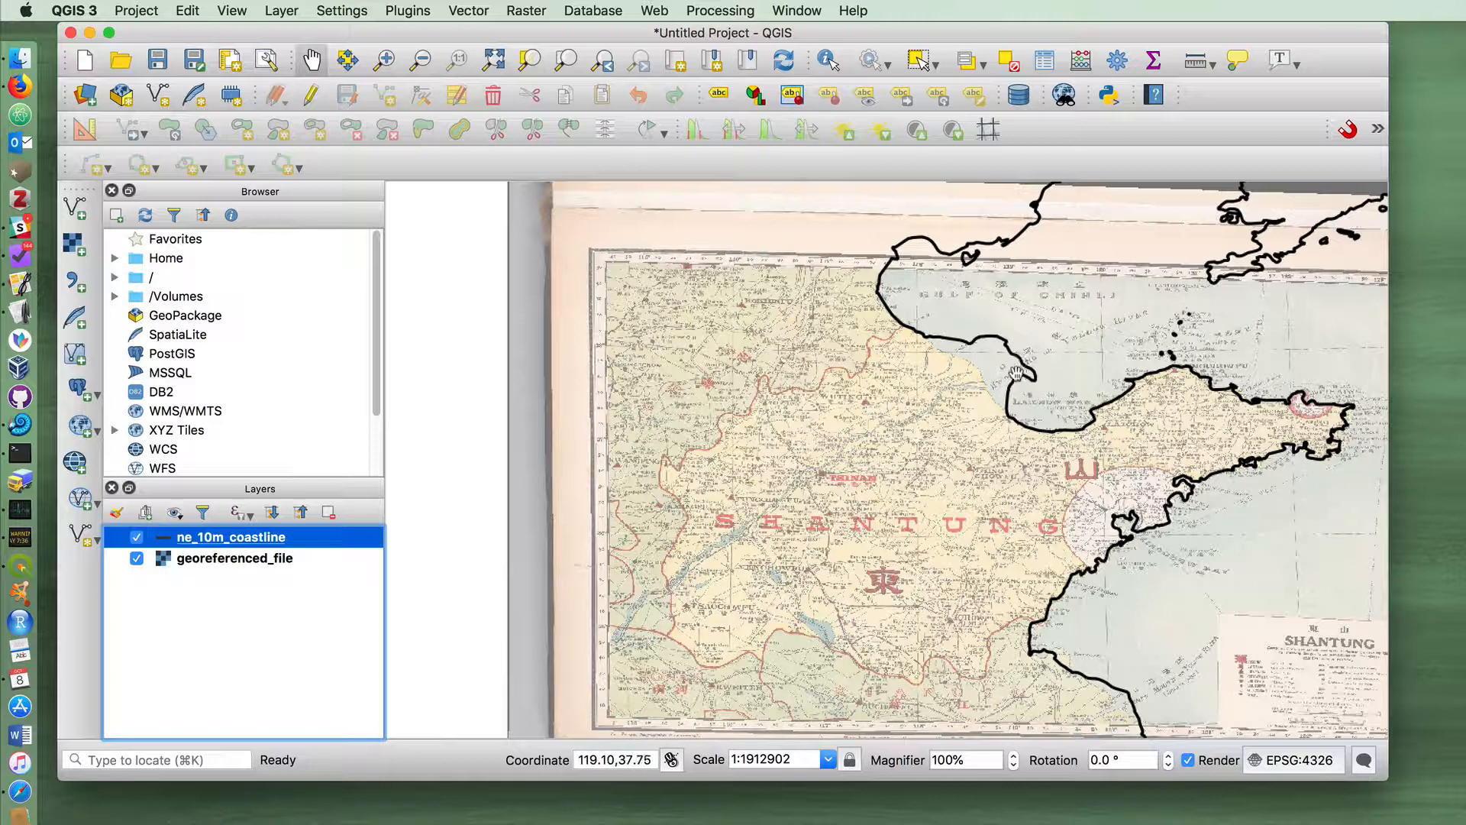
{"action": "left_click_drag", "start_coordinate": [1017, 374], "coordinate": [1015, 401]}
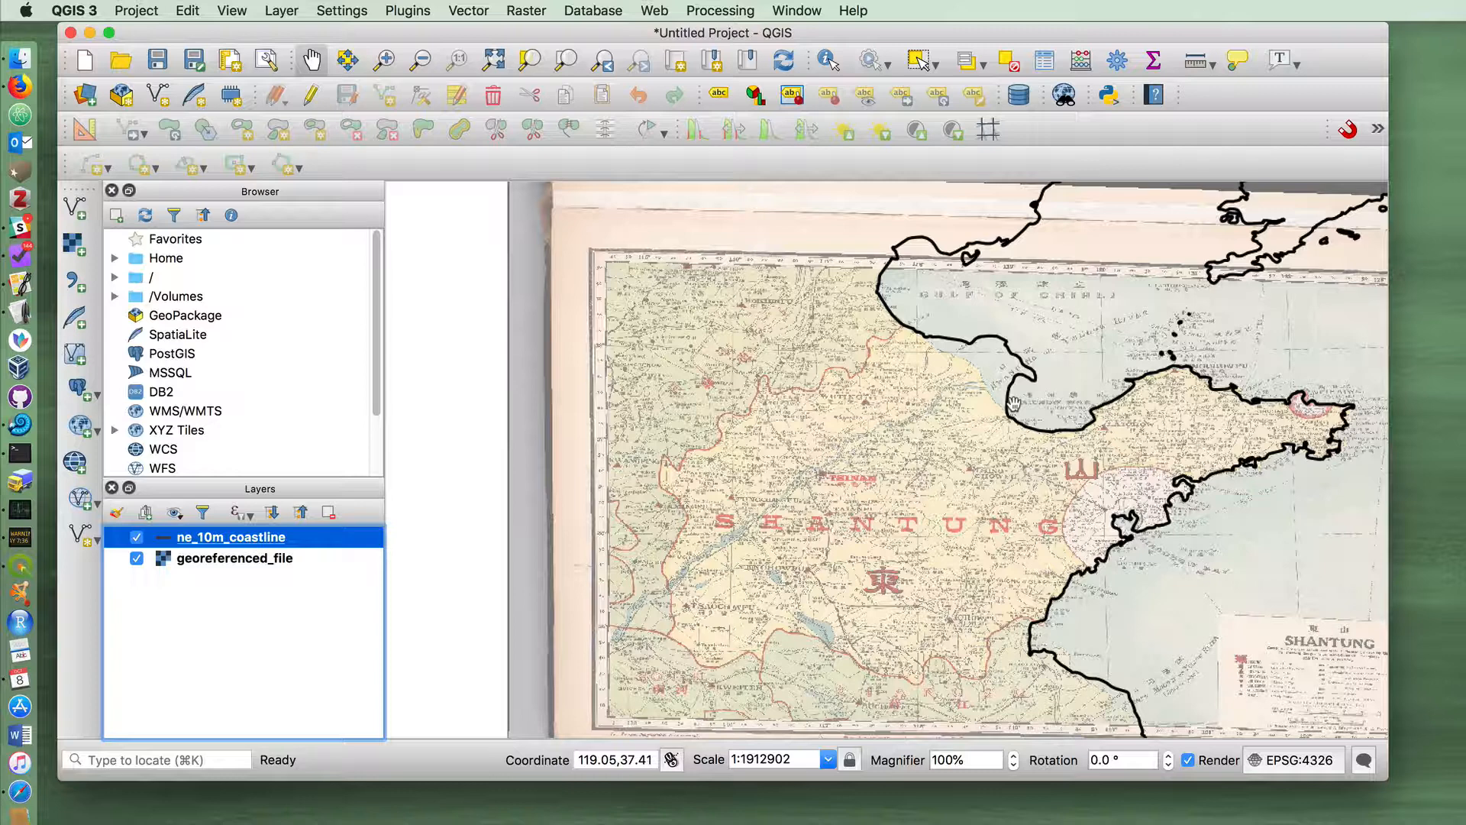